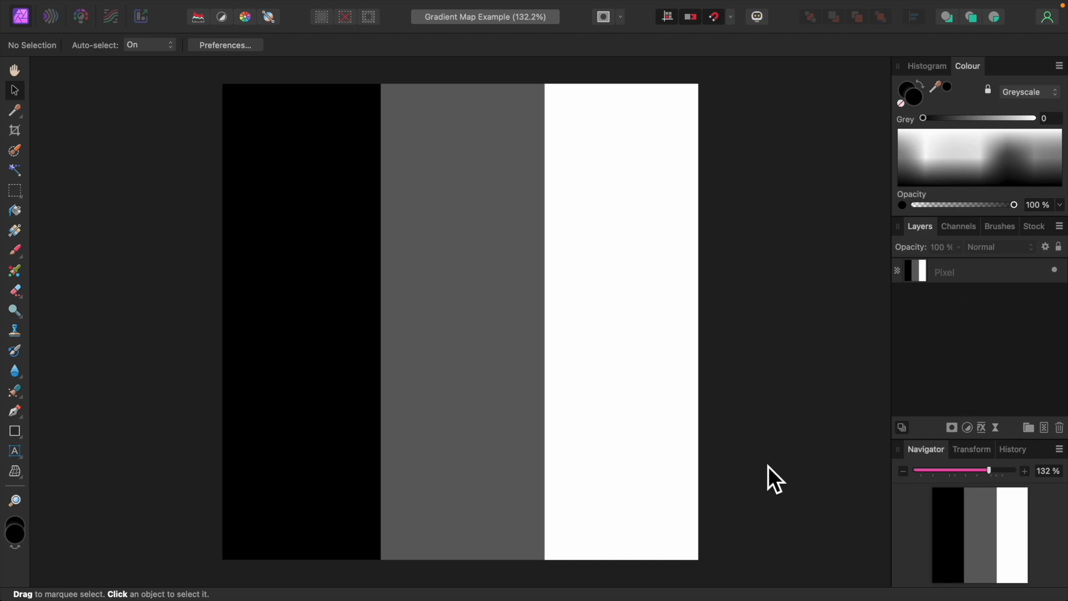
mouse_move(998, 455)
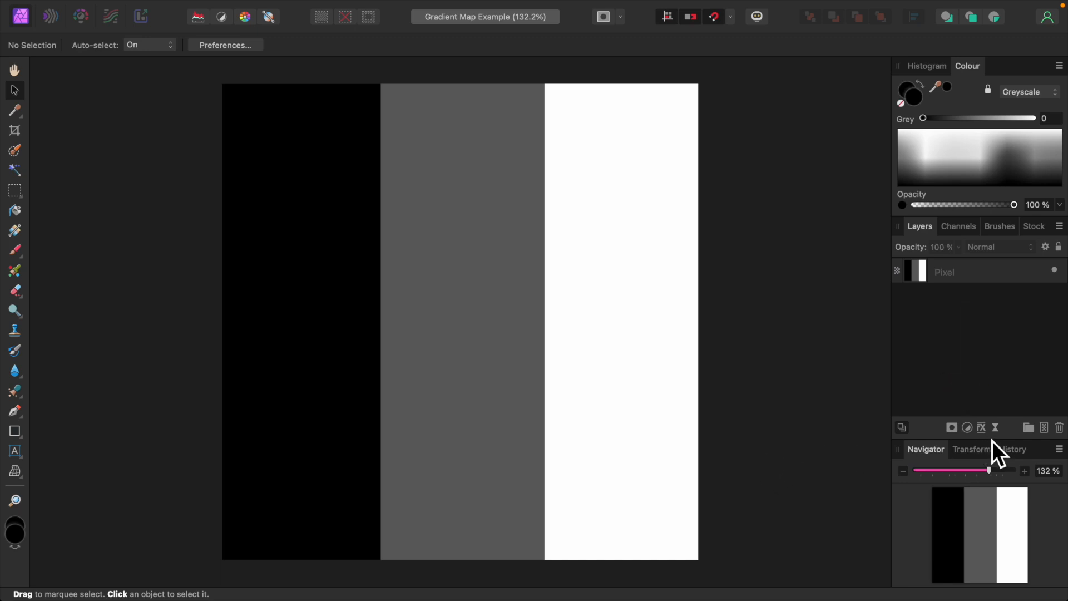
Add a Gradient Map adjustment above the greyscale stripes from the Adjustments list
click(966, 427)
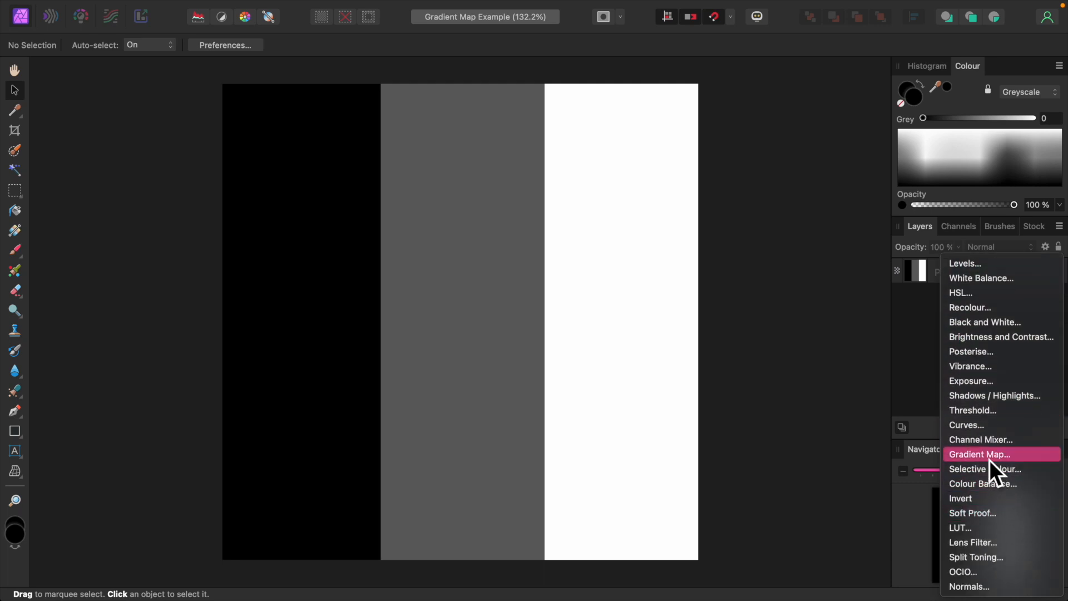
click(979, 454)
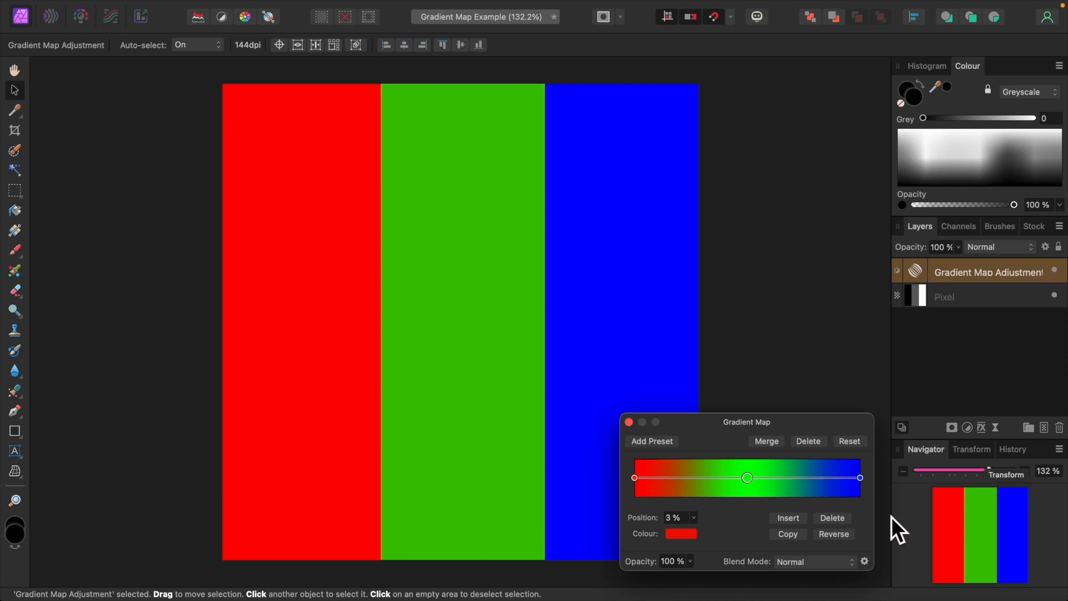
mouse_move(754, 545)
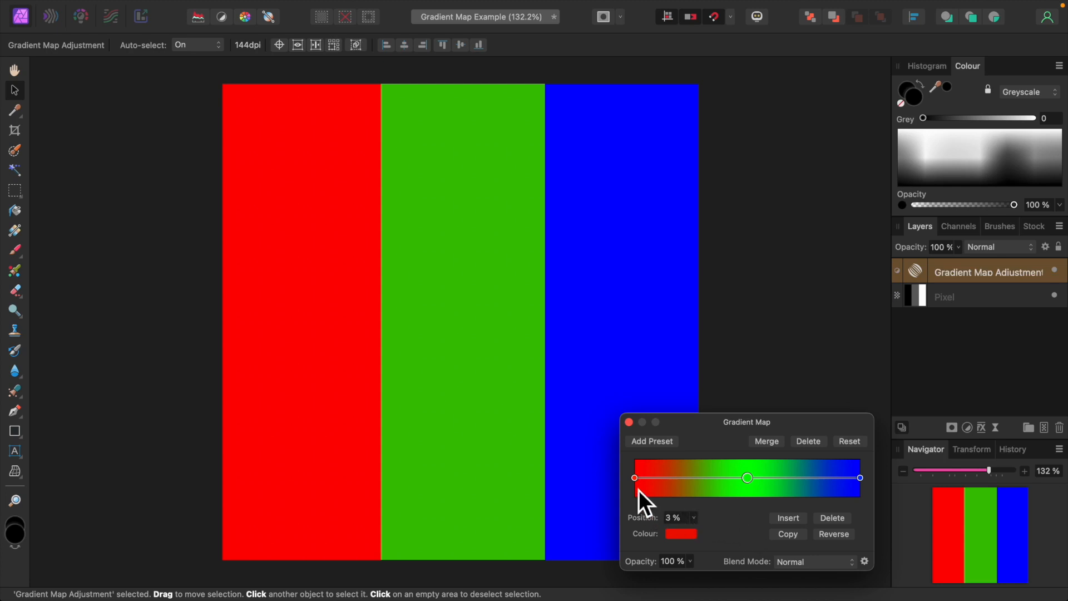
mouse_move(760, 498)
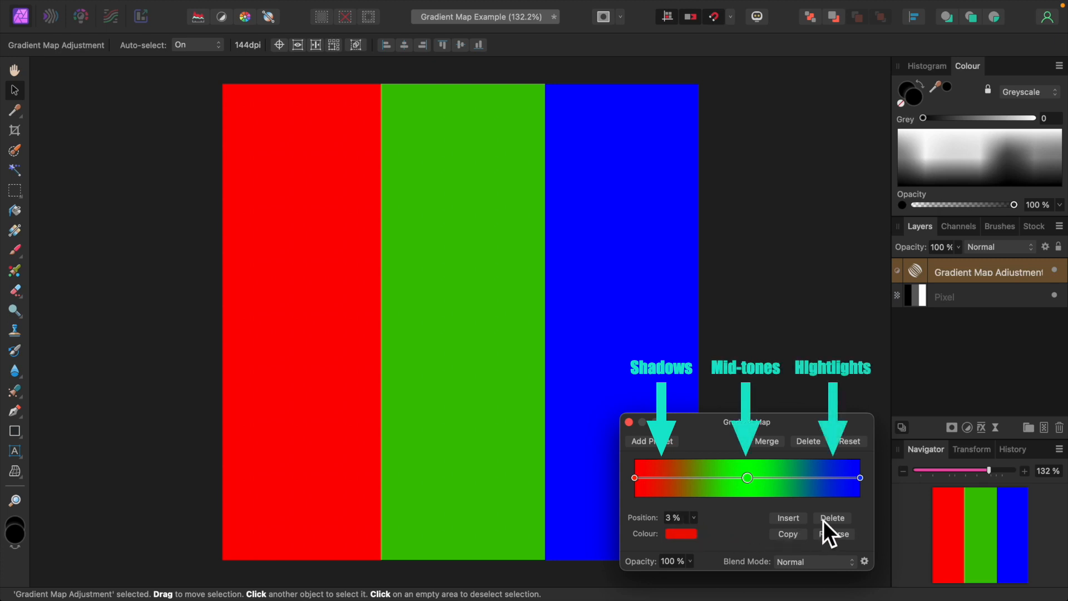
mouse_move(844, 528)
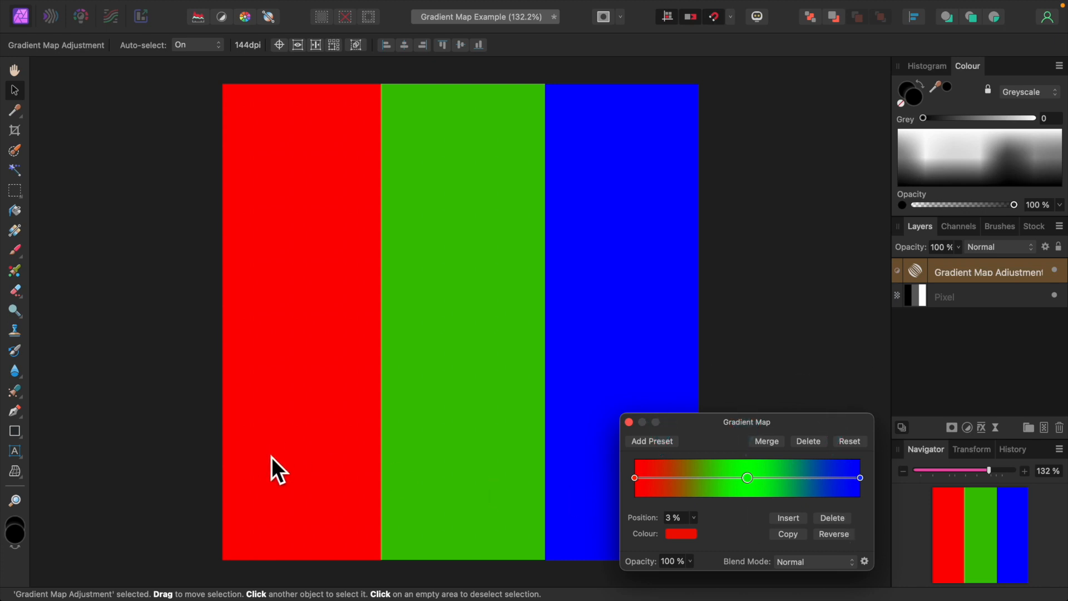
mouse_move(489, 485)
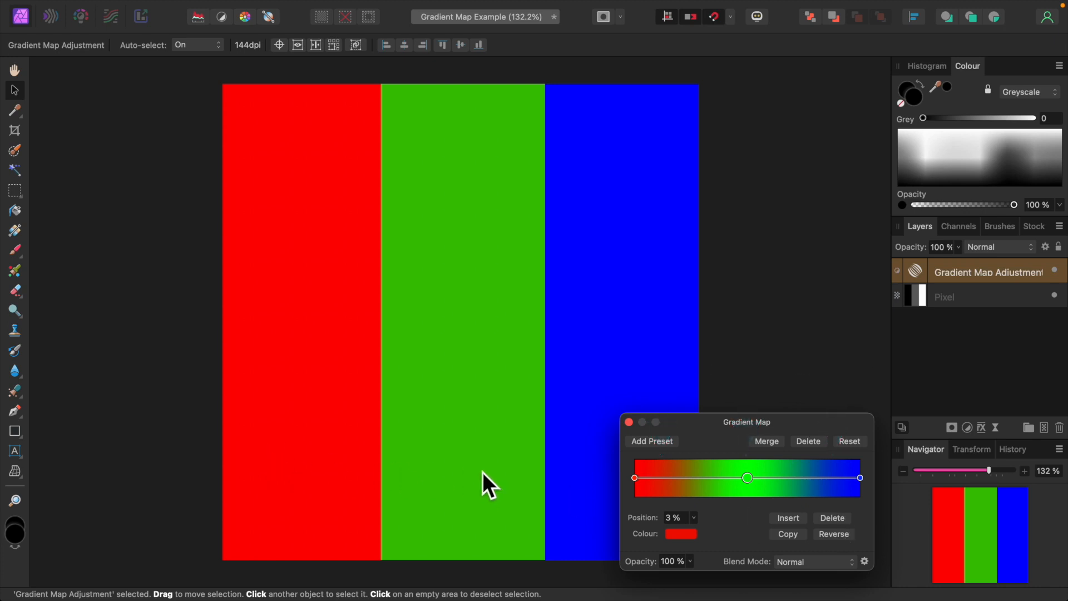
mouse_move(481, 487)
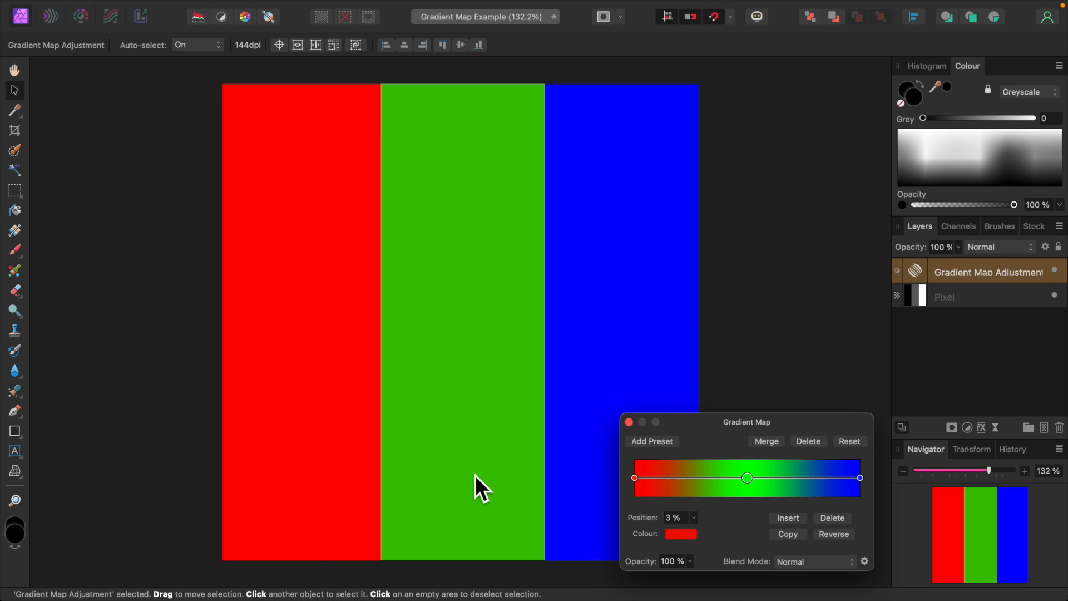
mouse_move(591, 481)
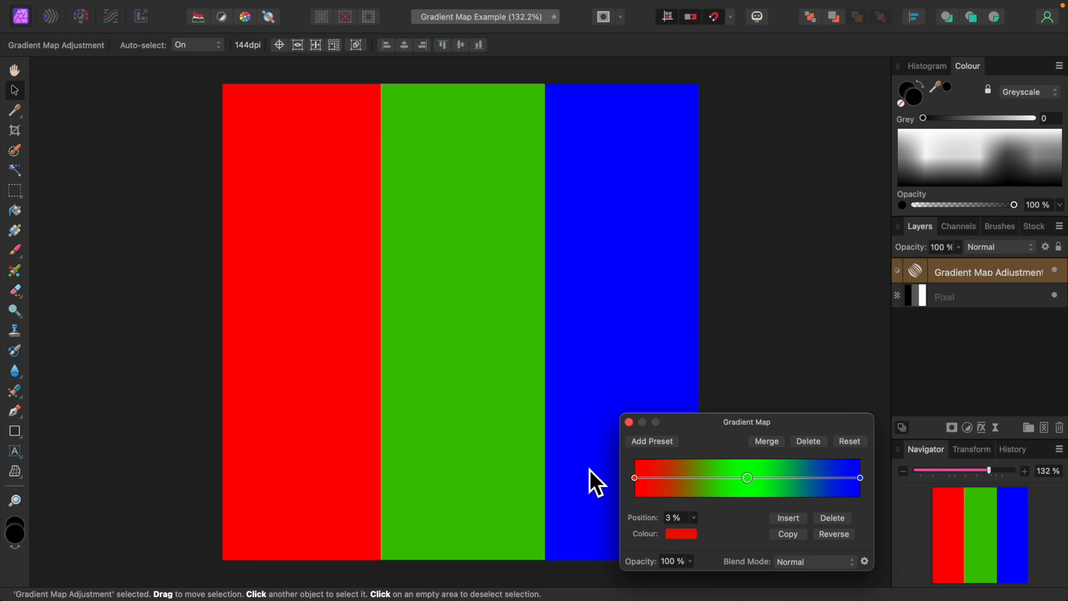
mouse_move(1056, 337)
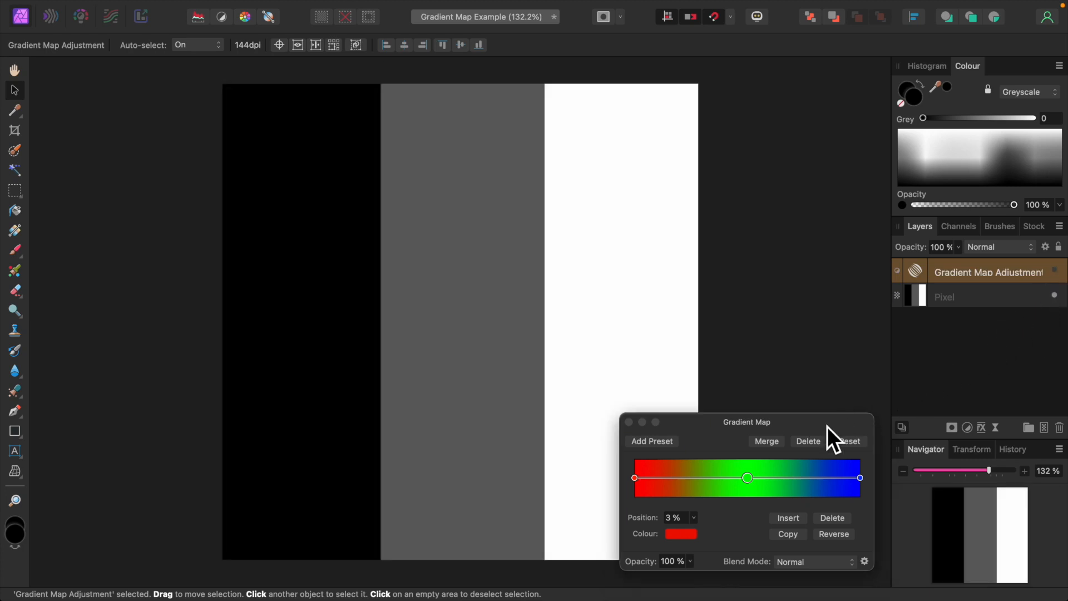
mouse_move(776, 484)
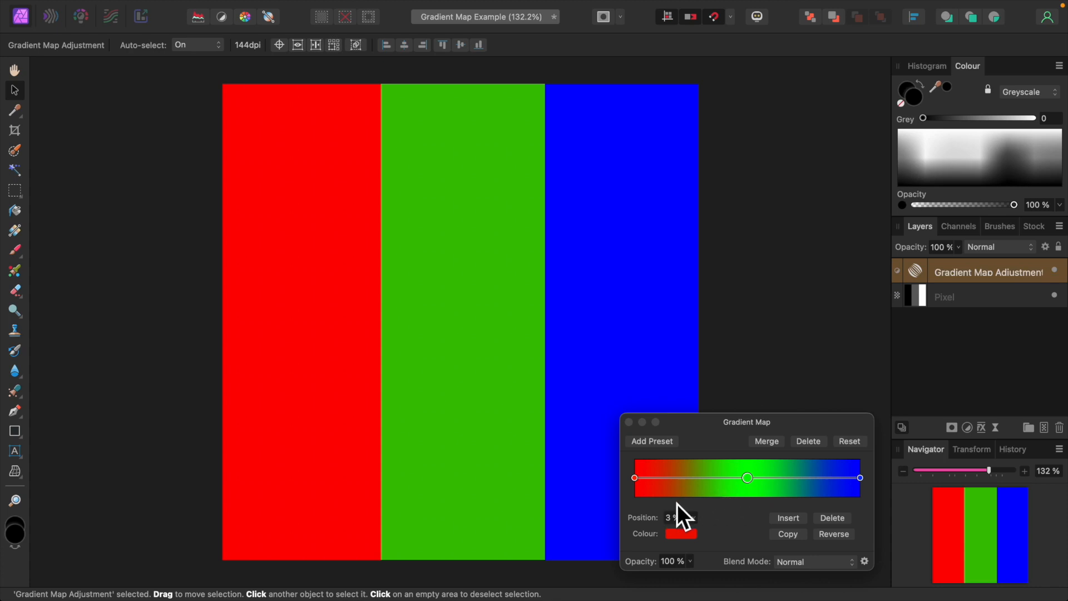
mouse_move(764, 502)
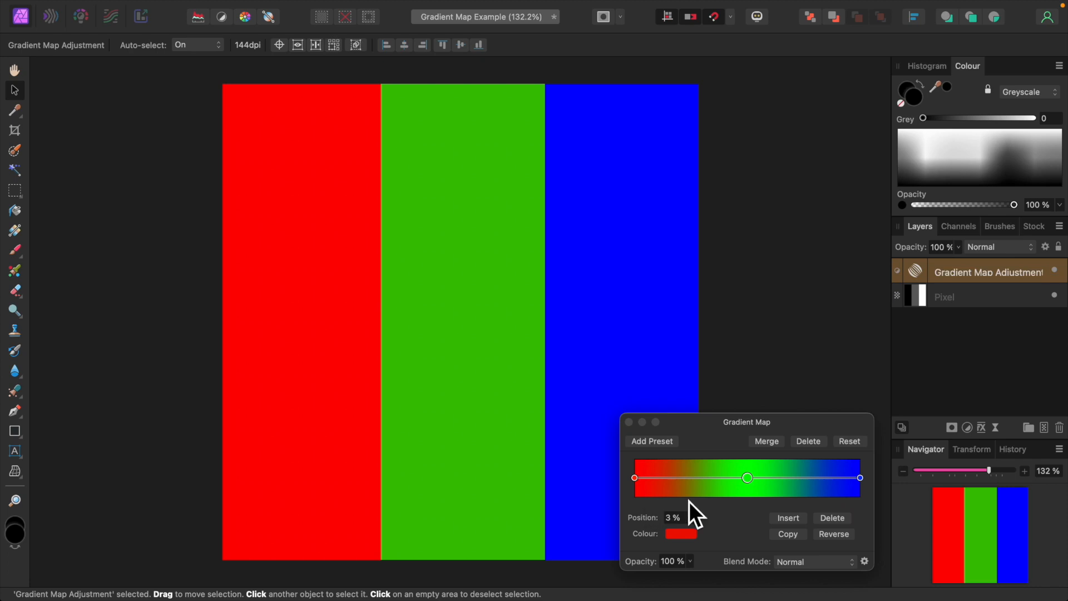
mouse_move(693, 510)
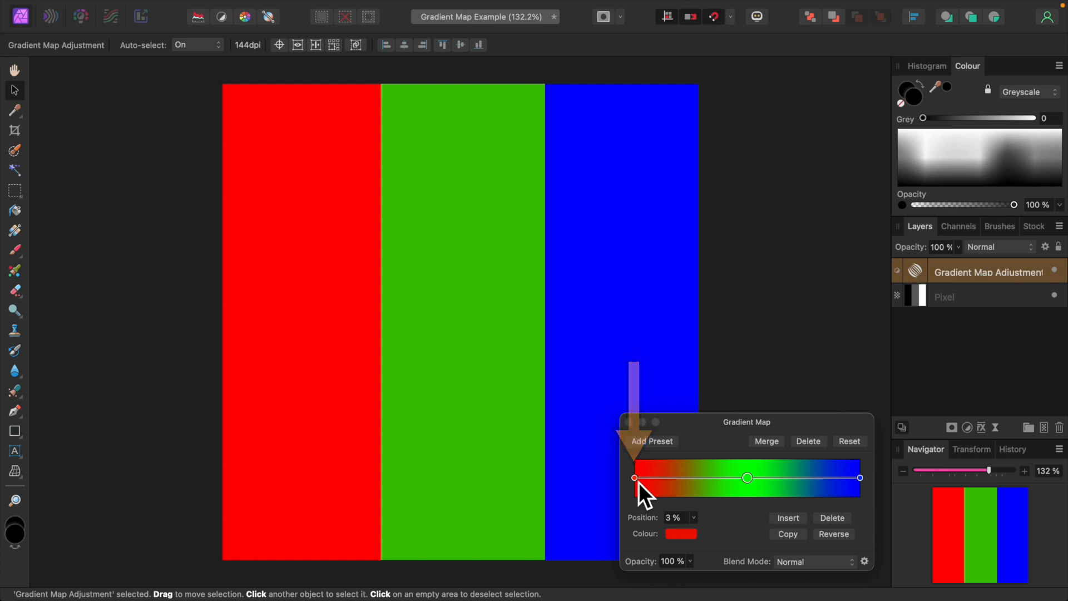
Set the gradient's shadow (left) stop to yellow in the colour wheel
drag(636, 478, 633, 477)
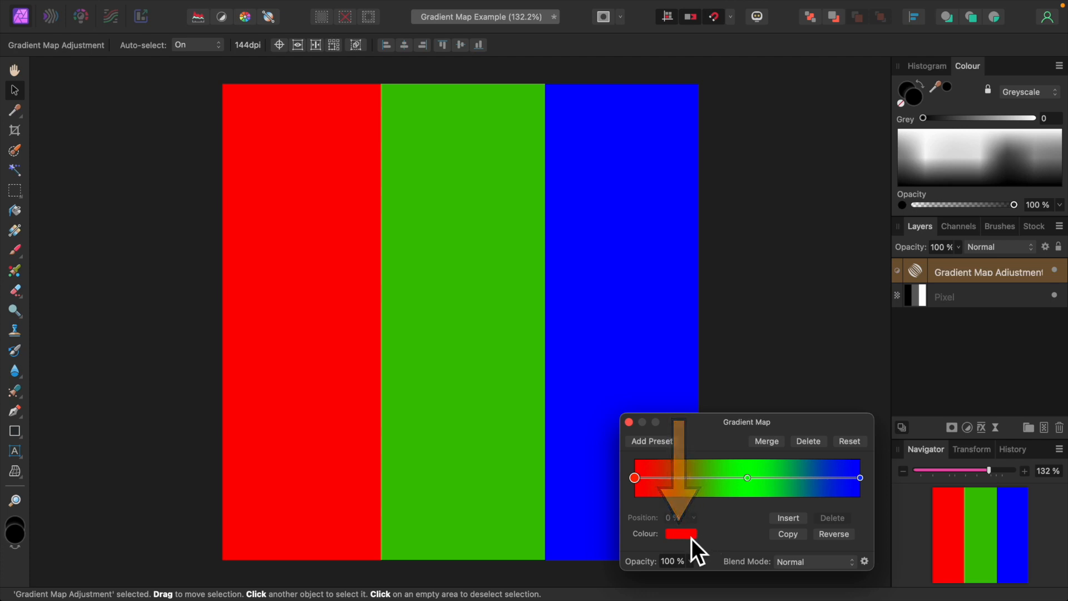
click(678, 533)
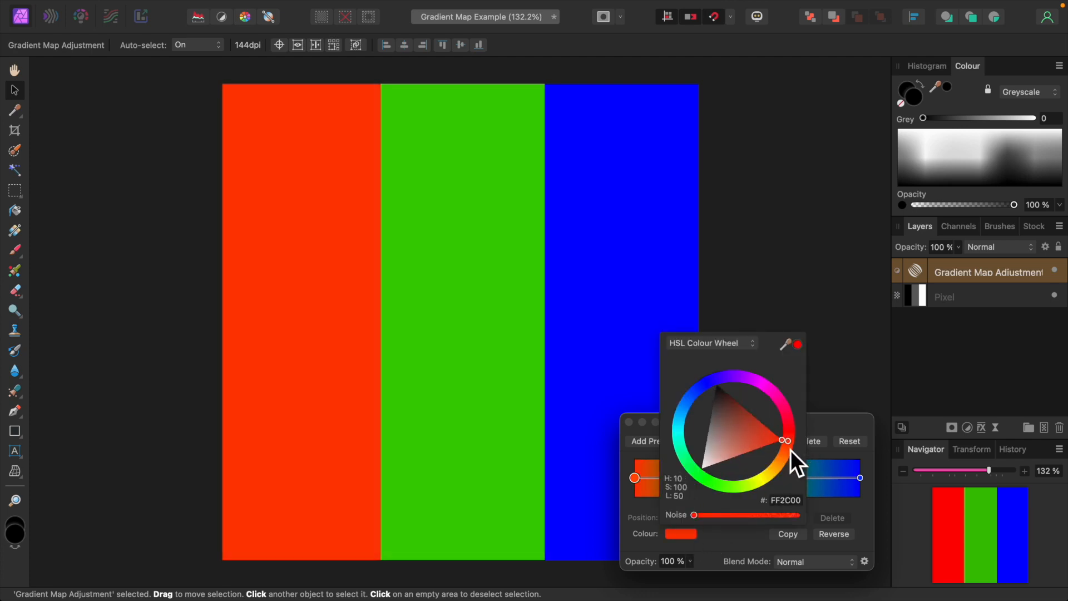
drag(784, 440, 766, 471)
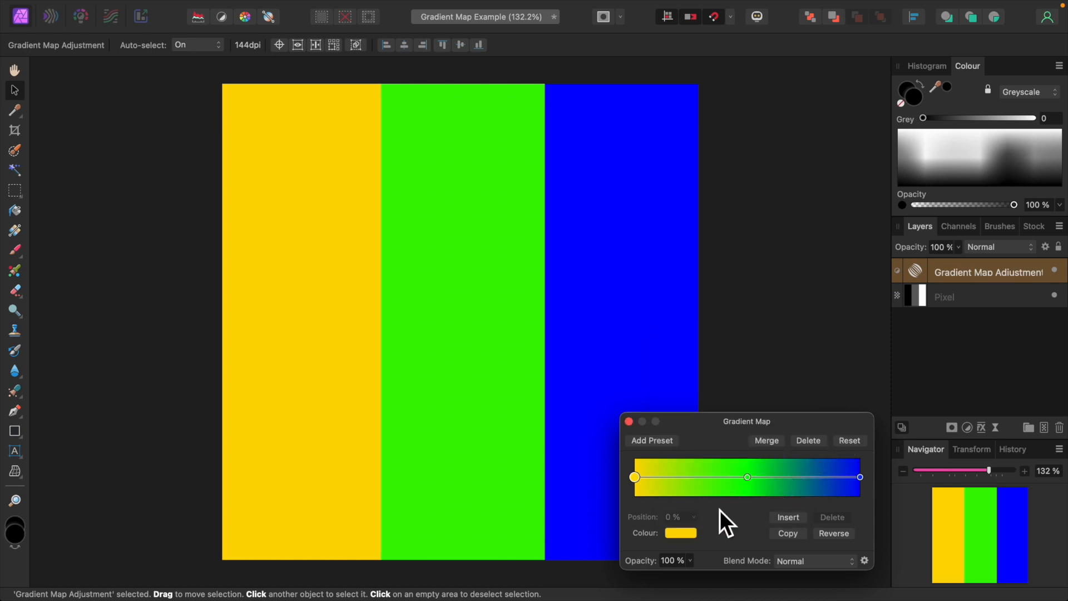
mouse_move(265, 390)
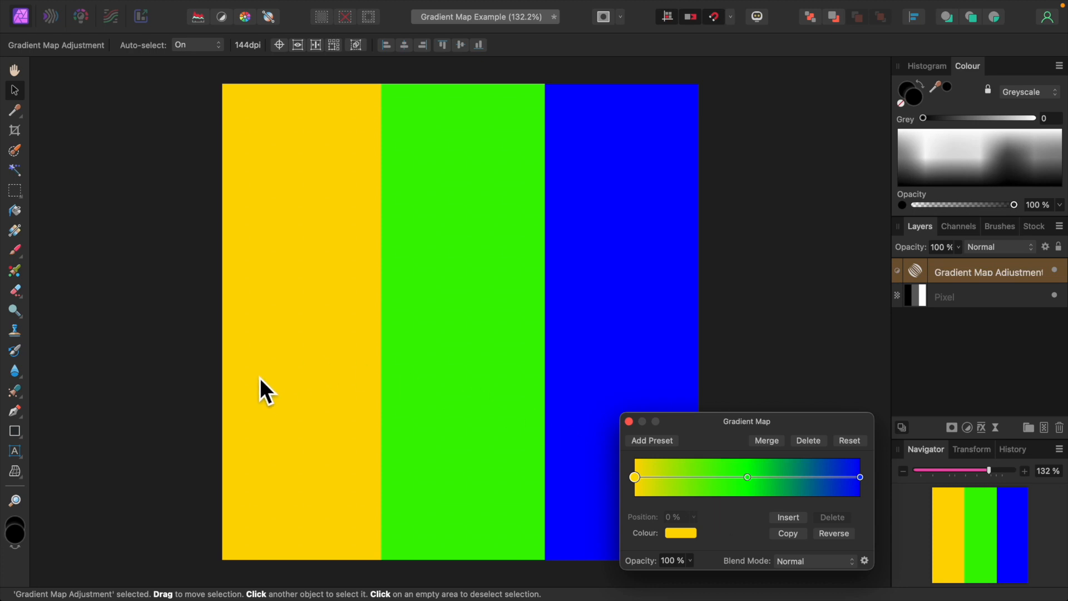
mouse_move(469, 439)
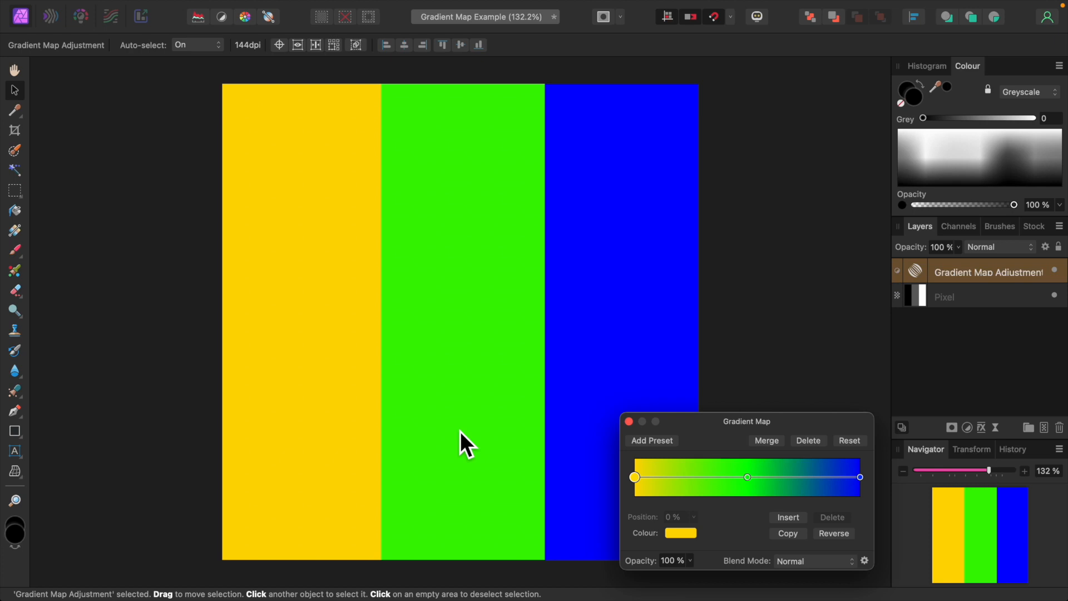
mouse_move(599, 446)
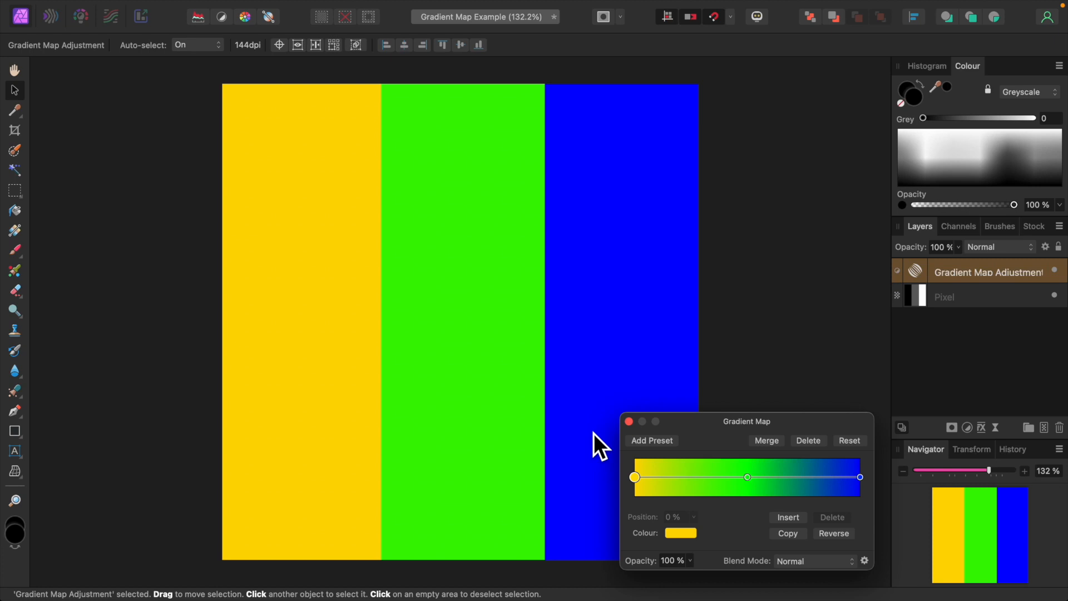
mouse_move(595, 443)
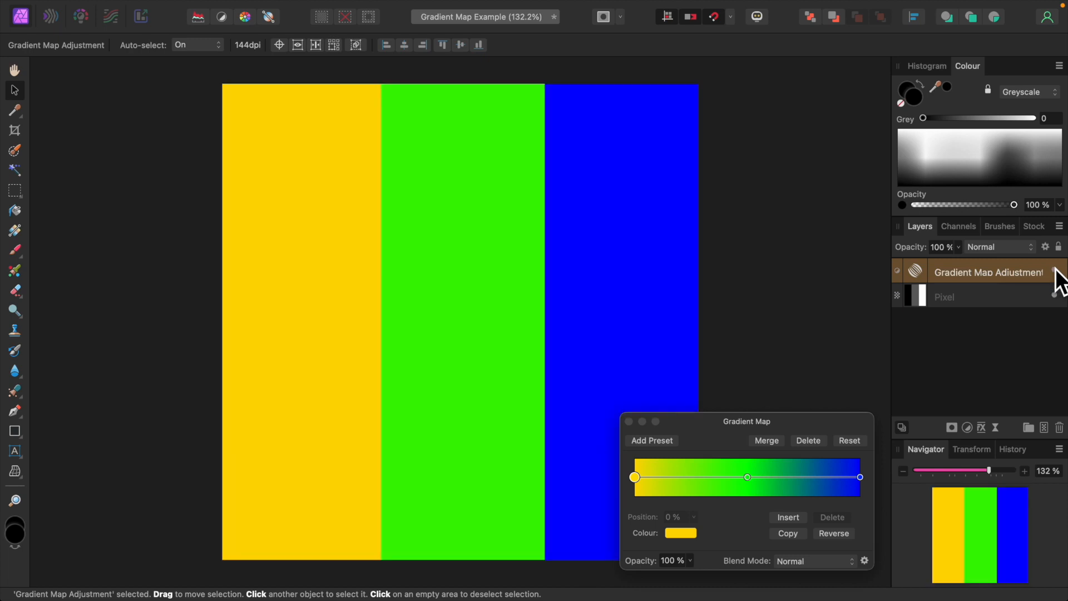
mouse_move(748, 538)
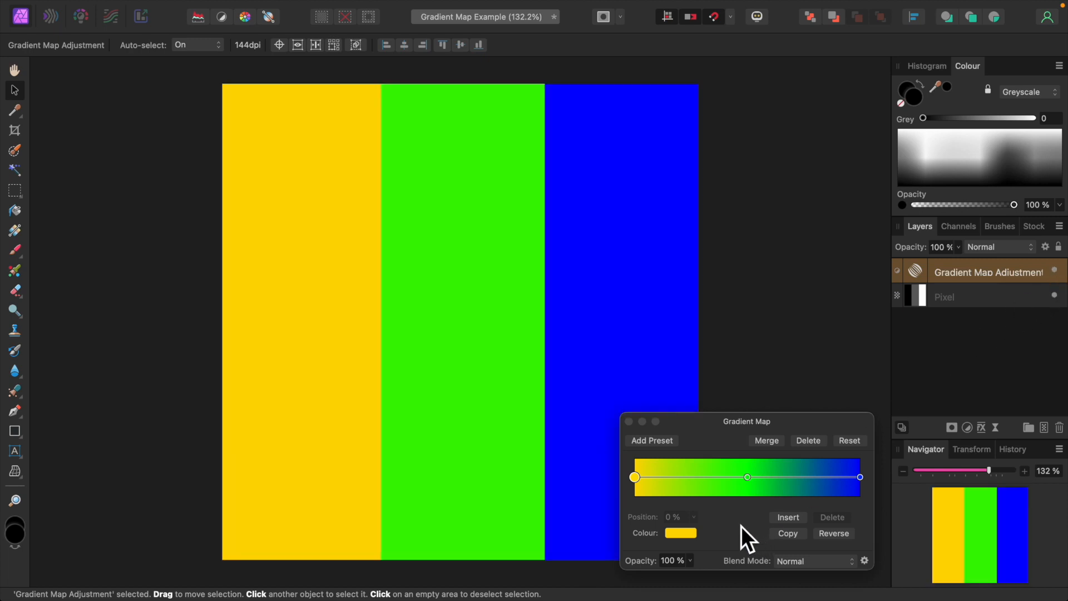
mouse_move(735, 527)
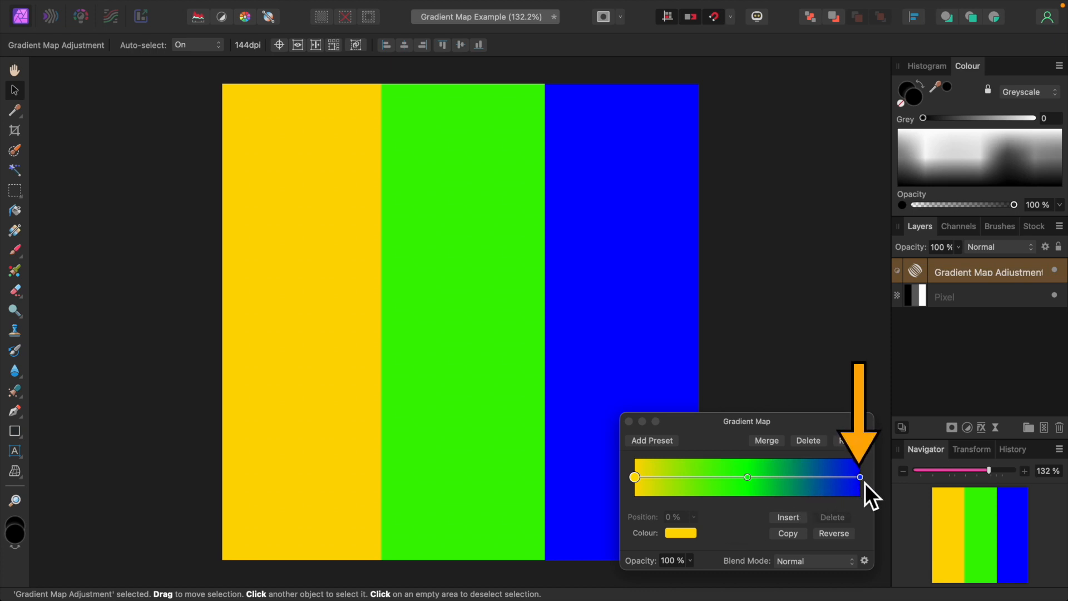
Set the gradient's highlight (right) stop to orange in the colour wheel
click(859, 478)
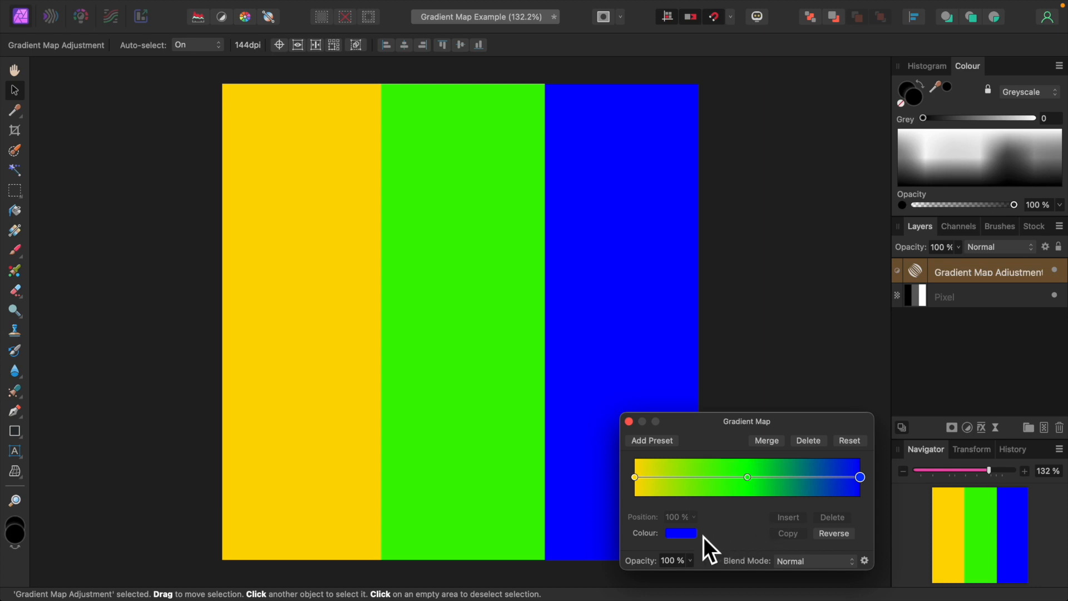
click(681, 533)
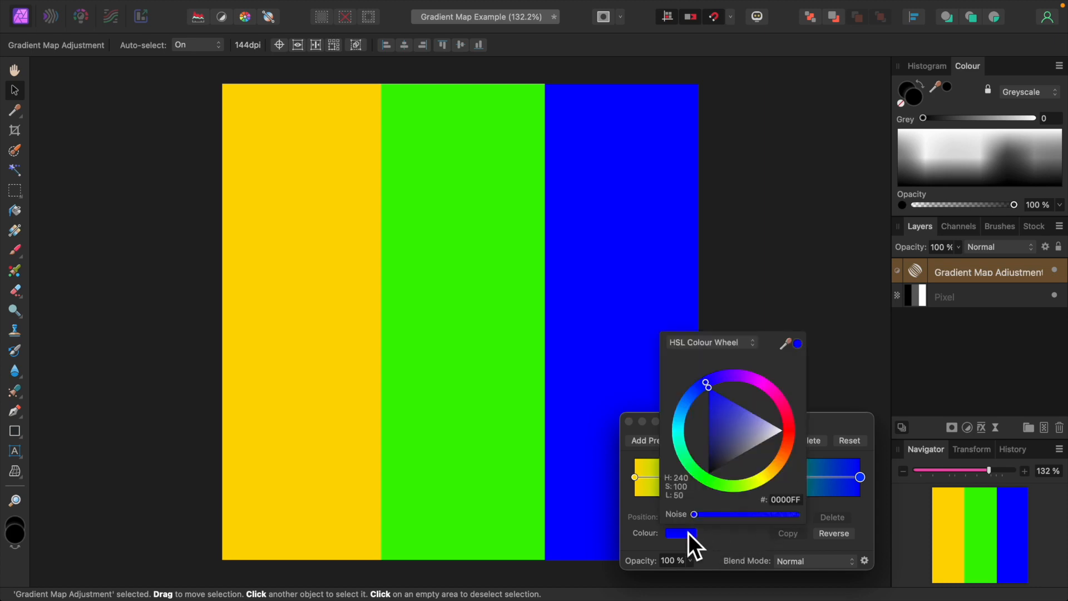
drag(707, 383, 748, 380)
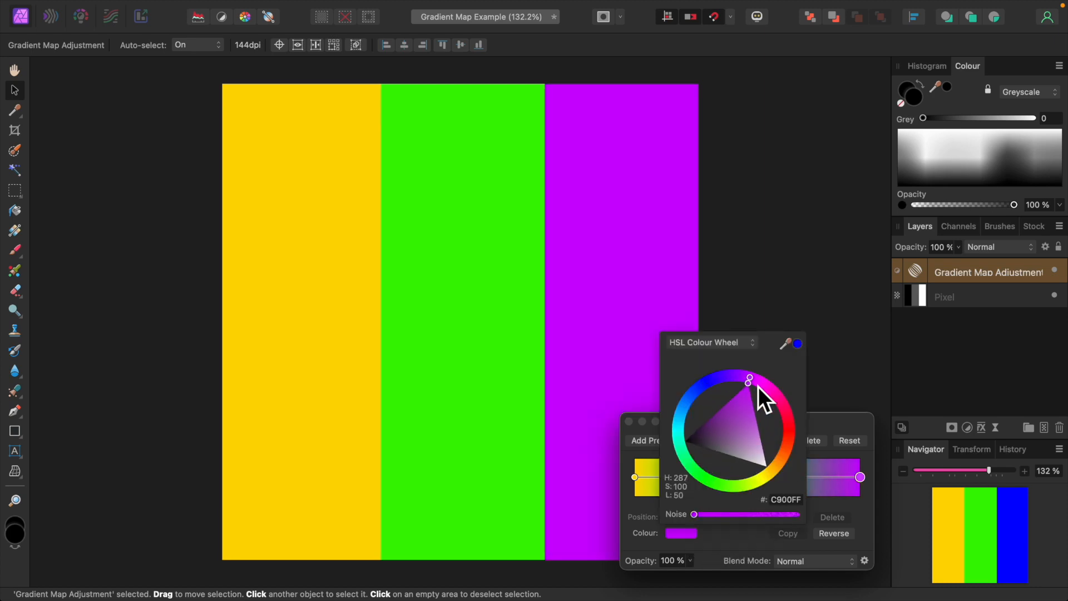
drag(747, 379, 780, 457)
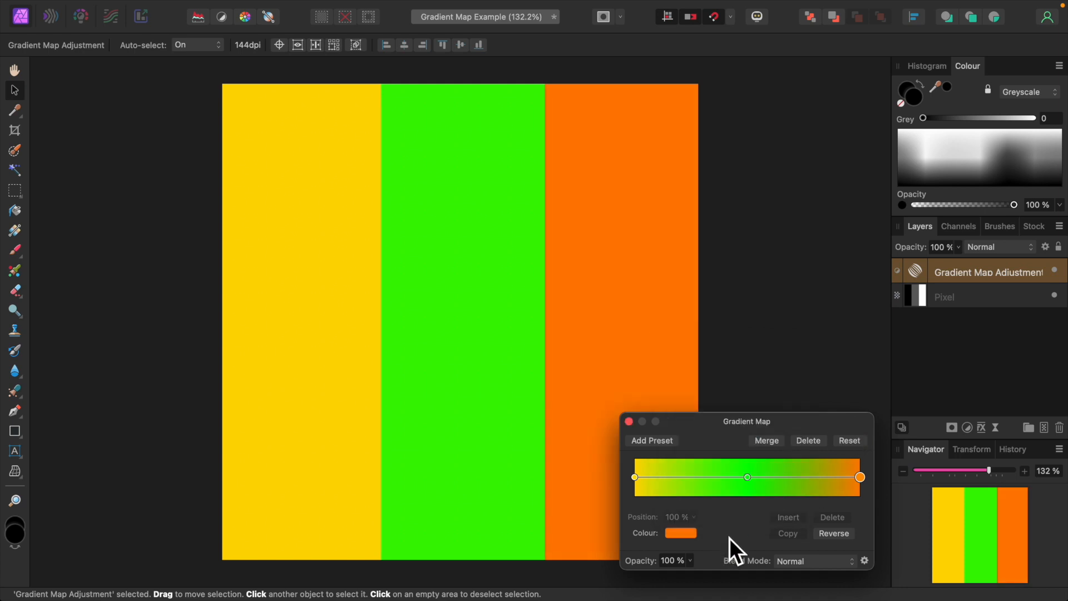
mouse_move(648, 378)
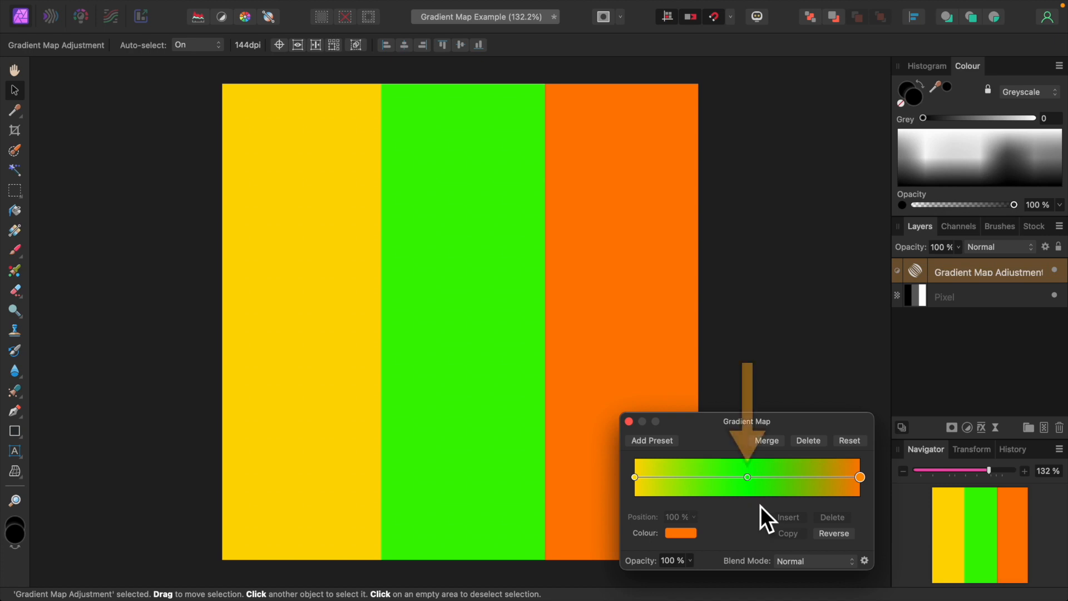
Replace the middle stop with a new bright green one, then close the Gradient Map dialog
click(748, 478)
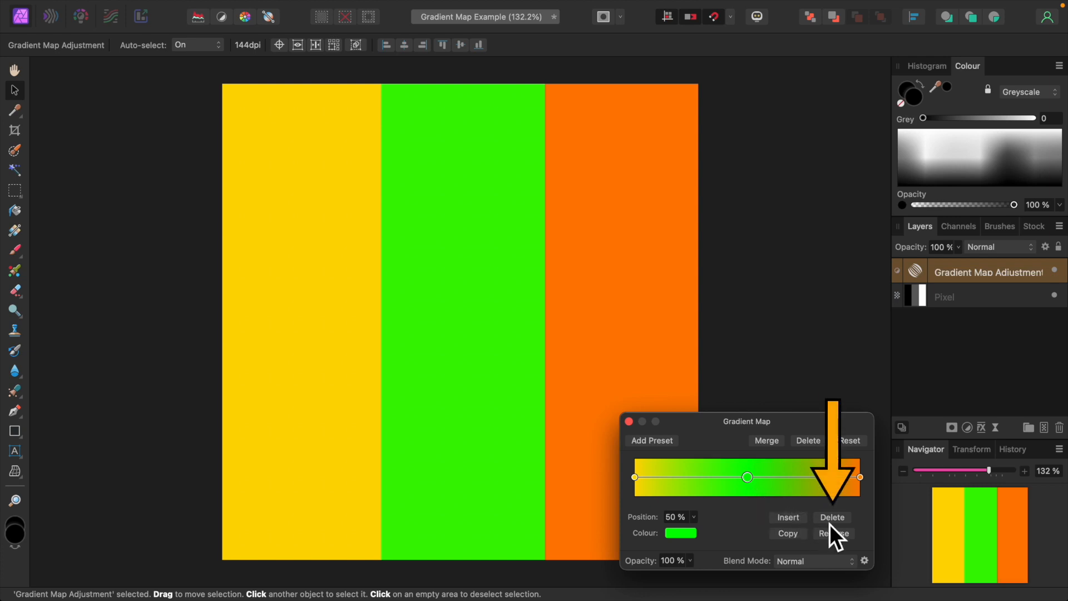
click(832, 518)
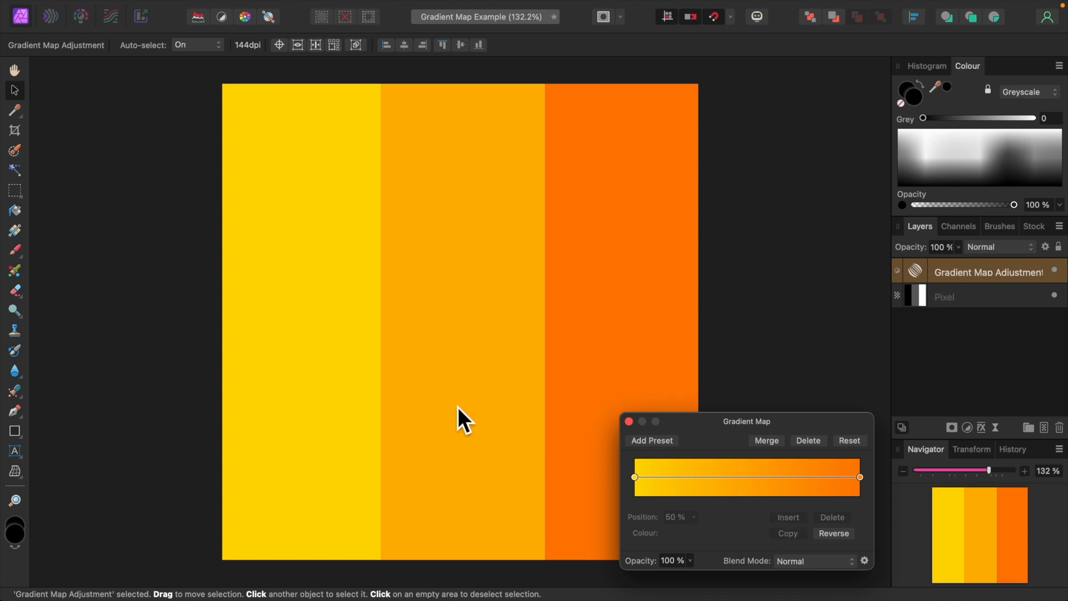
mouse_move(745, 491)
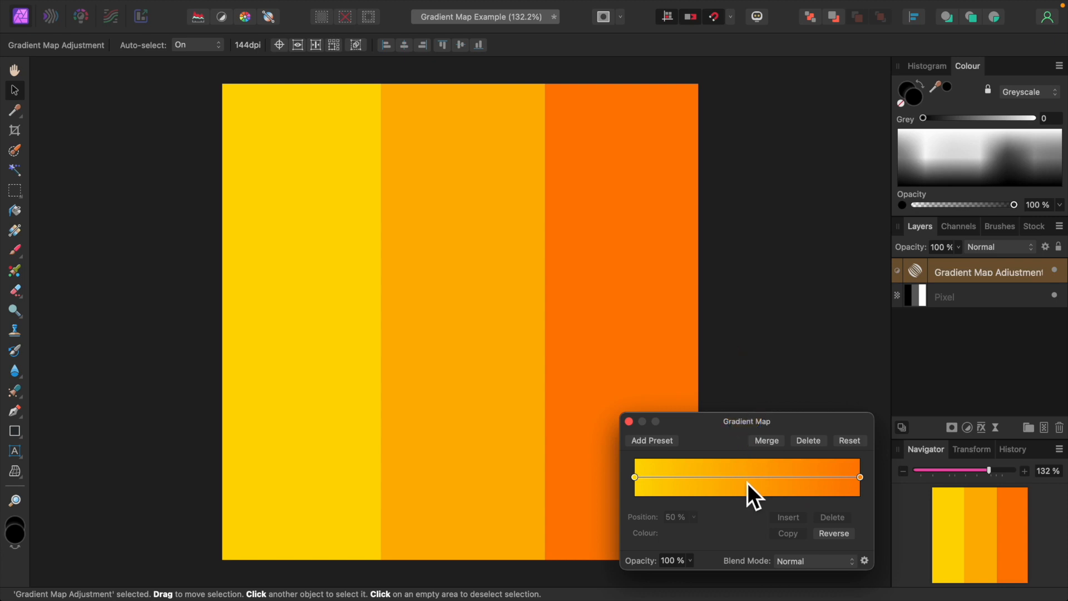
mouse_move(754, 507)
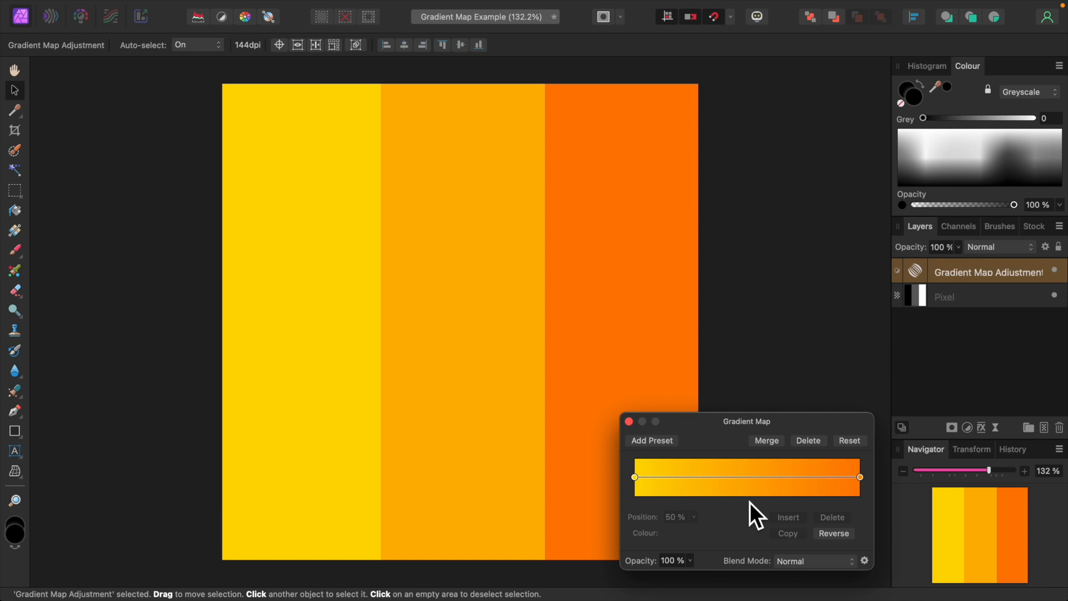
mouse_move(748, 494)
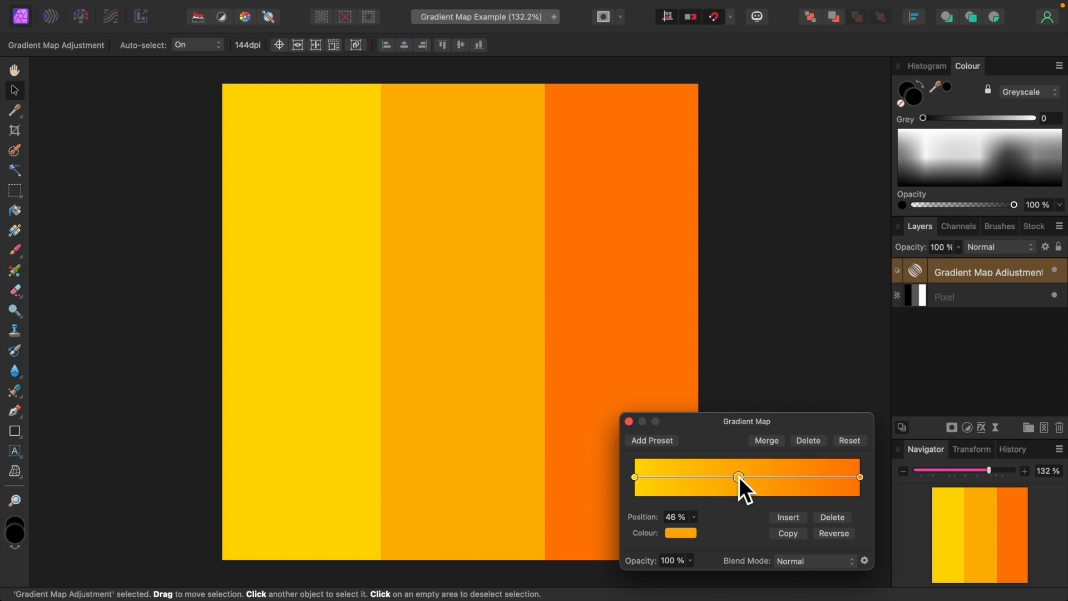
mouse_move(709, 539)
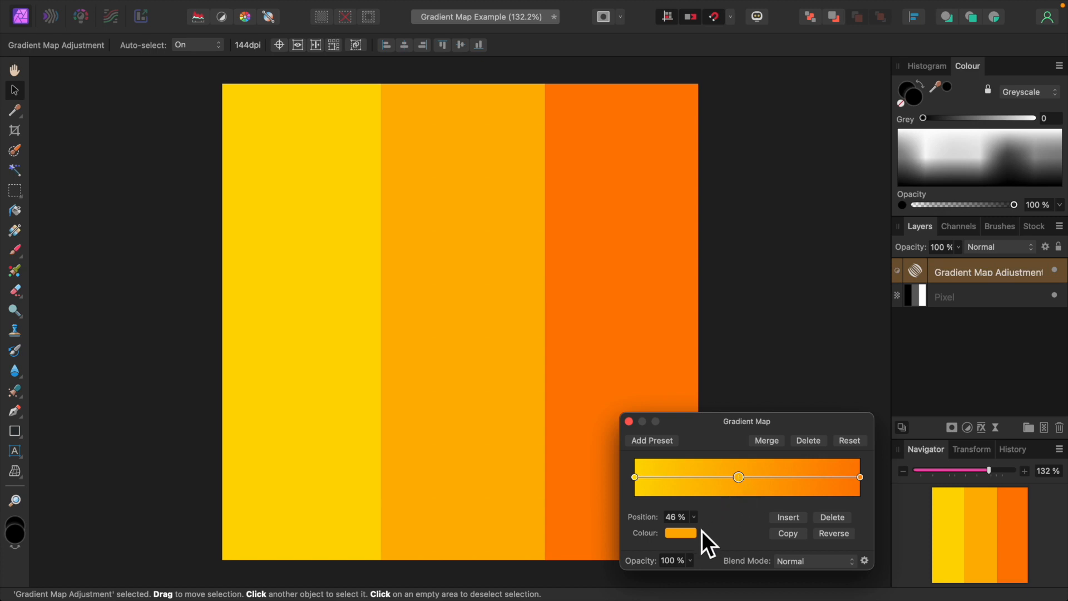
click(678, 532)
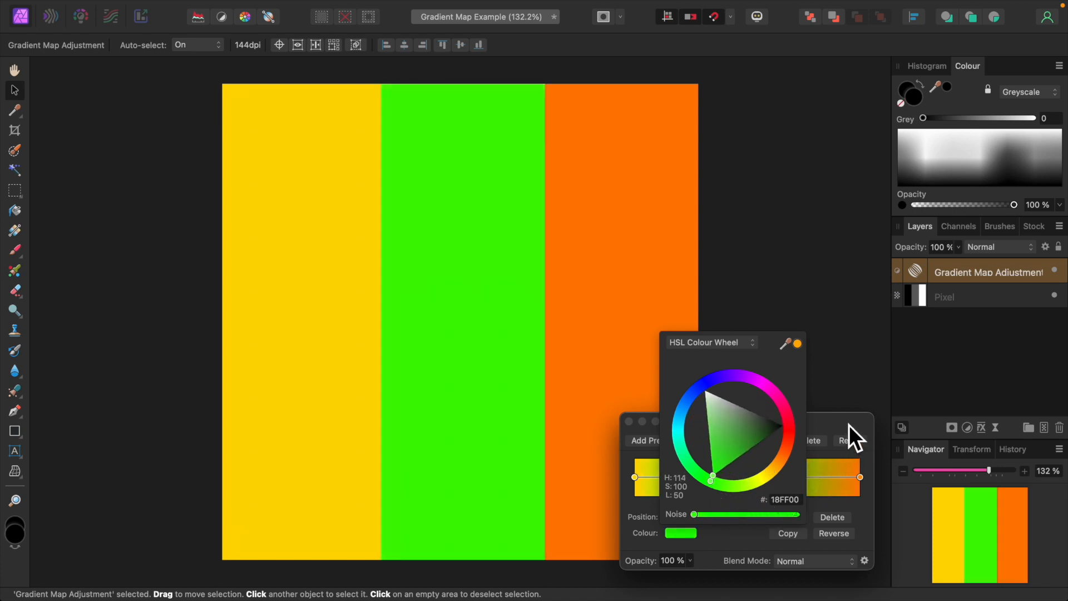
click(798, 342)
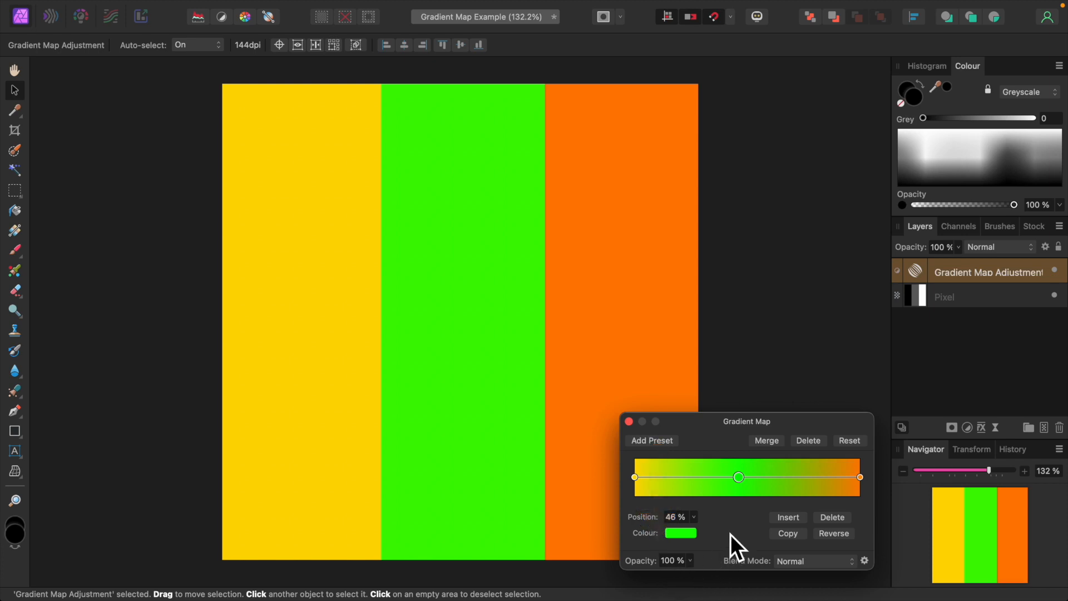
click(627, 420)
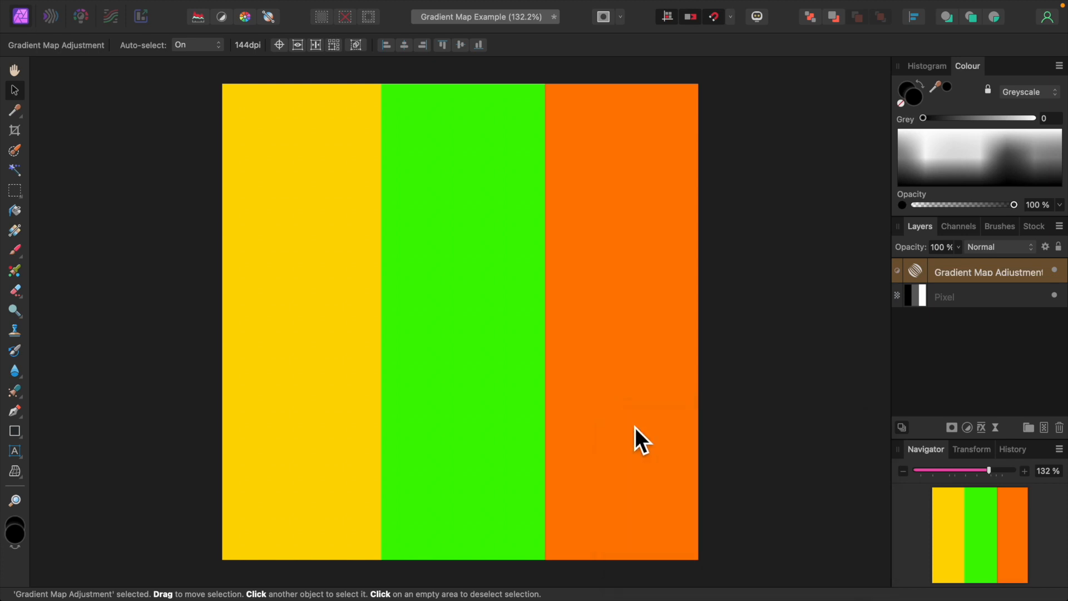
mouse_move(816, 448)
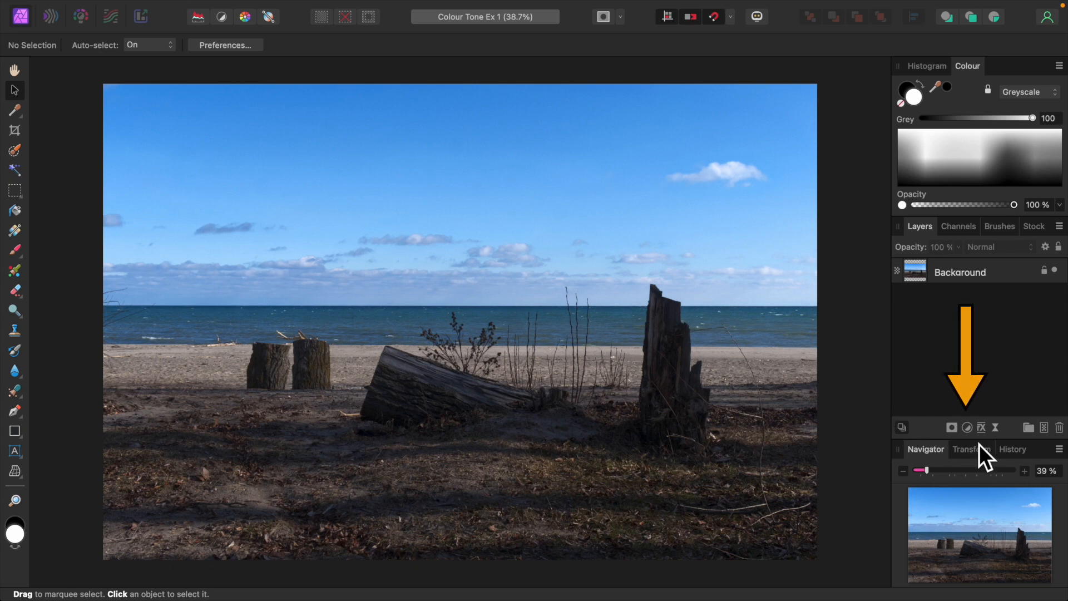
Add a Gradient Map adjustment to the beach photo from the Adjustments list
click(967, 427)
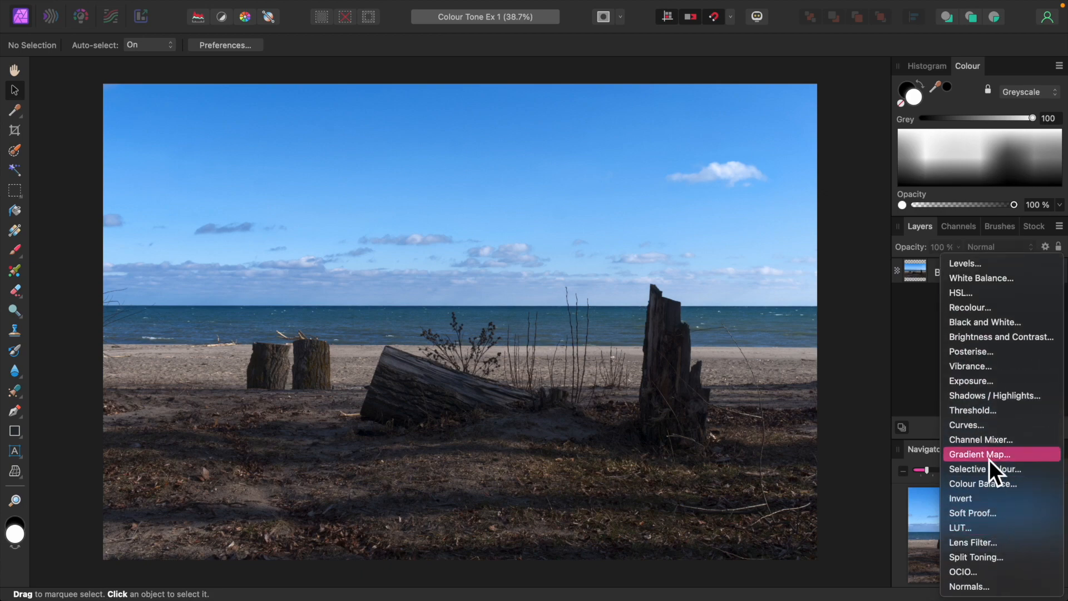
click(980, 454)
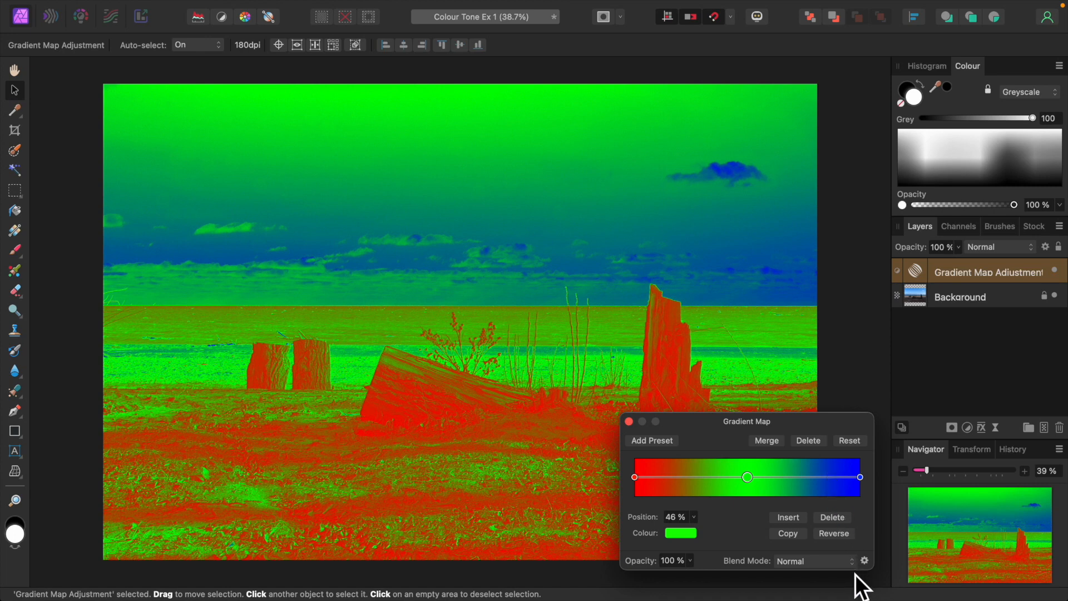
Set the Gradient Map's blend mode to Colour at about 50% opacity
click(811, 560)
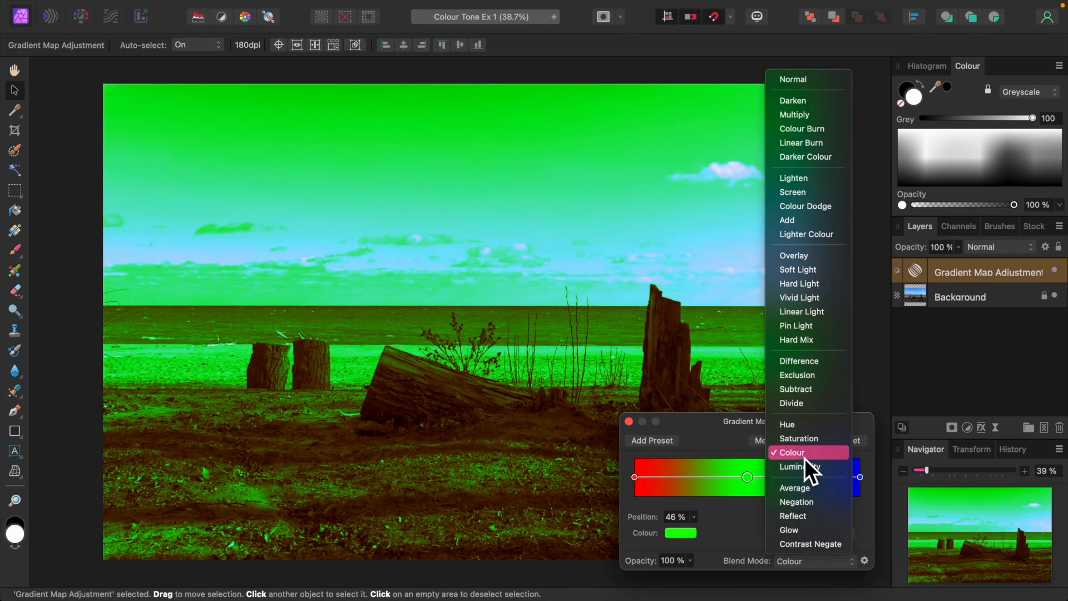
click(791, 453)
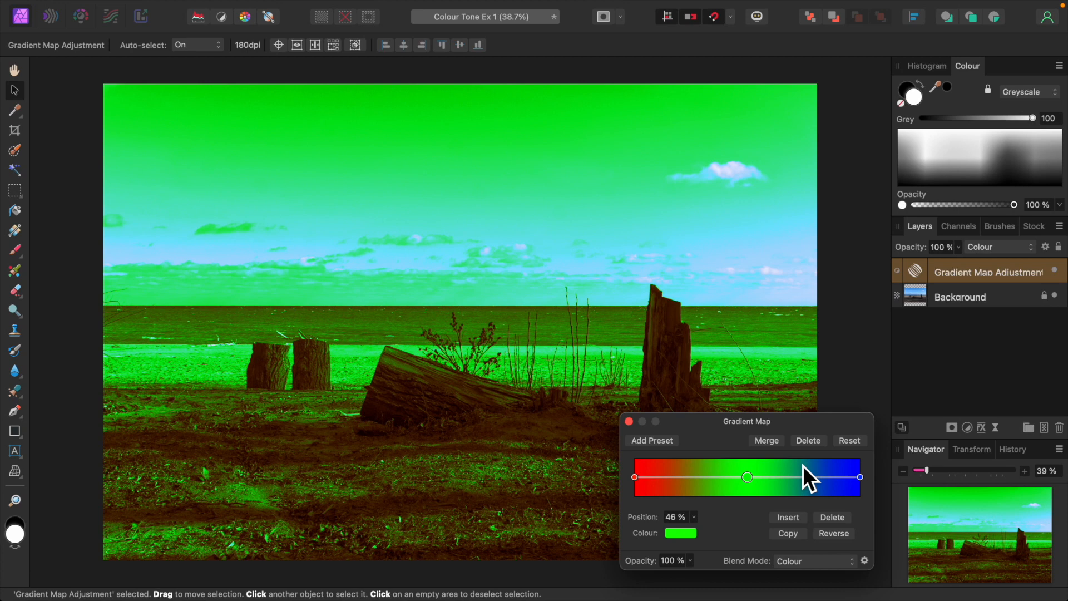
mouse_move(702, 578)
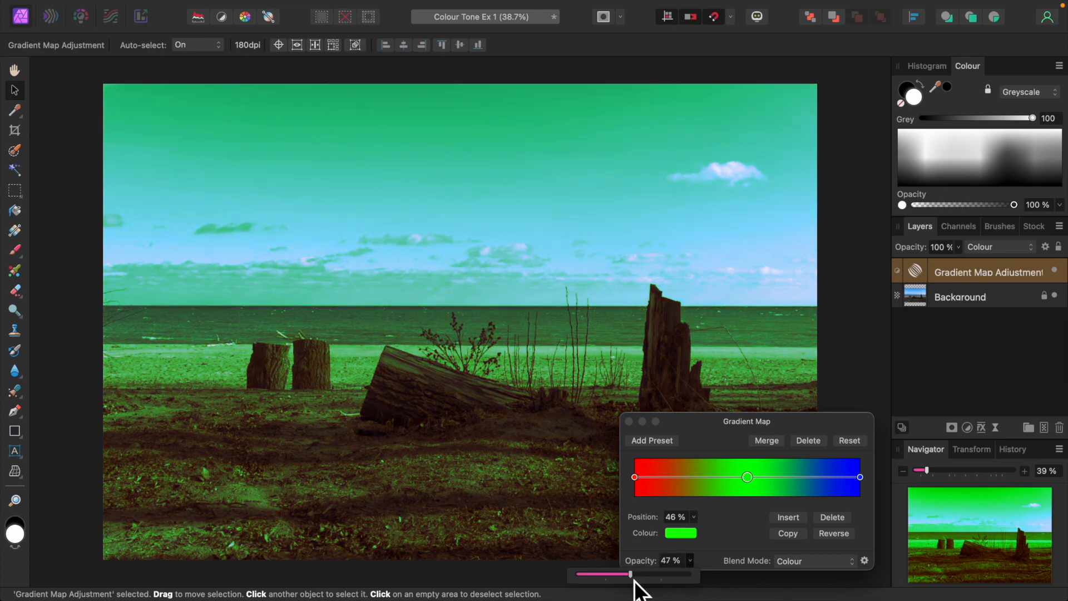
drag(626, 574, 632, 574)
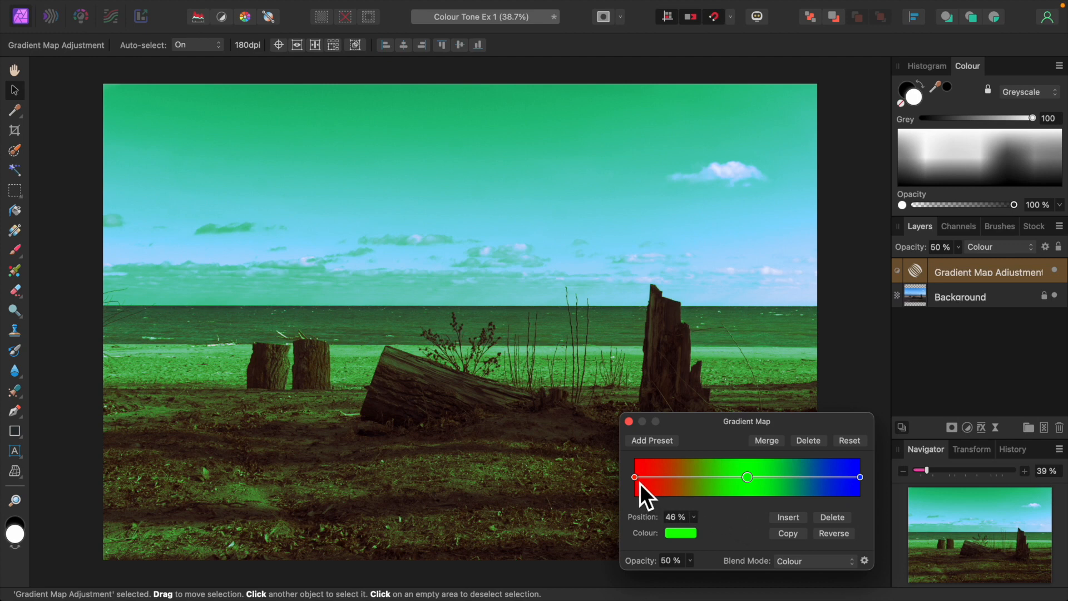
Recolour the start stop to brownish orange and the middle stop to orange
click(634, 478)
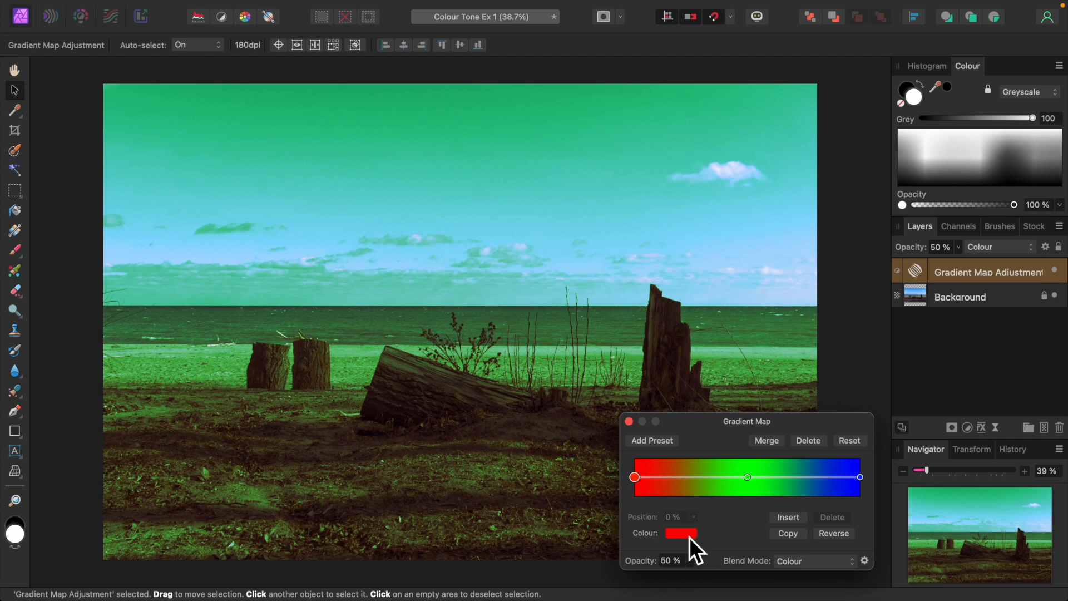
click(681, 532)
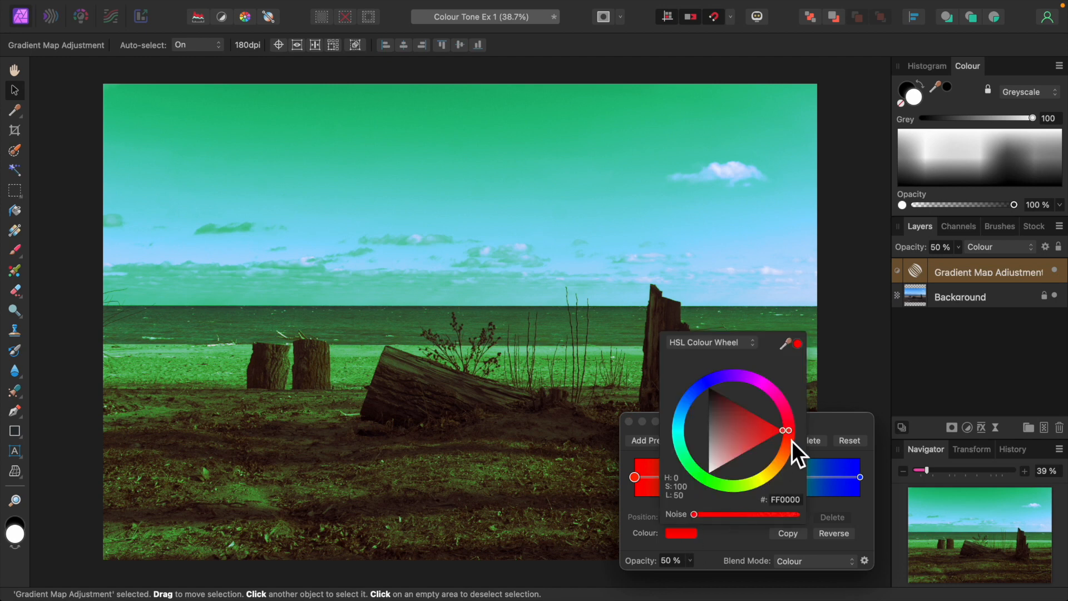
drag(785, 430, 780, 452)
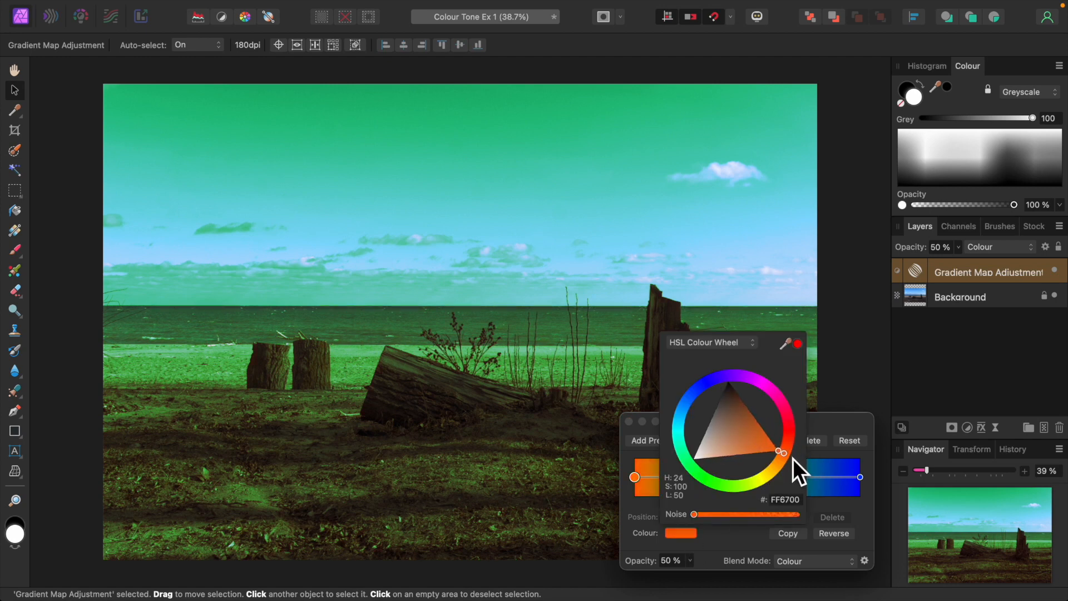
drag(781, 452, 758, 427)
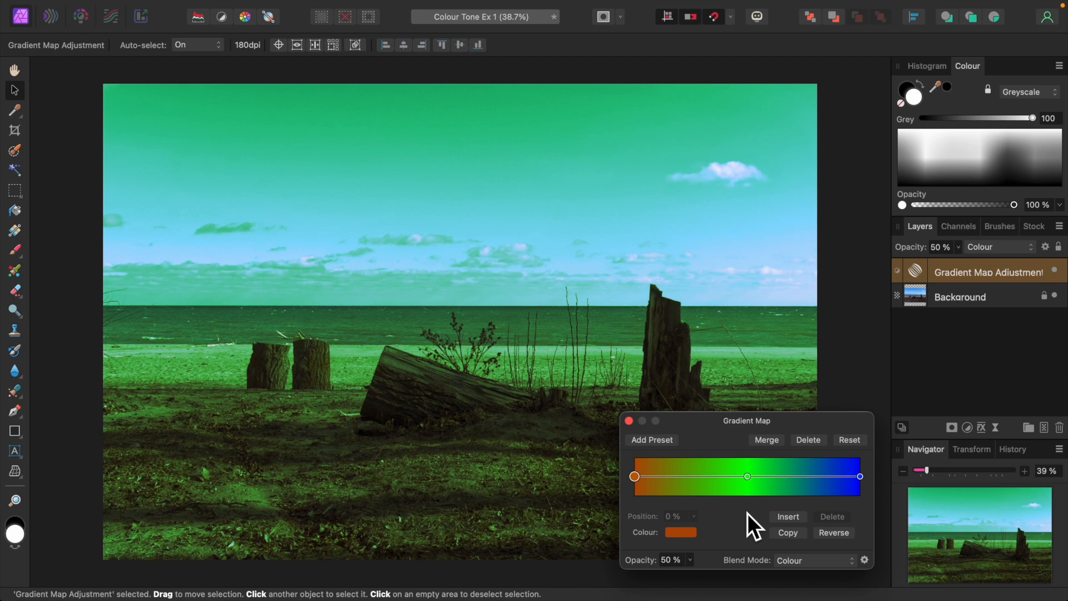
mouse_move(755, 514)
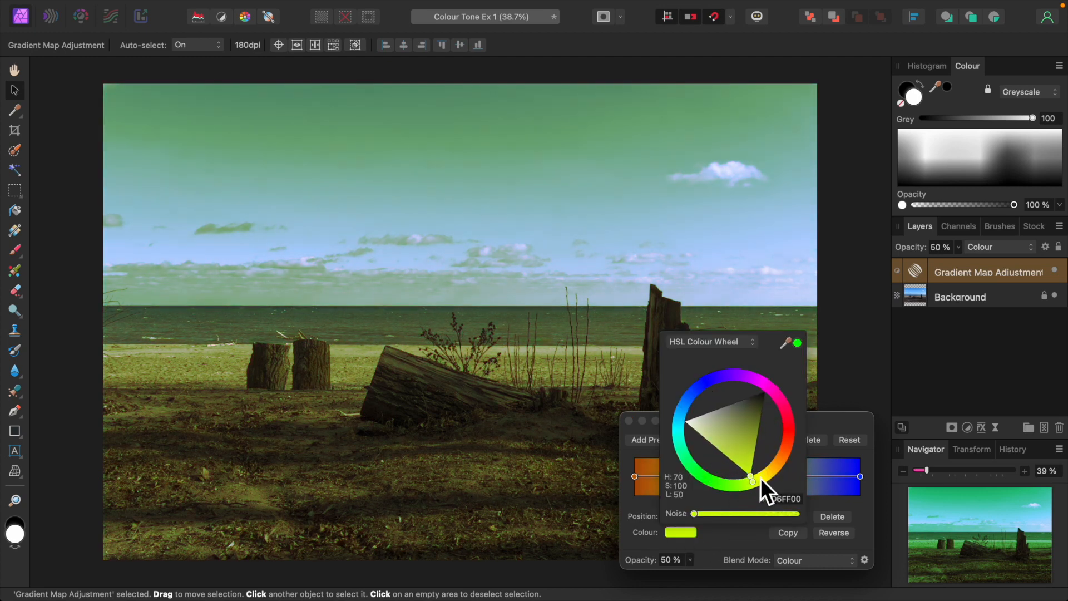
drag(754, 478, 777, 458)
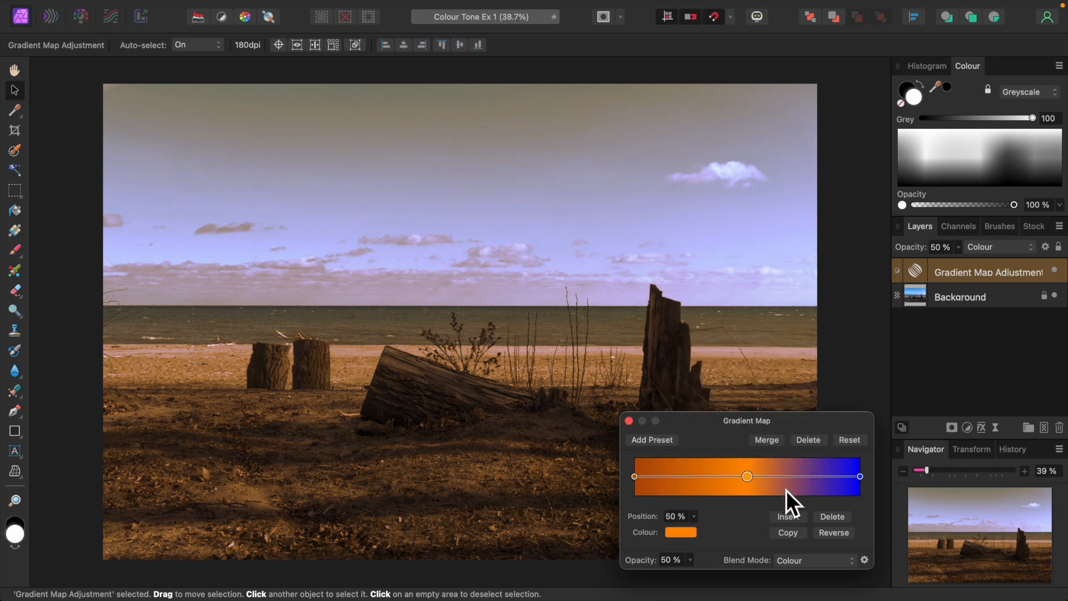
mouse_move(751, 514)
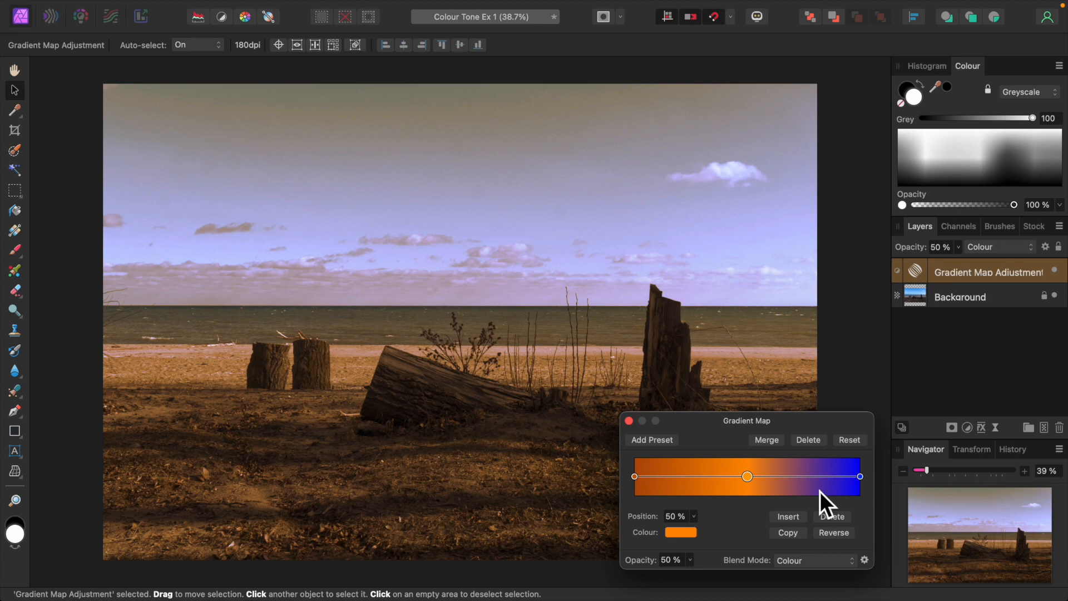
Recolour the end stop from blue to a bright yellow
click(860, 476)
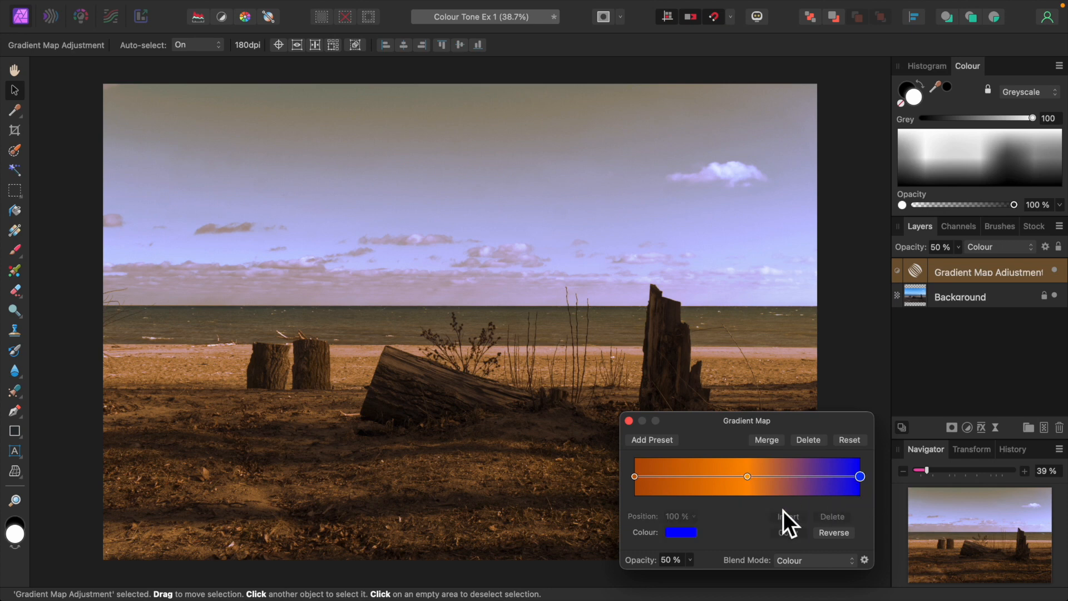
click(680, 531)
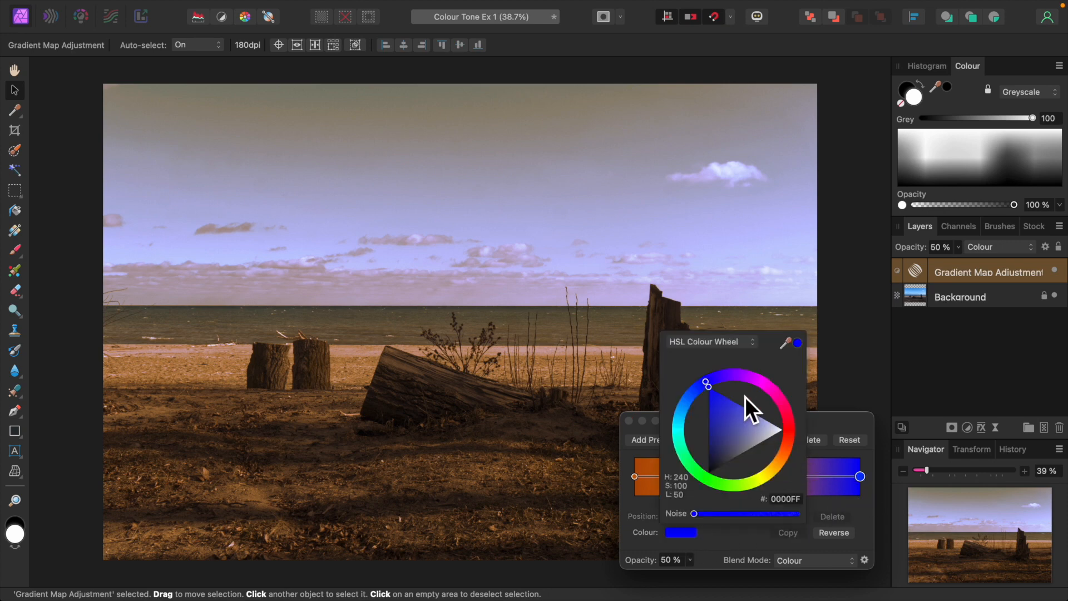
drag(707, 384, 753, 475)
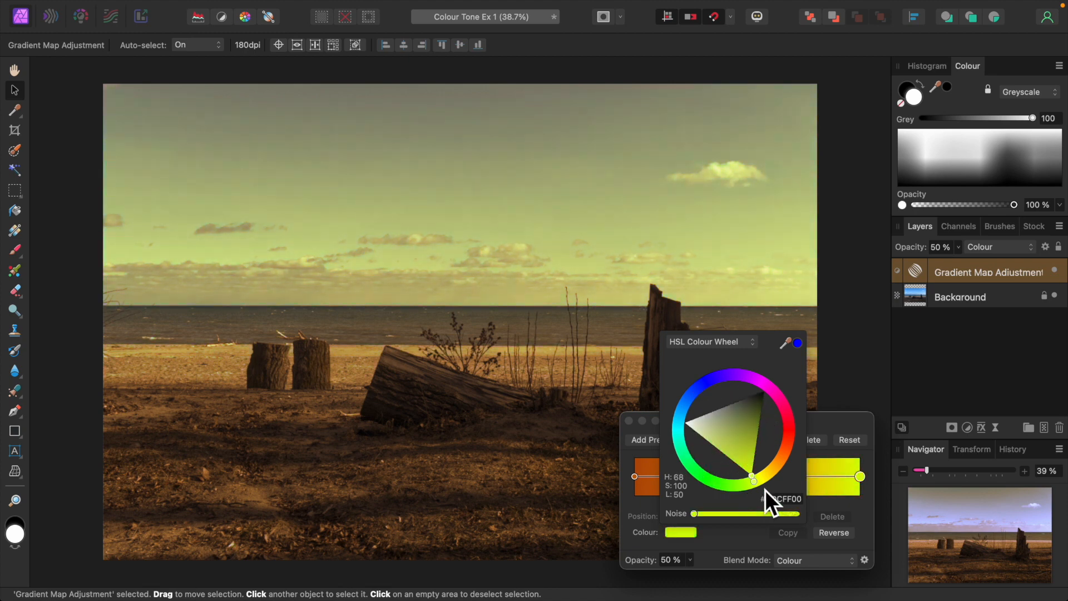
drag(751, 475, 761, 475)
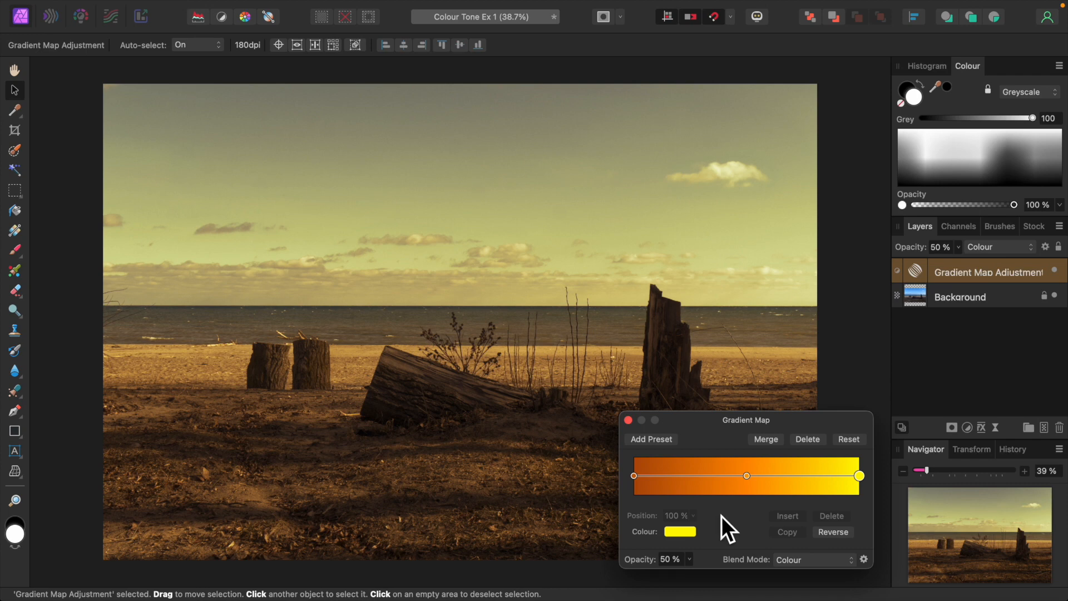
mouse_move(714, 542)
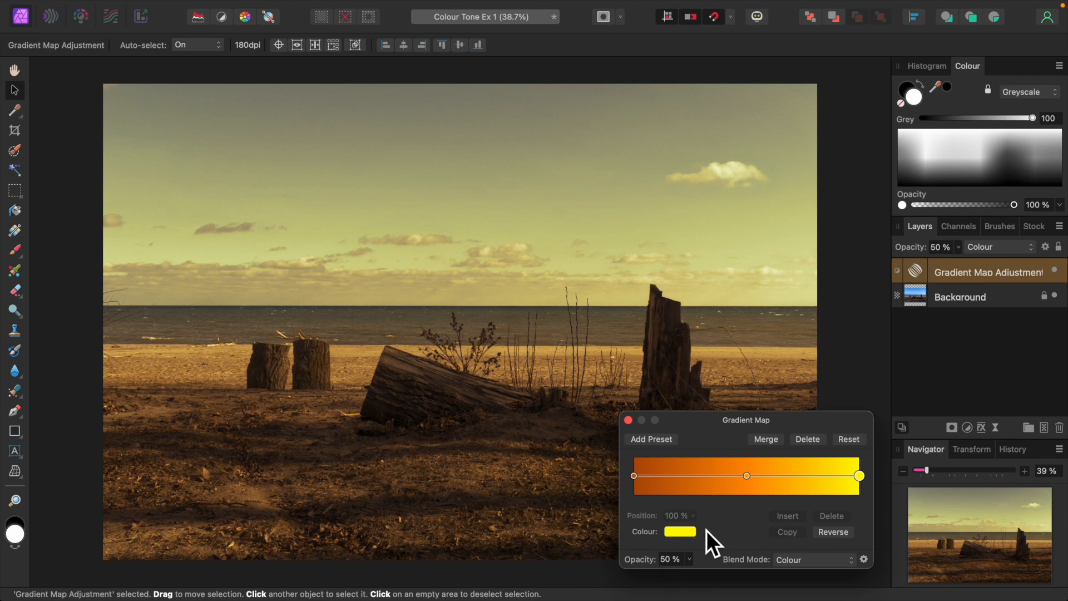
Lower the warm tint to 20% opacity and close the Gradient Map dialog
drag(694, 574, 674, 574)
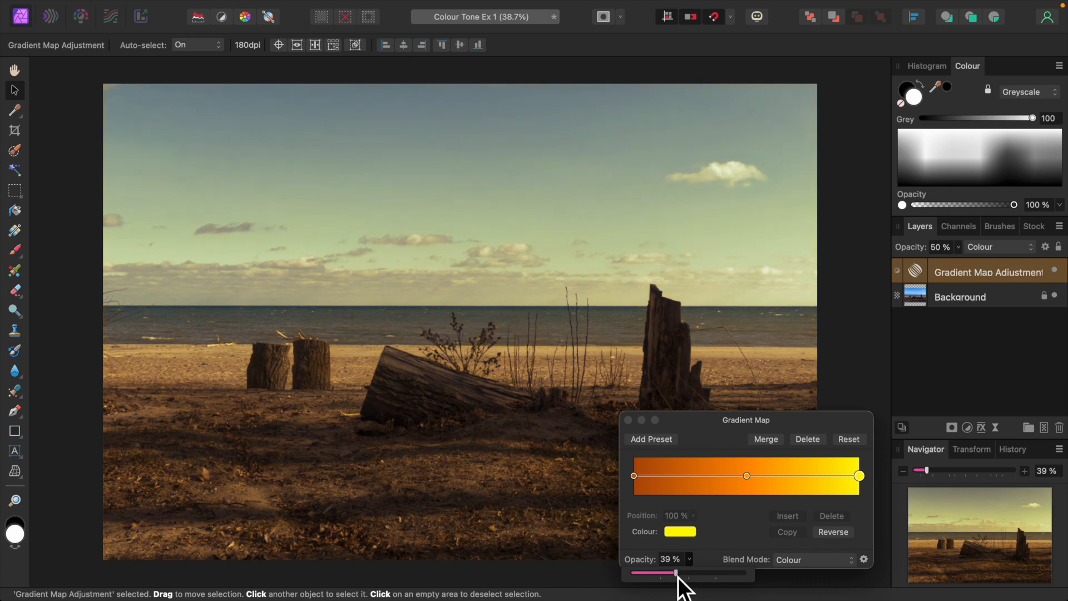
drag(674, 573, 653, 573)
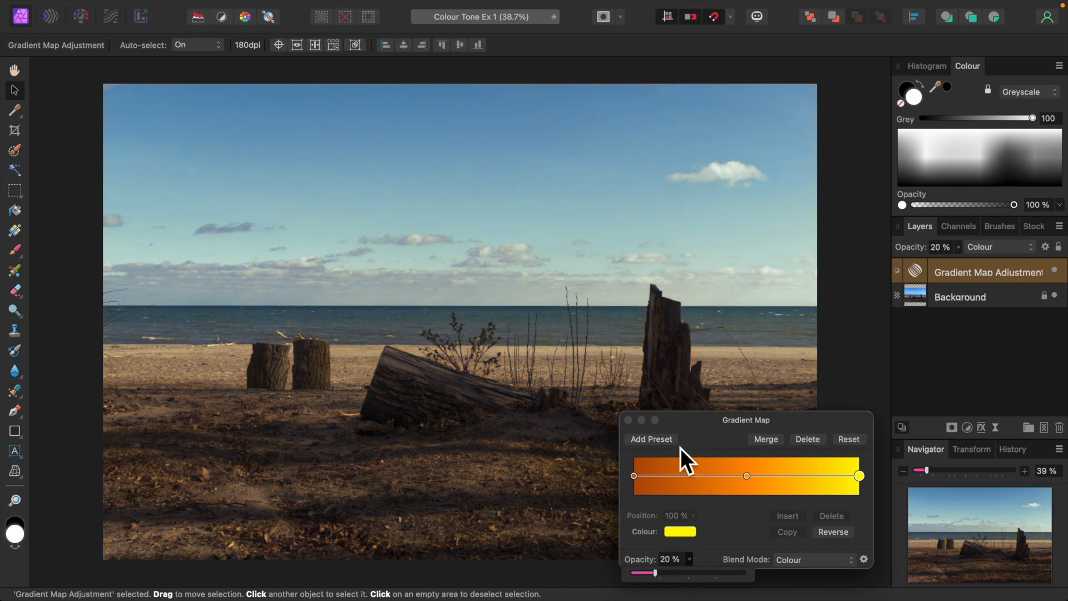
click(626, 420)
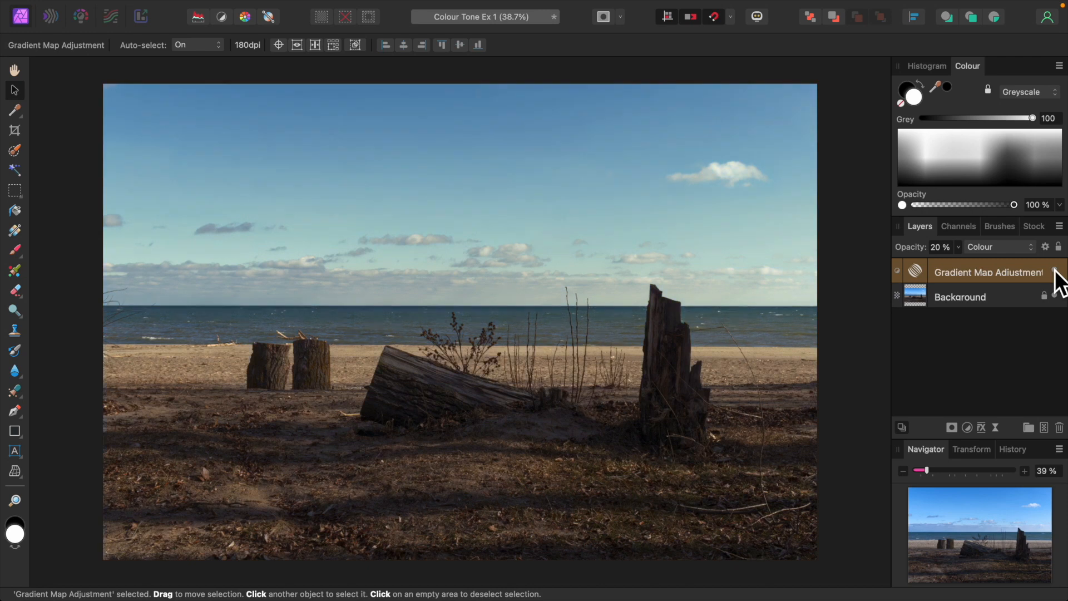
mouse_move(985, 374)
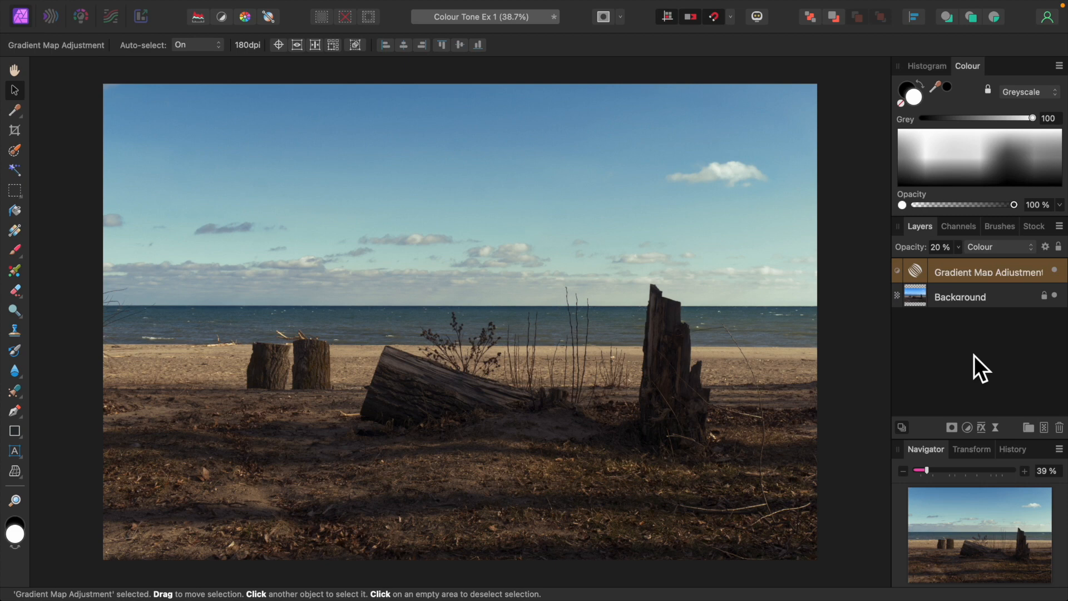
mouse_move(1061, 283)
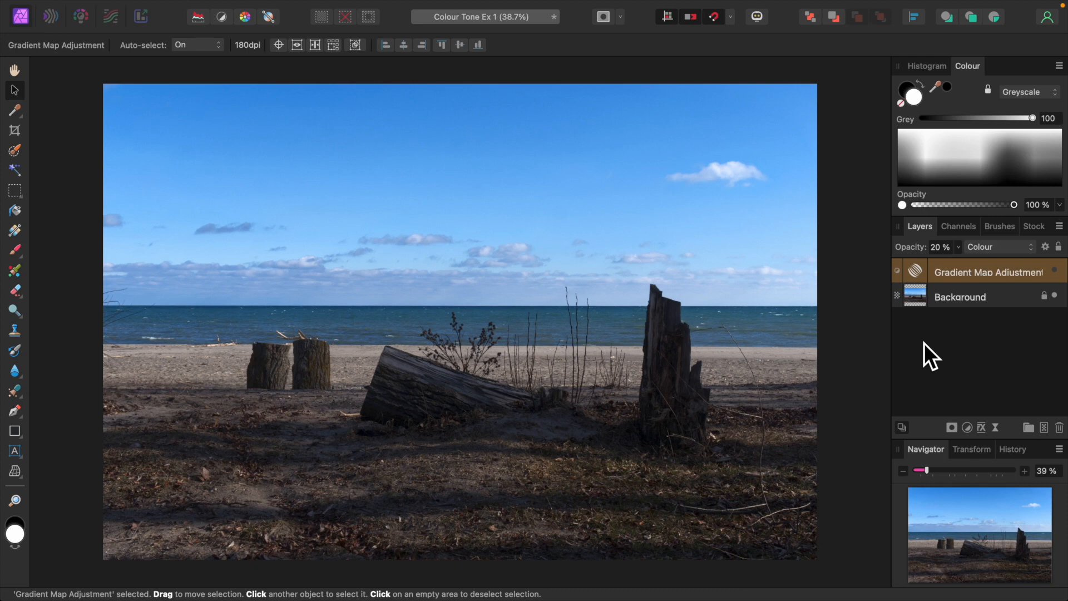
mouse_move(978, 439)
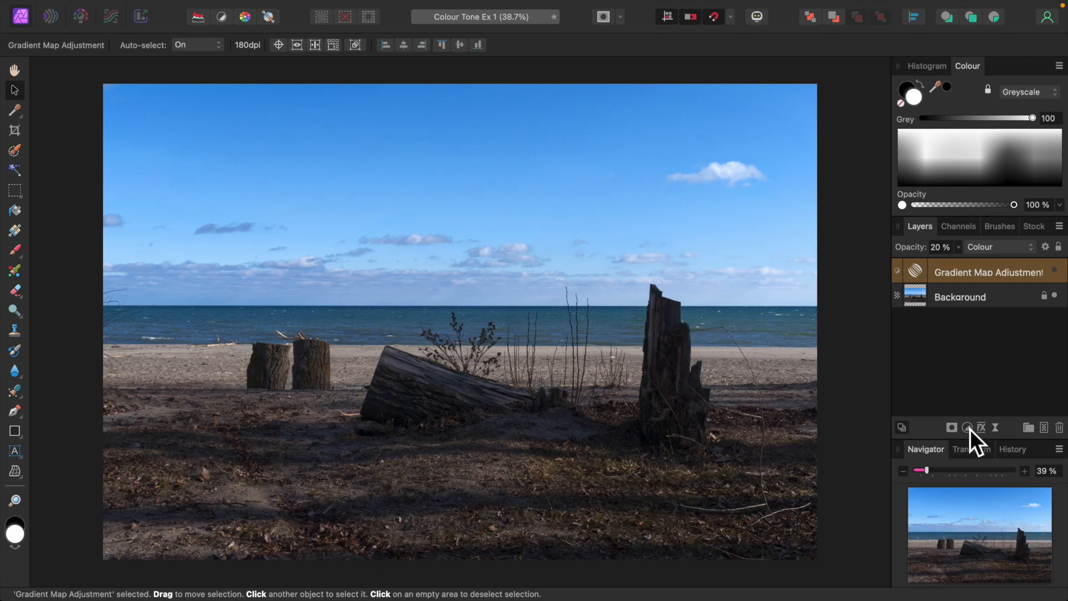
Add a second Gradient Map blended as Colour at 50% opacity
click(966, 428)
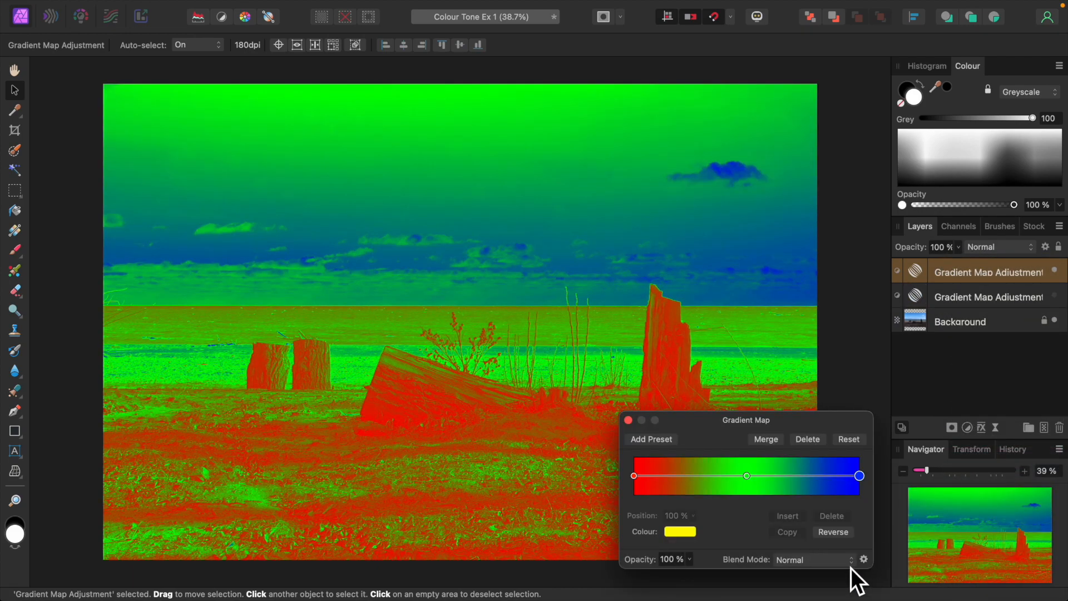
click(807, 560)
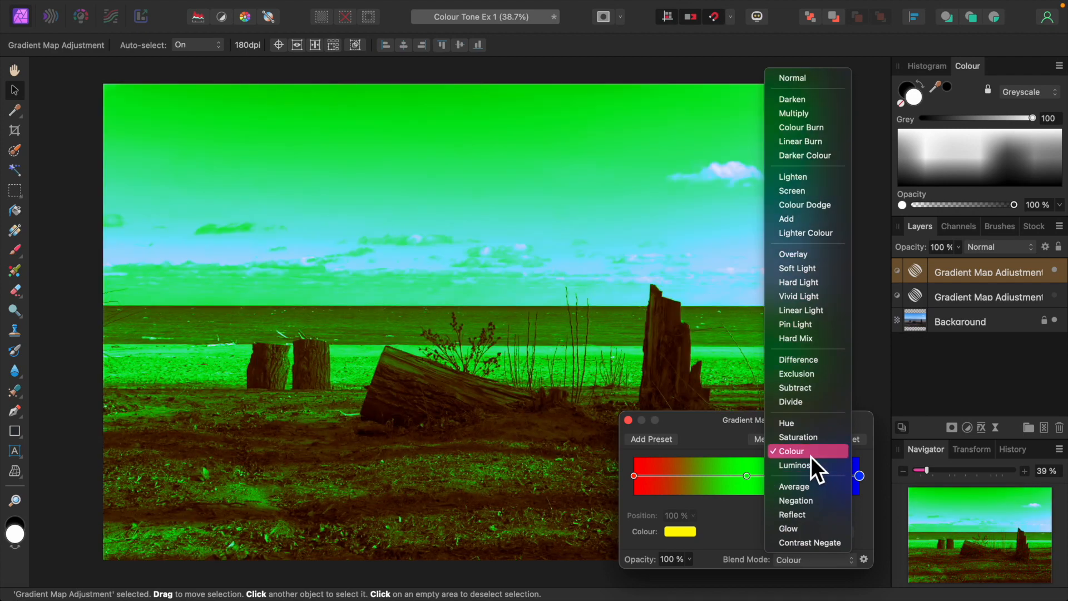
click(790, 451)
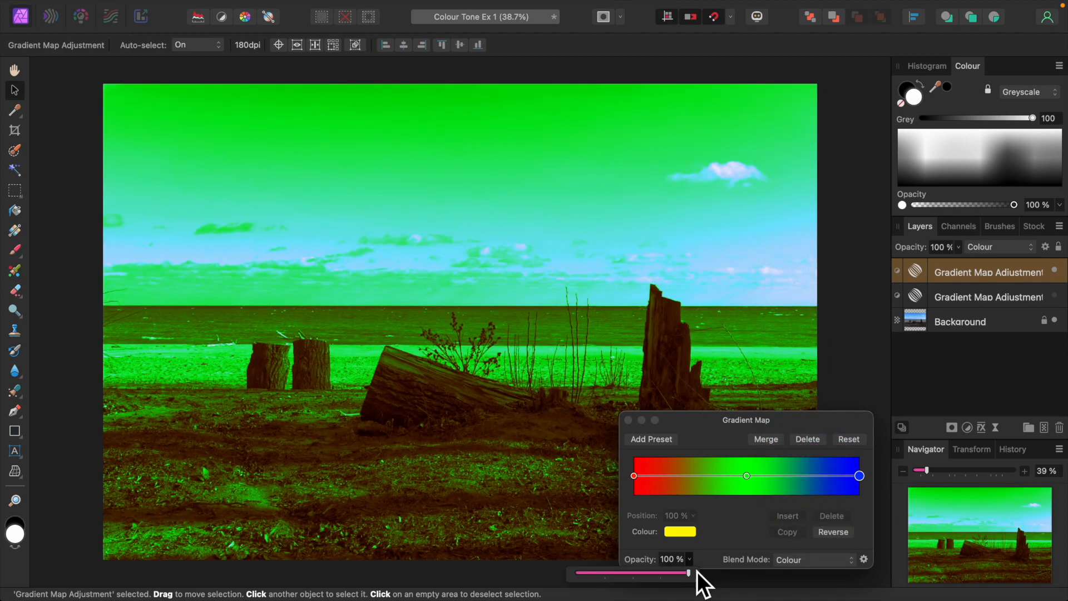
drag(686, 573, 626, 573)
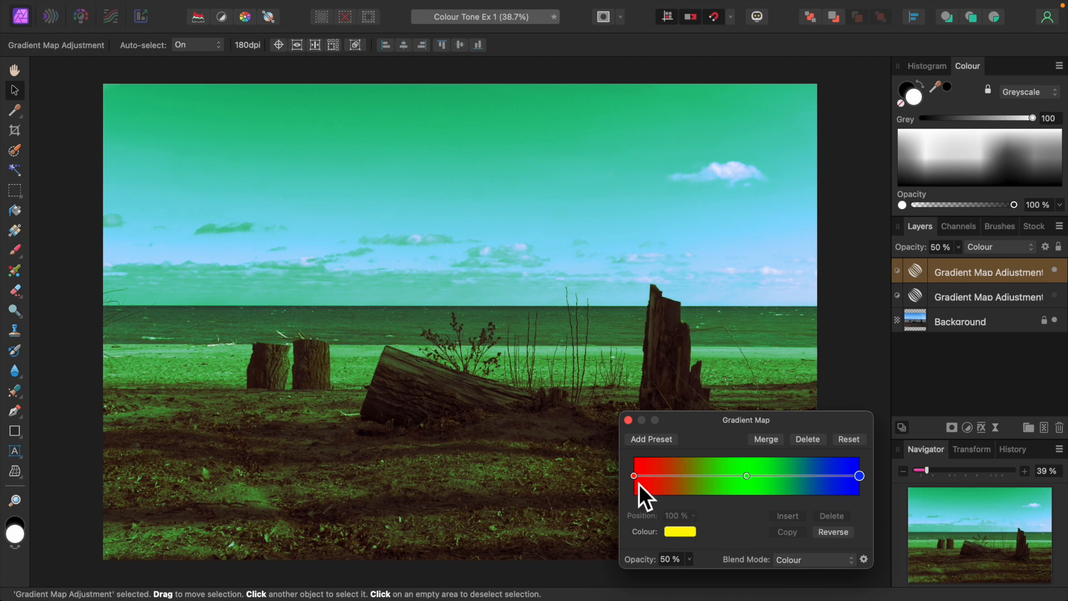
Recolour the middle stop blue and the right stop a lighter blue in the colour wheel
click(679, 532)
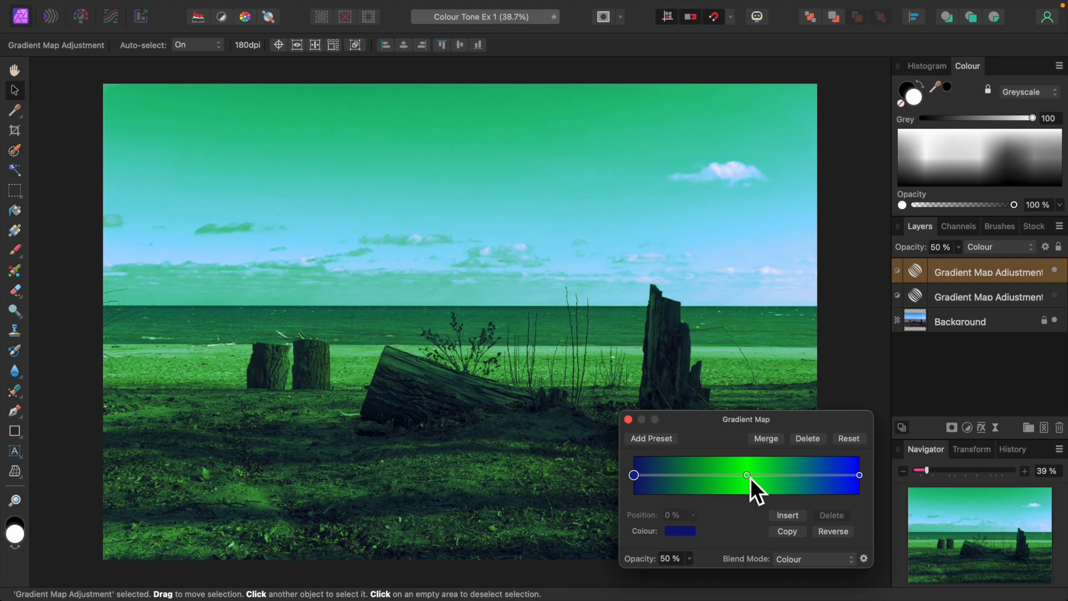
click(678, 531)
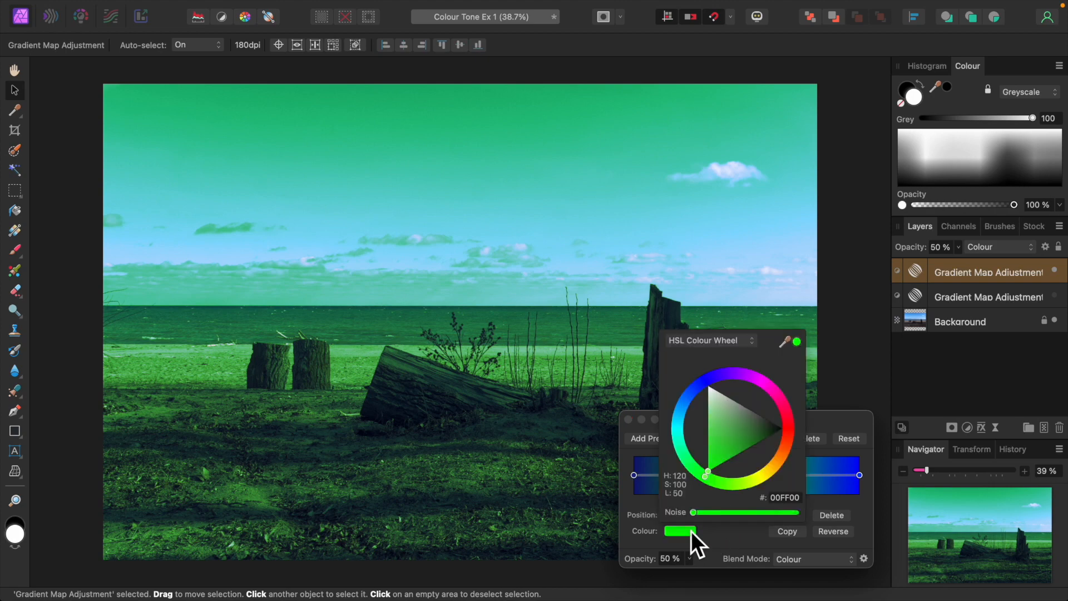
drag(706, 473, 708, 381)
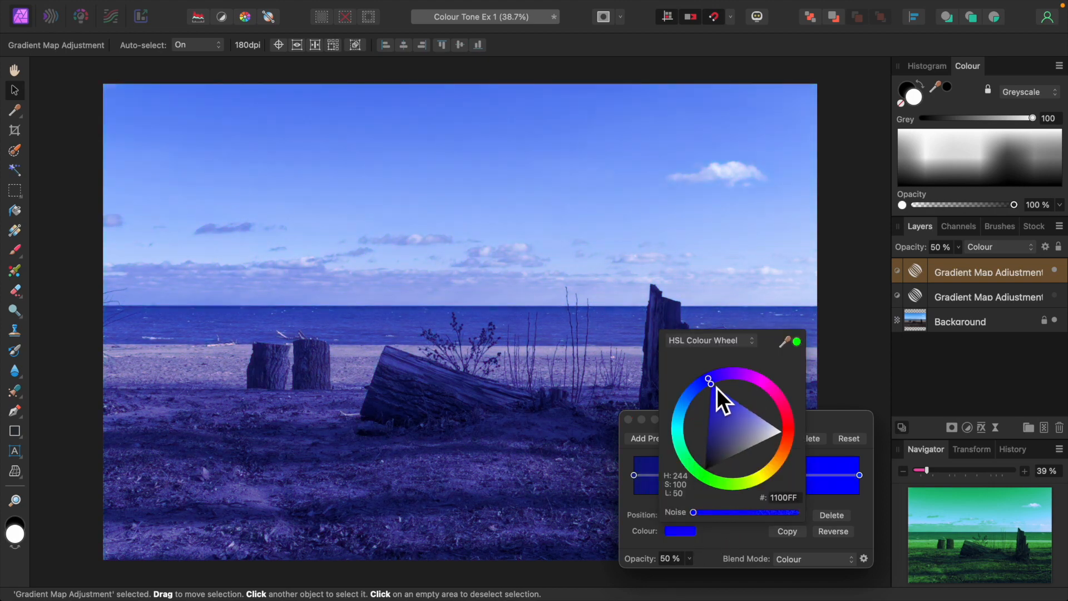
drag(709, 380, 714, 378)
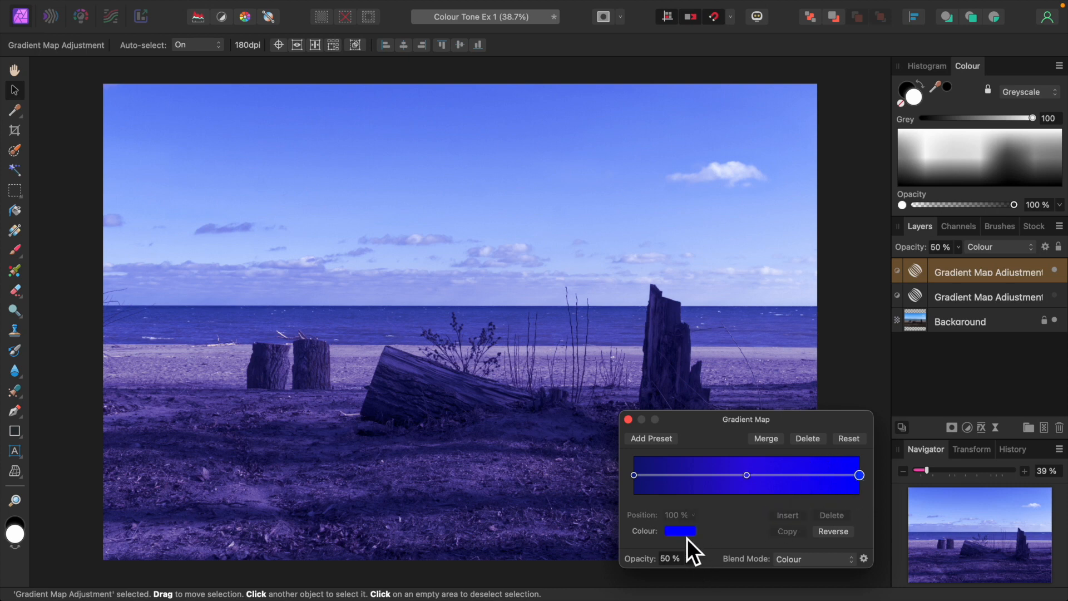
click(680, 530)
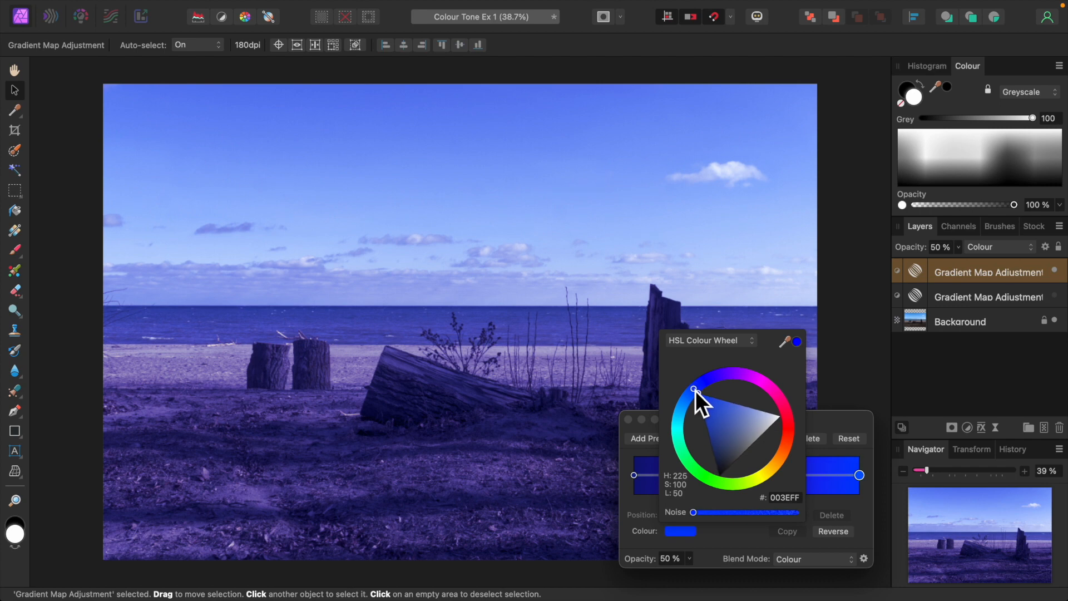
drag(695, 390, 686, 402)
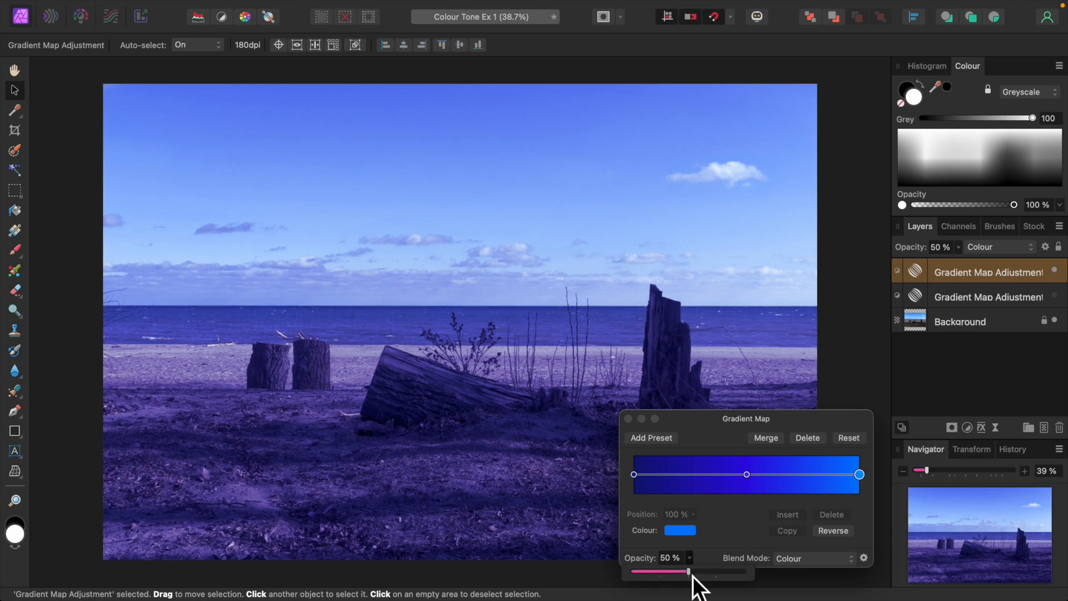
Lower the blue map to 20% opacity and close the Gradient Map dialog
drag(687, 572, 644, 572)
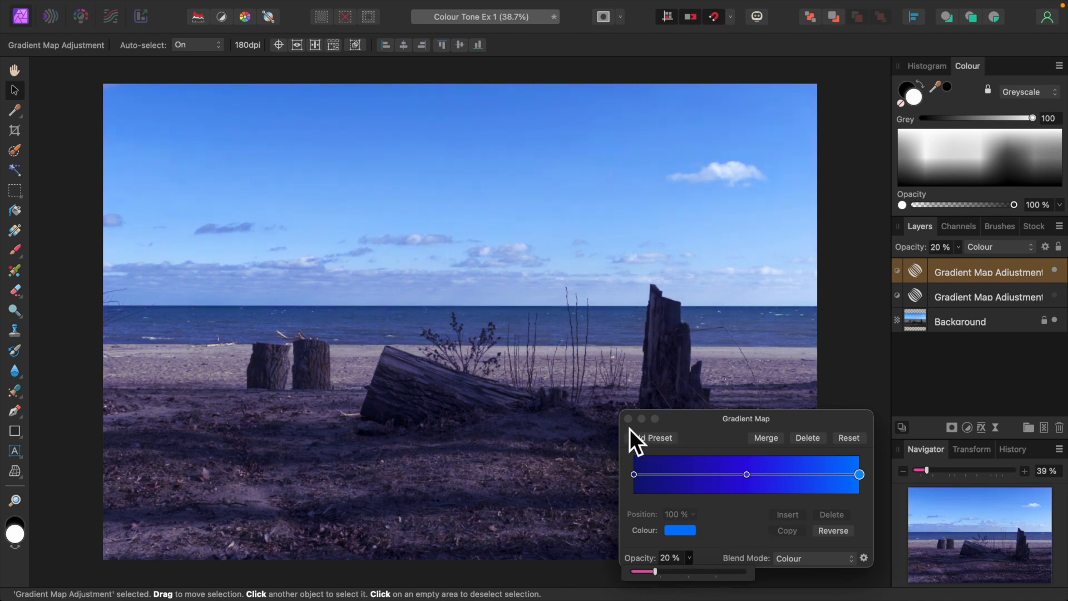
click(626, 418)
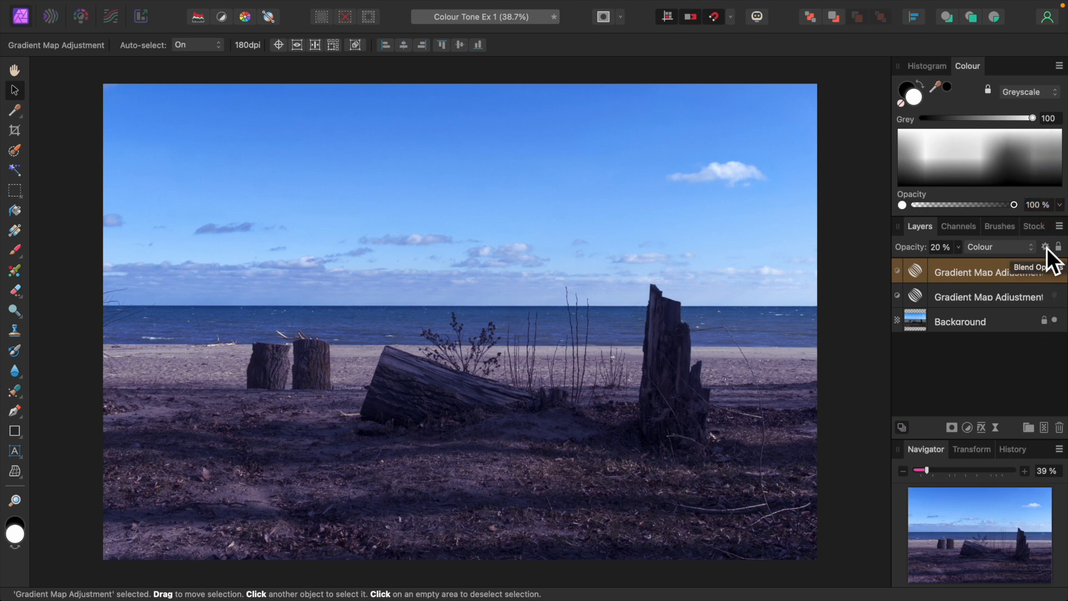
Raise the blue map's Source Layer and Underlying Composition blend range nodes to spare the darker tones
click(1045, 247)
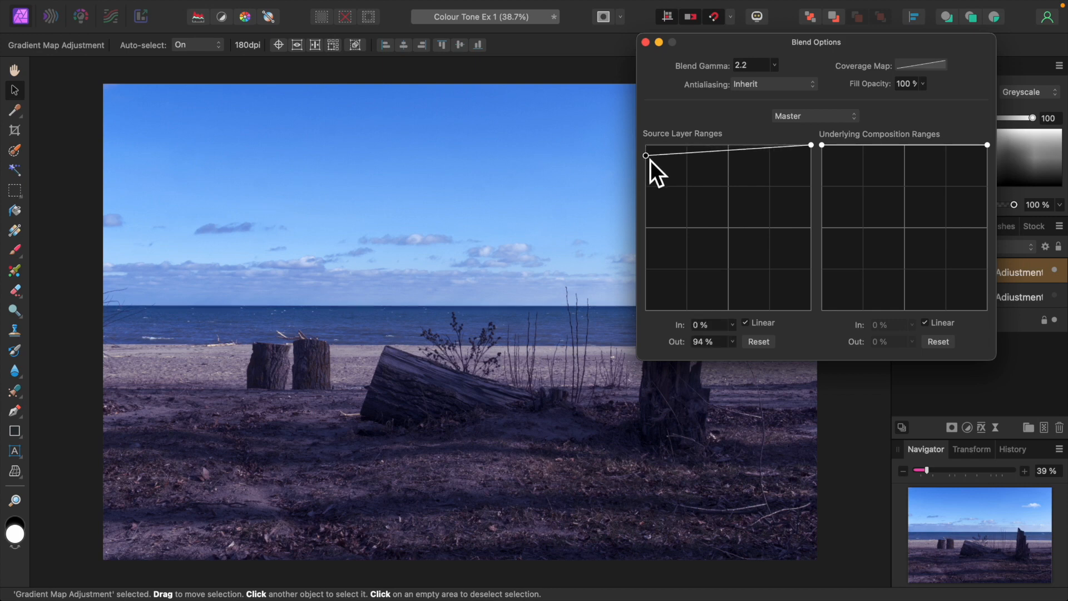
drag(645, 154, 645, 203)
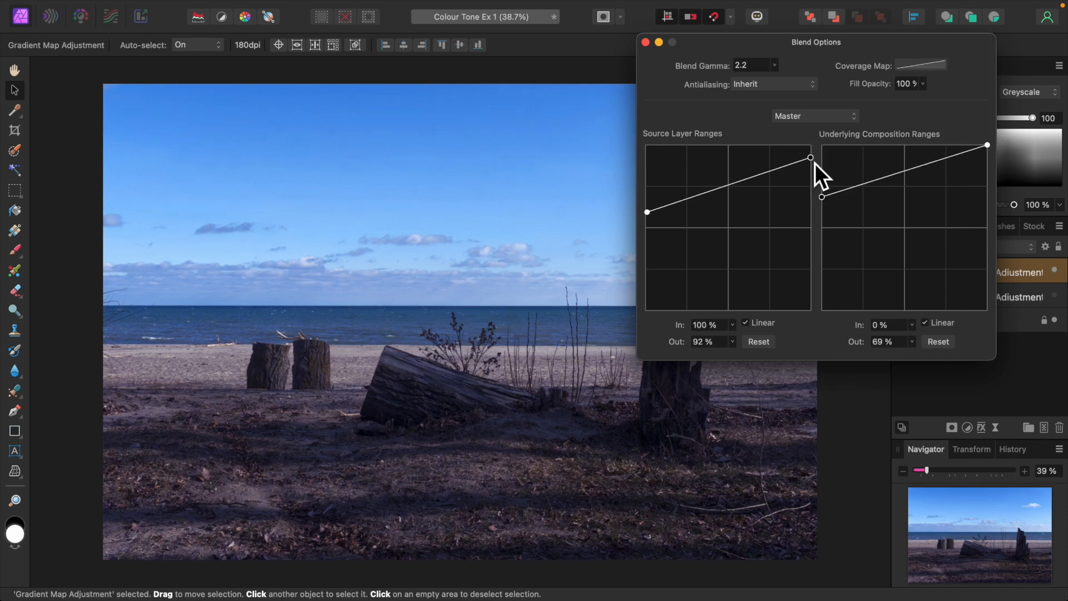
drag(811, 157, 811, 171)
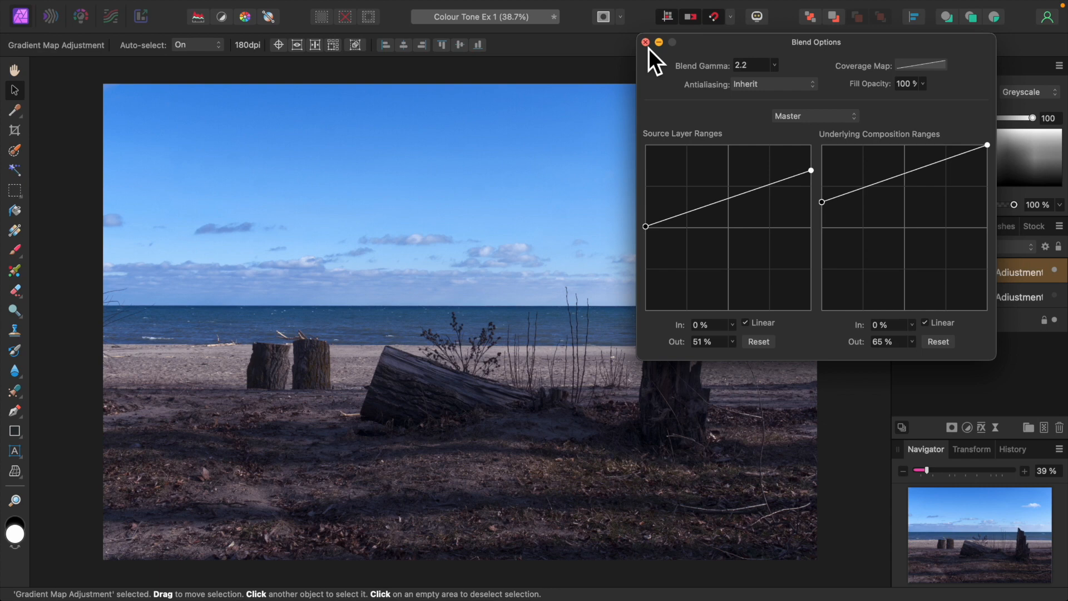
click(645, 43)
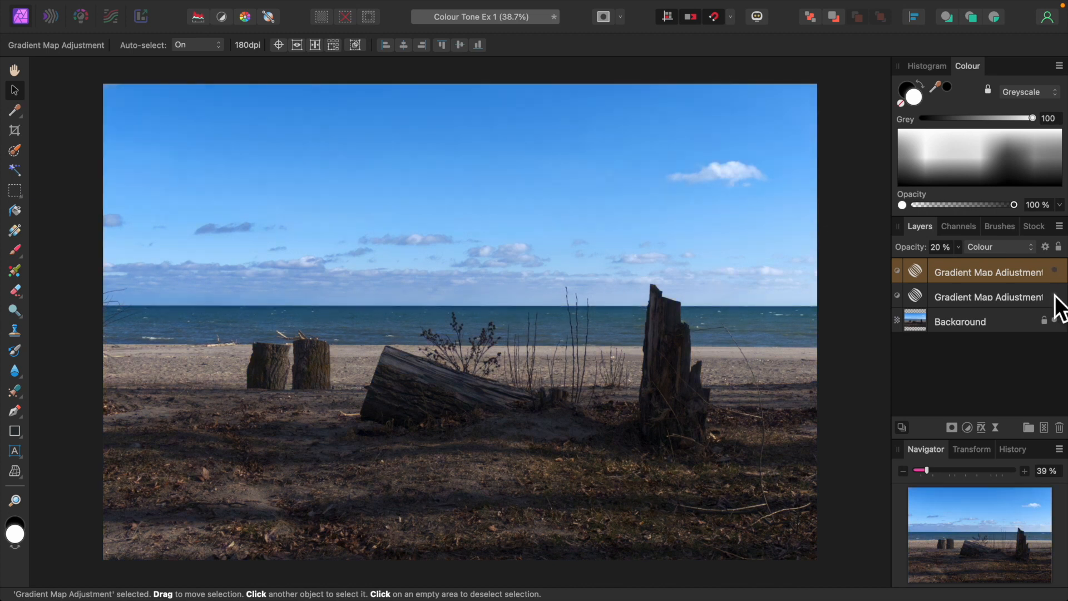
Hide the lower Gradient Map layer to compare the untoned beach photo
click(897, 272)
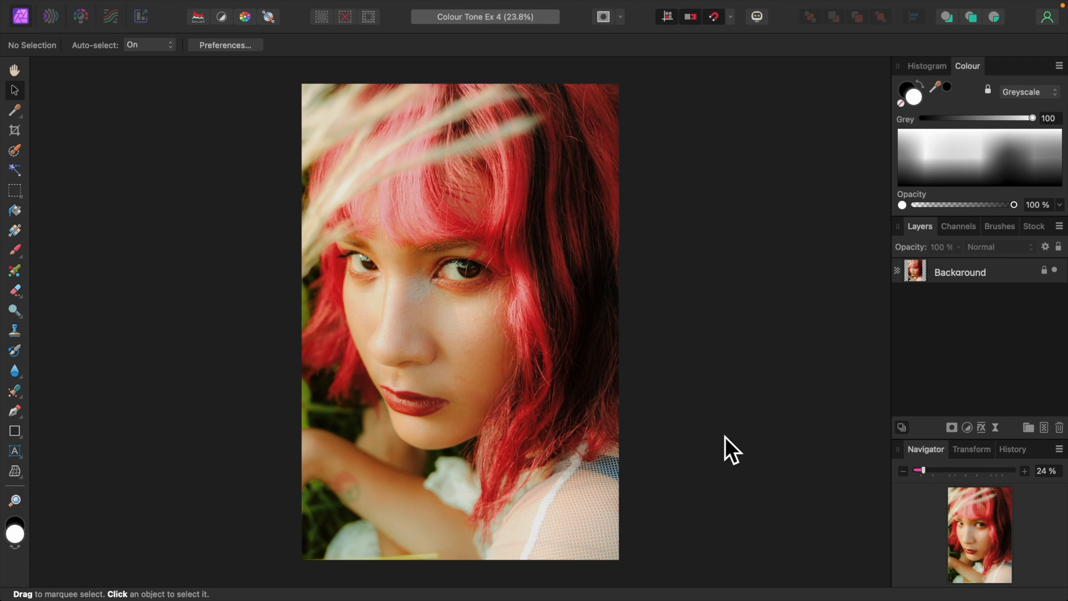
Add a Gradient Map to the portrait blended as Colour at 50% opacity and select its left stop
click(967, 427)
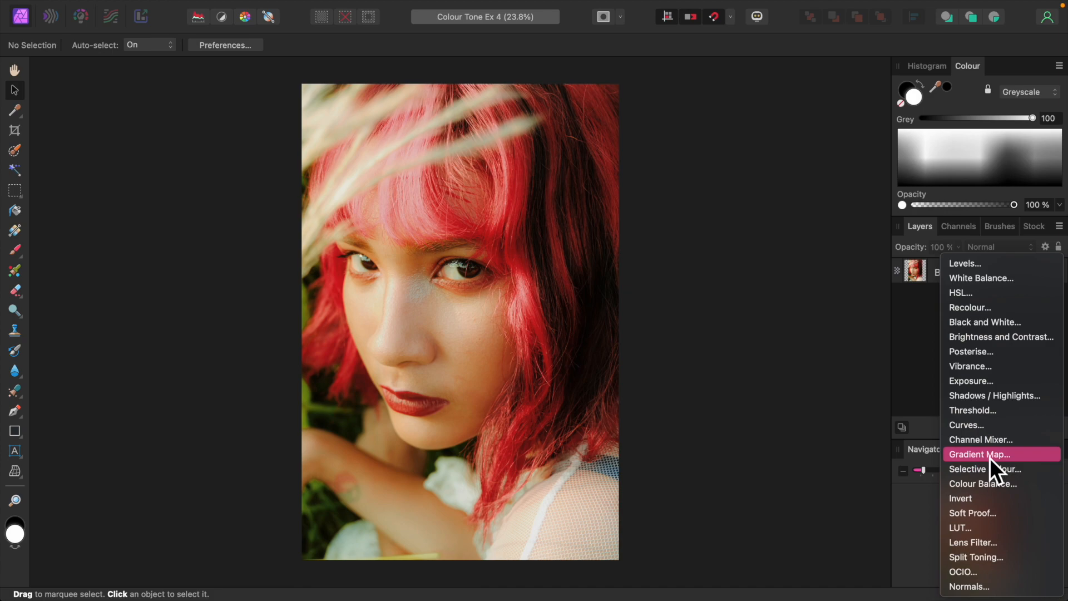
click(979, 454)
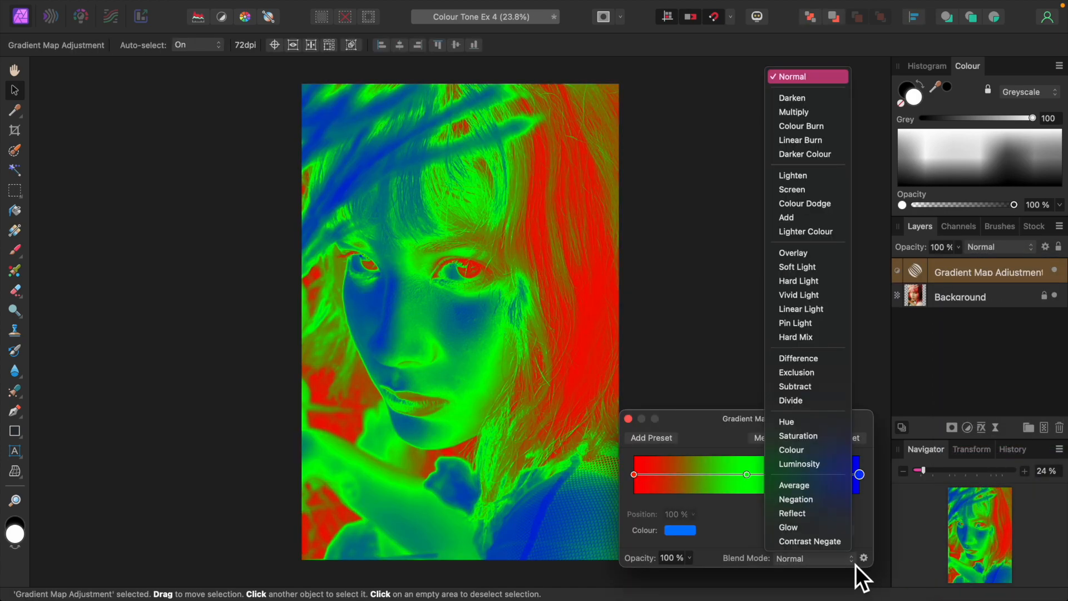
click(791, 449)
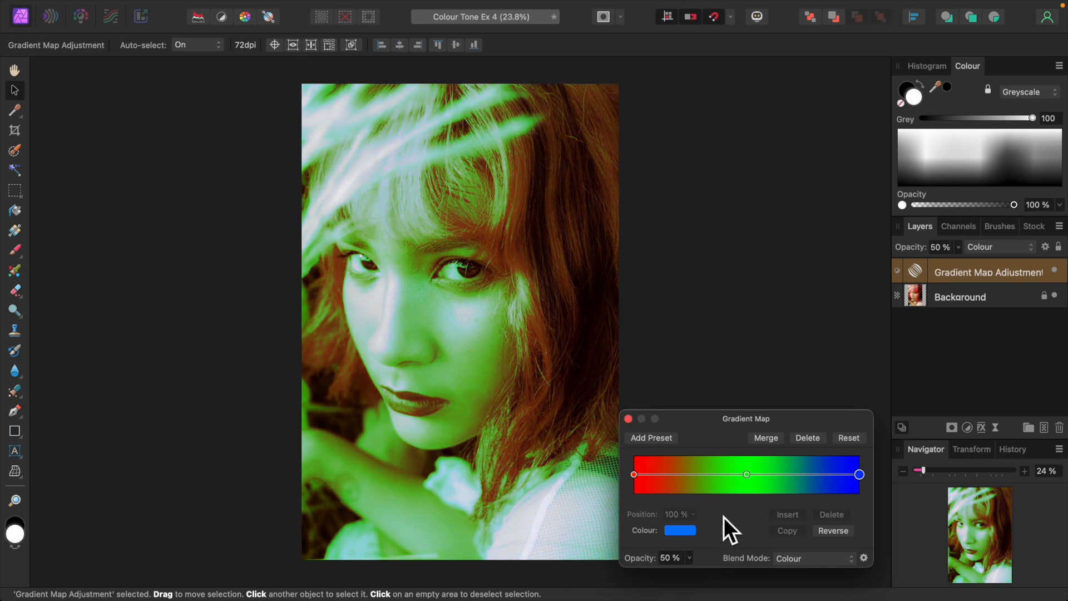
click(633, 473)
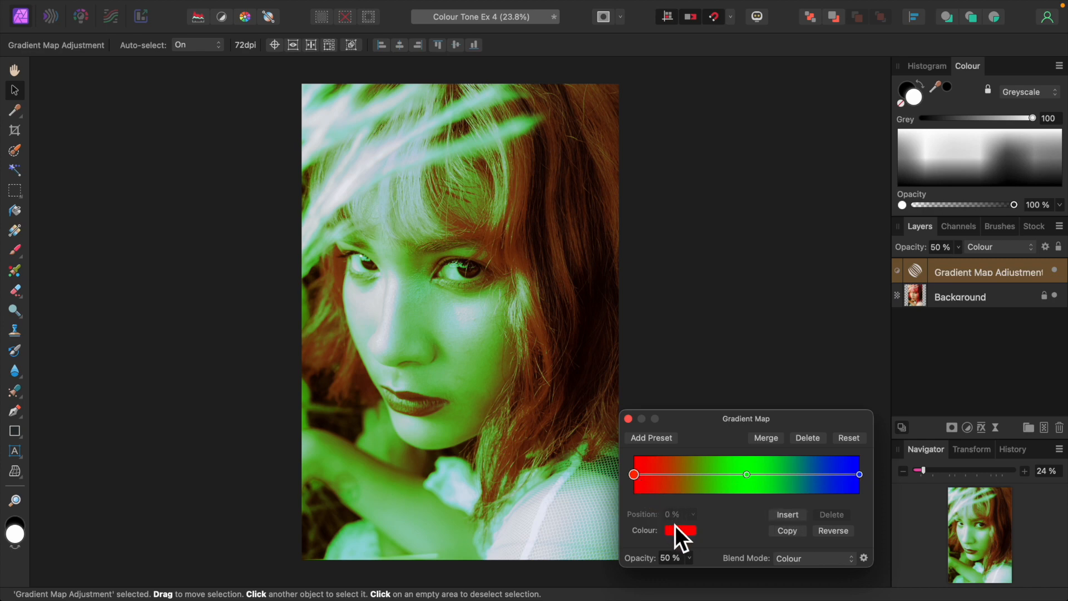
Set the Gradient Map's middle stop to a light pink in the colour wheel
click(680, 531)
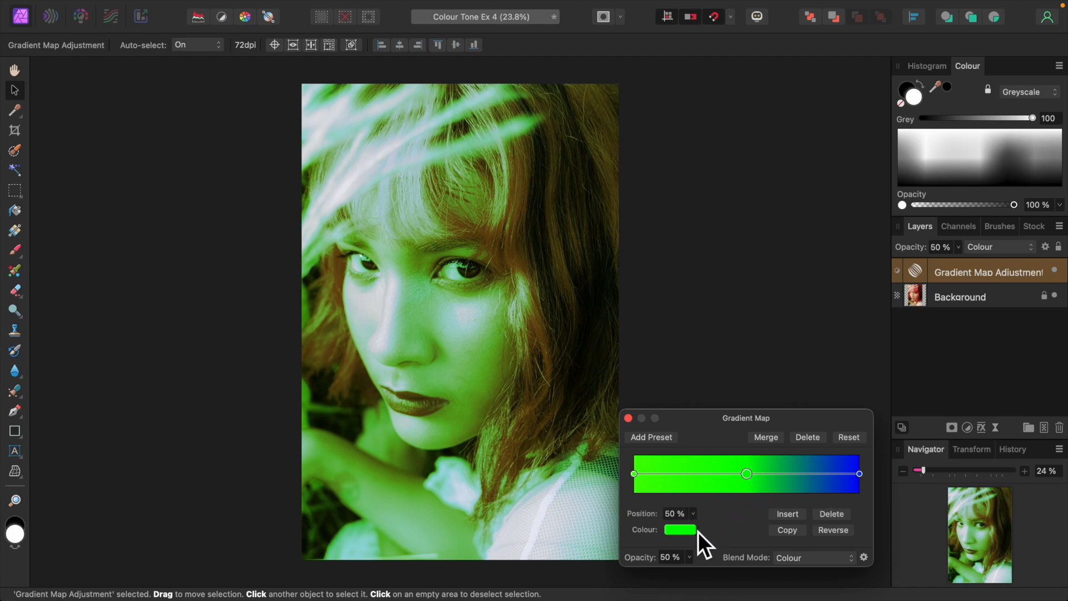
click(679, 530)
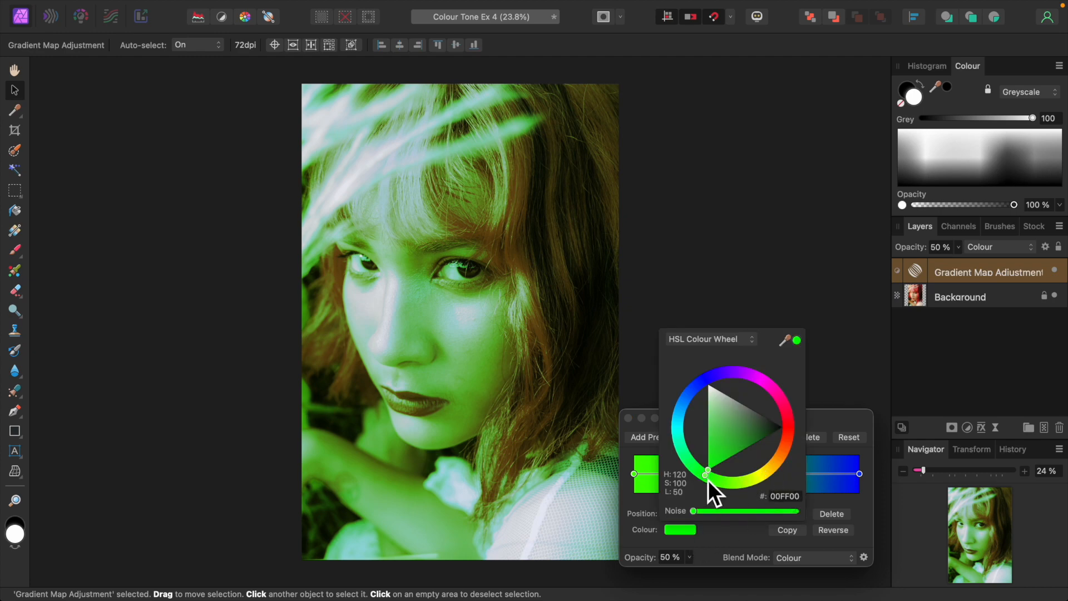
drag(707, 475, 770, 391)
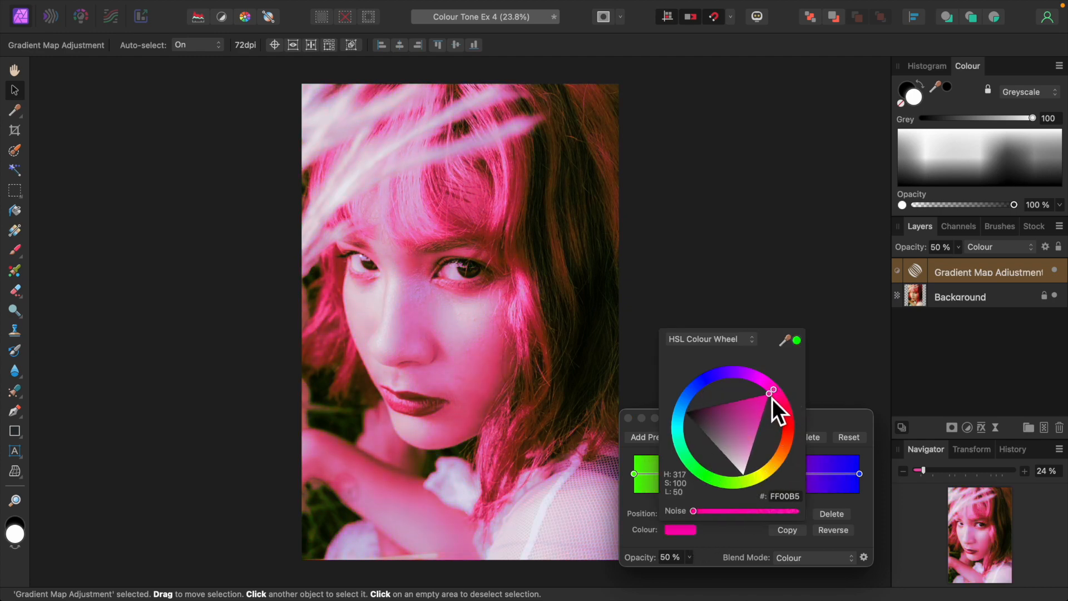
drag(772, 392, 751, 440)
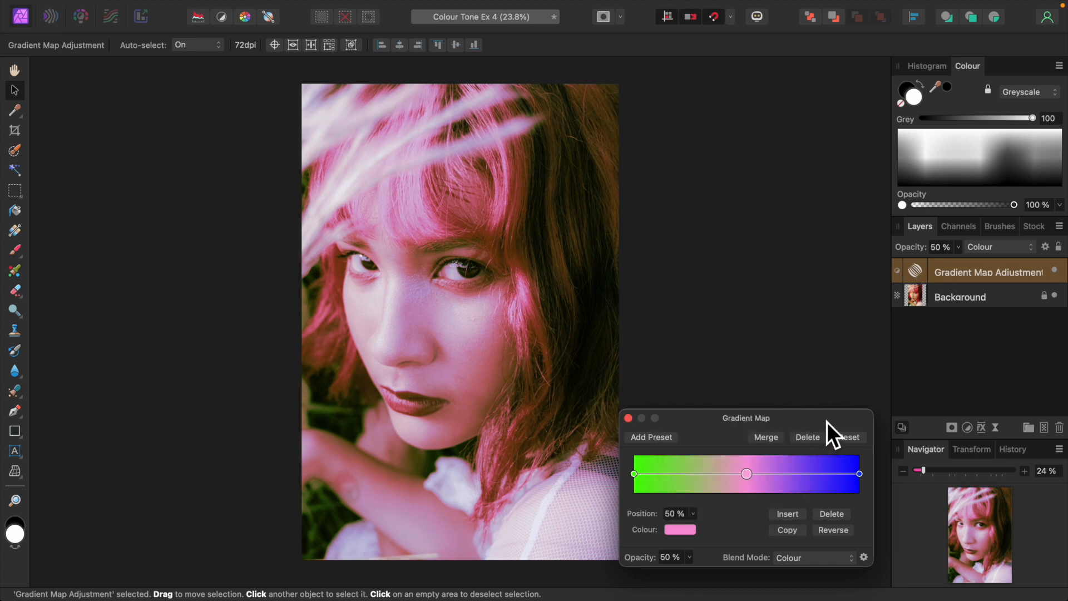
mouse_move(767, 524)
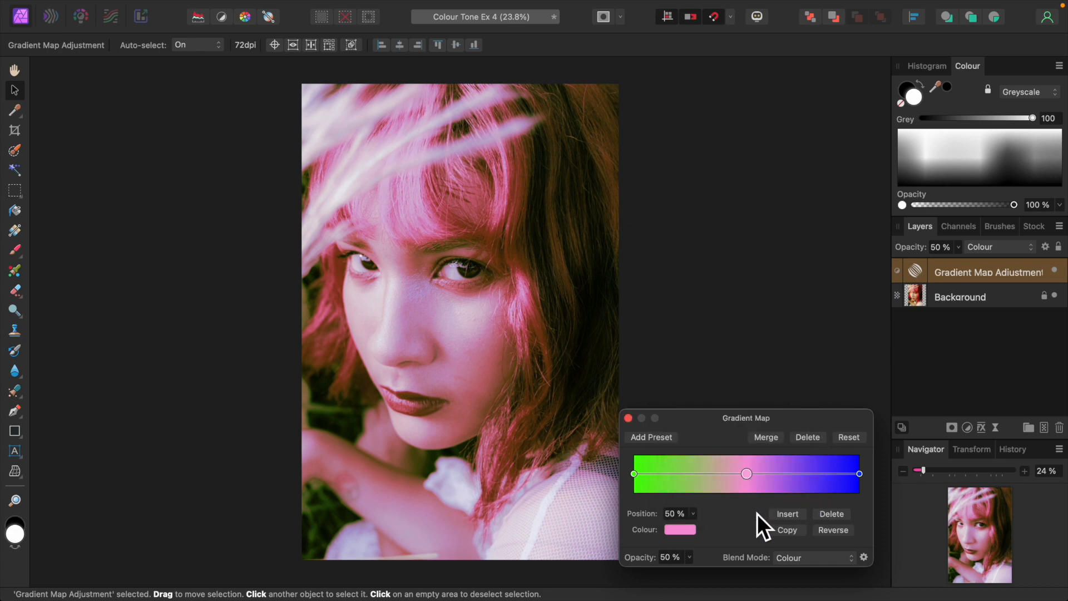
Set the end stop to red and adjust the tint layer's opacity
click(859, 474)
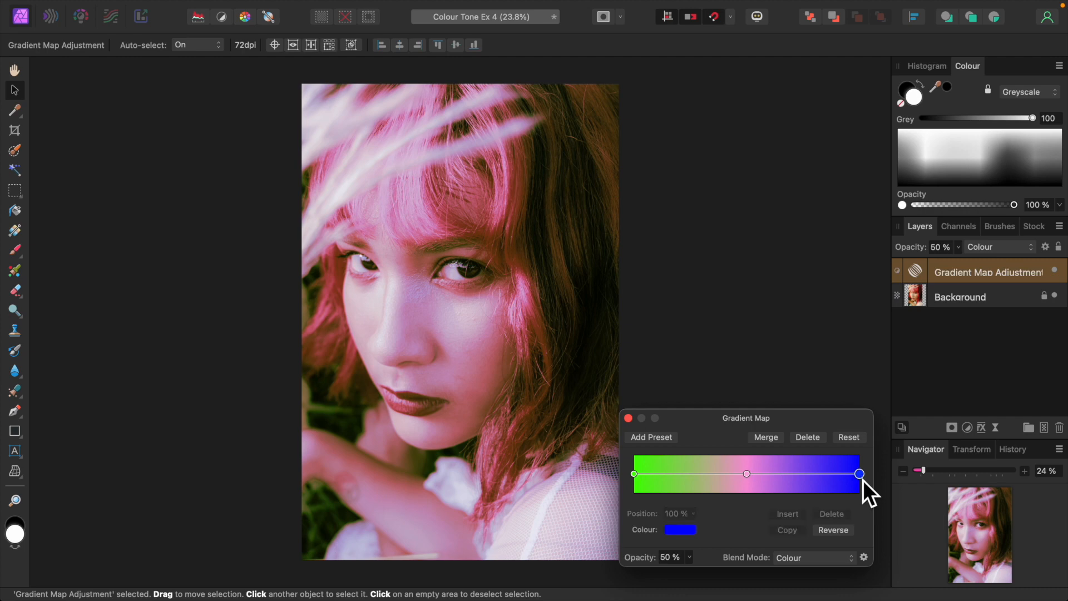
mouse_move(686, 545)
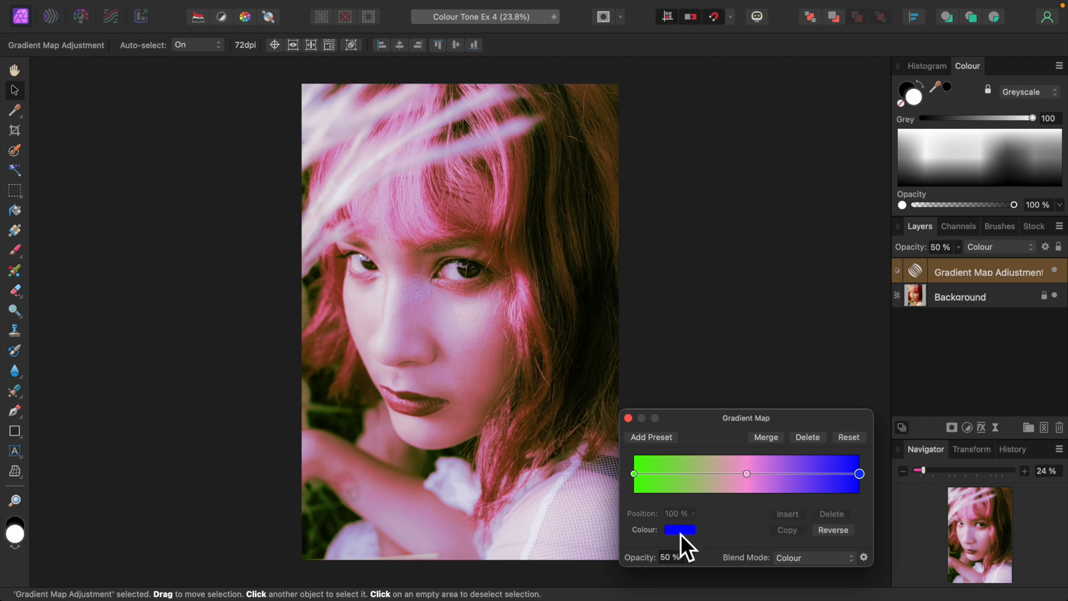
click(678, 530)
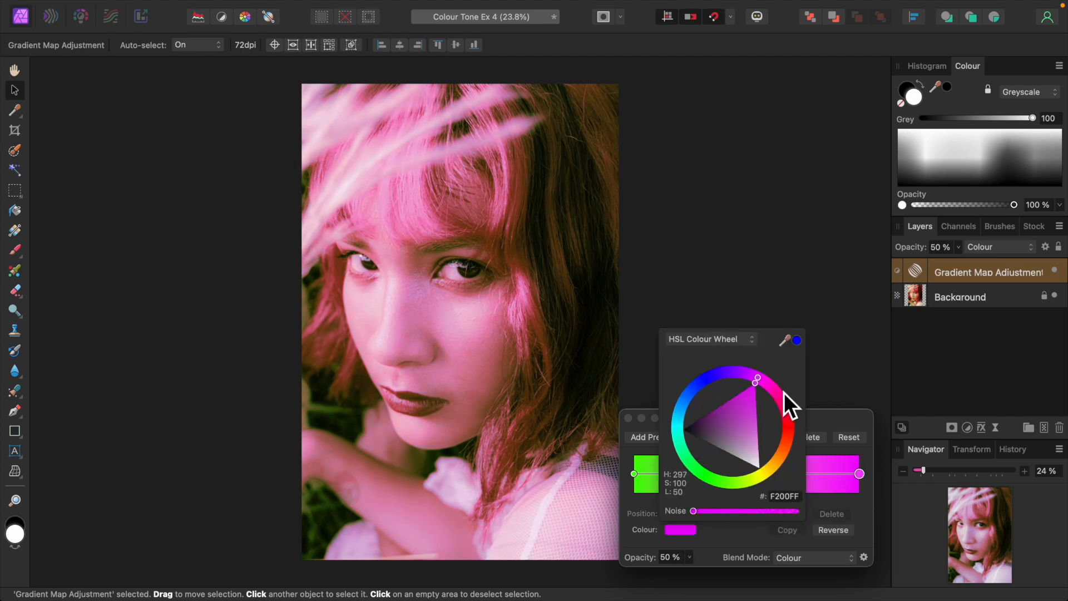
drag(755, 380, 786, 433)
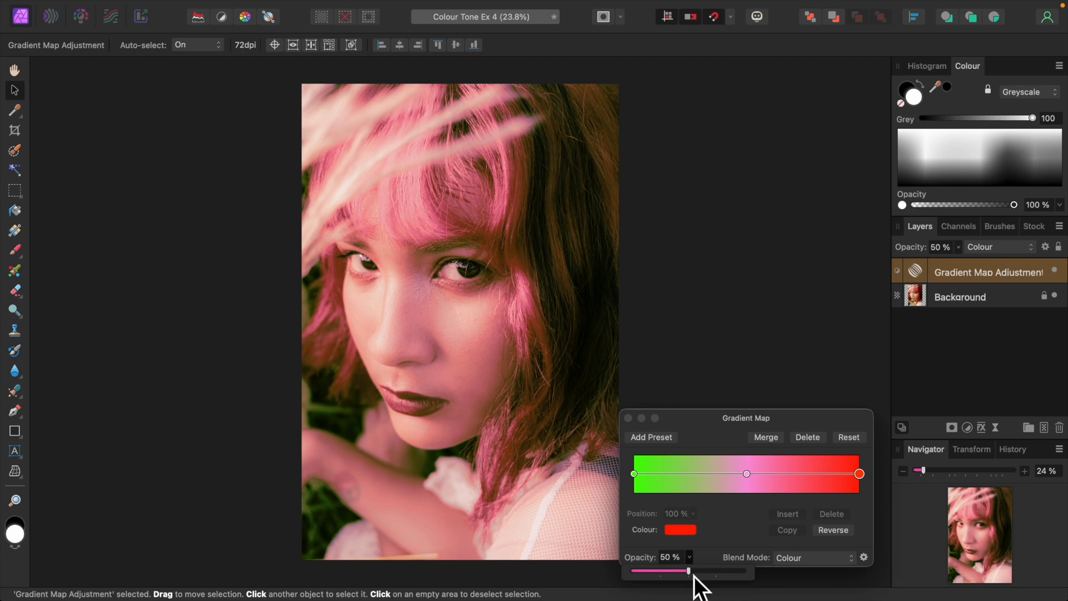
drag(686, 571, 665, 571)
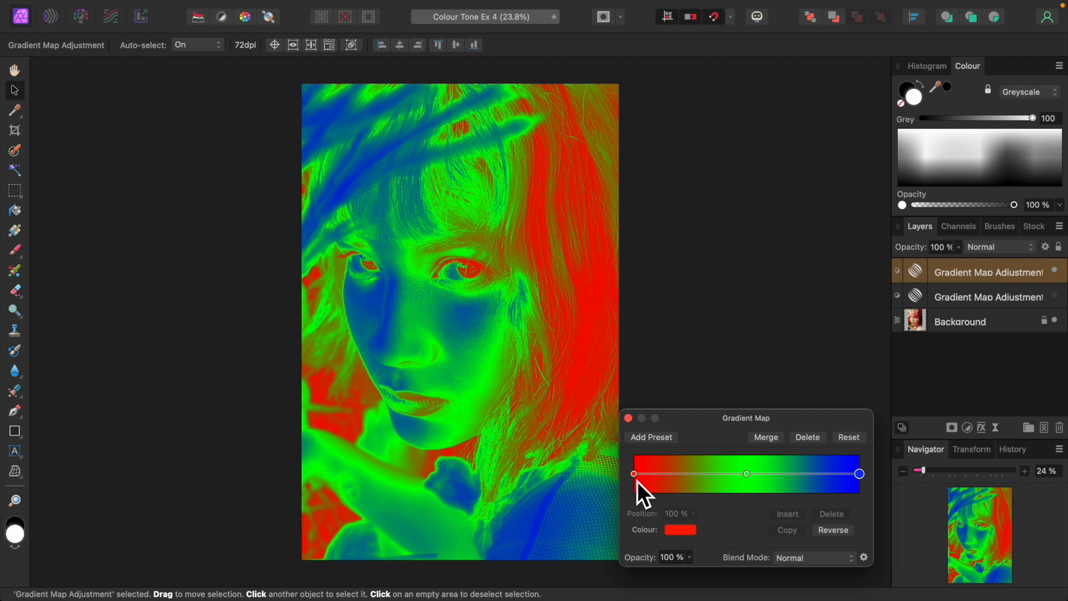
Set the gradient's start stop to near-white and its middle stop to hot pink
click(680, 530)
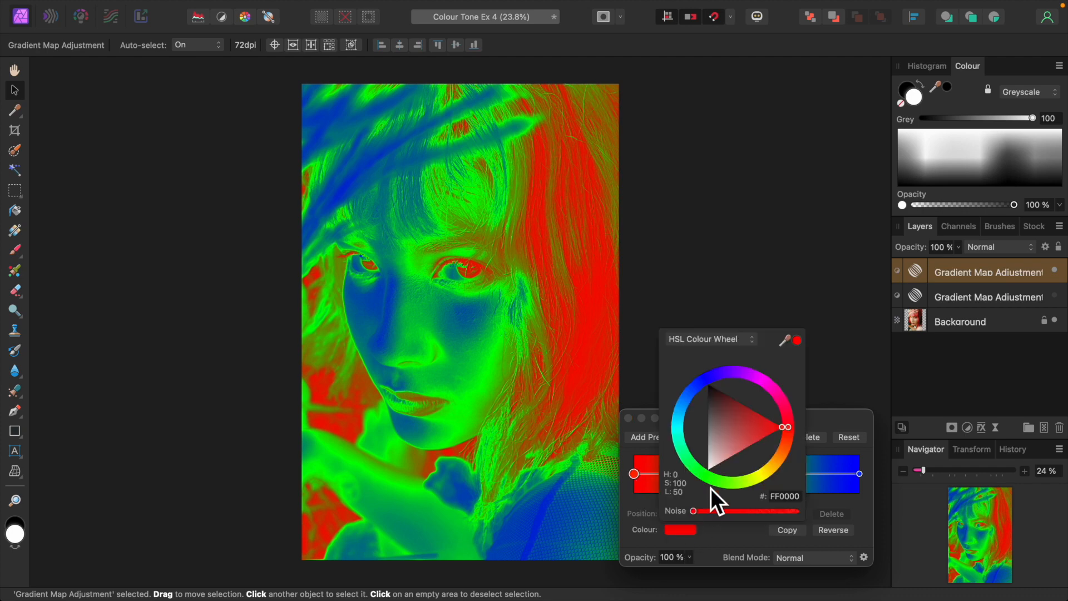
drag(785, 426, 708, 468)
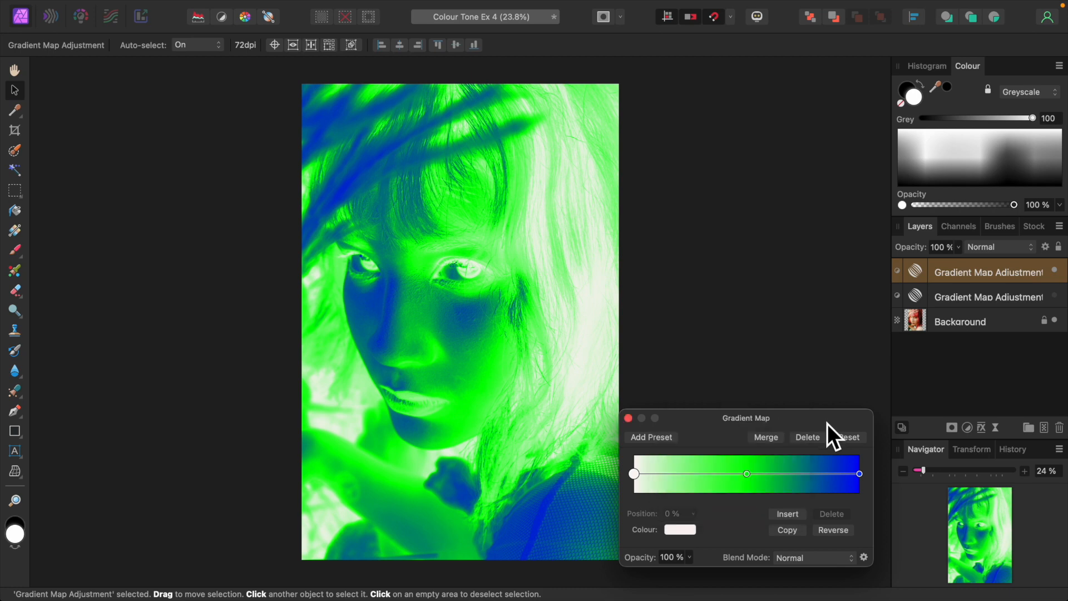
mouse_move(757, 508)
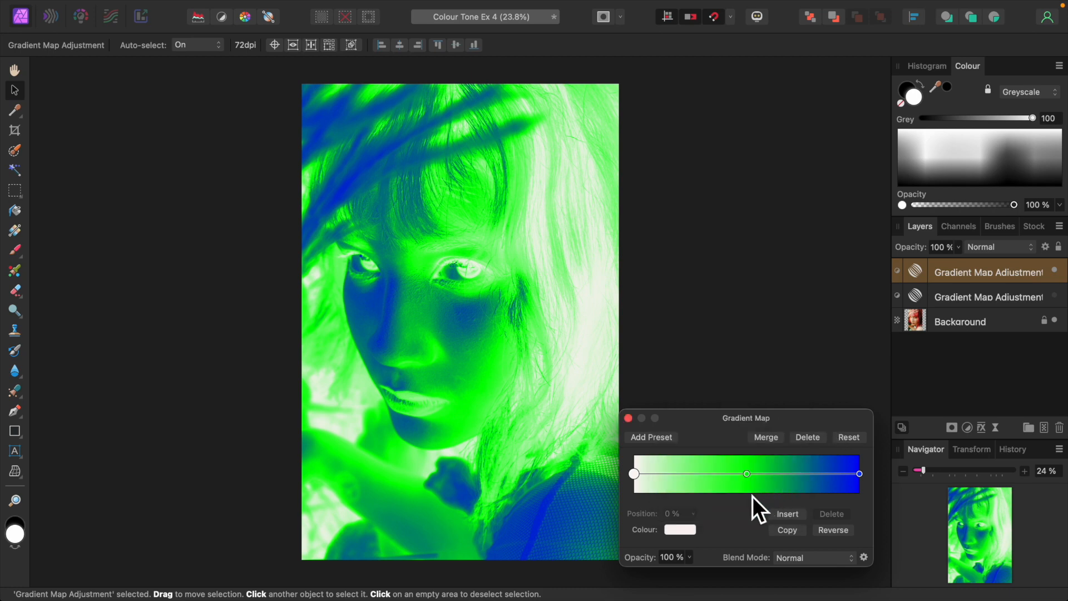
click(745, 474)
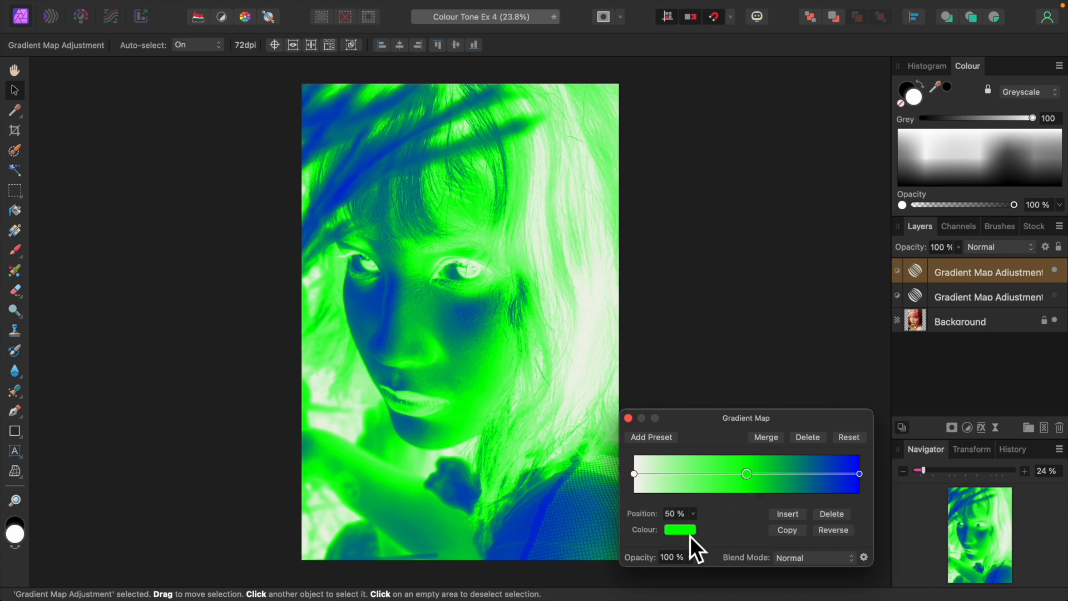
click(678, 530)
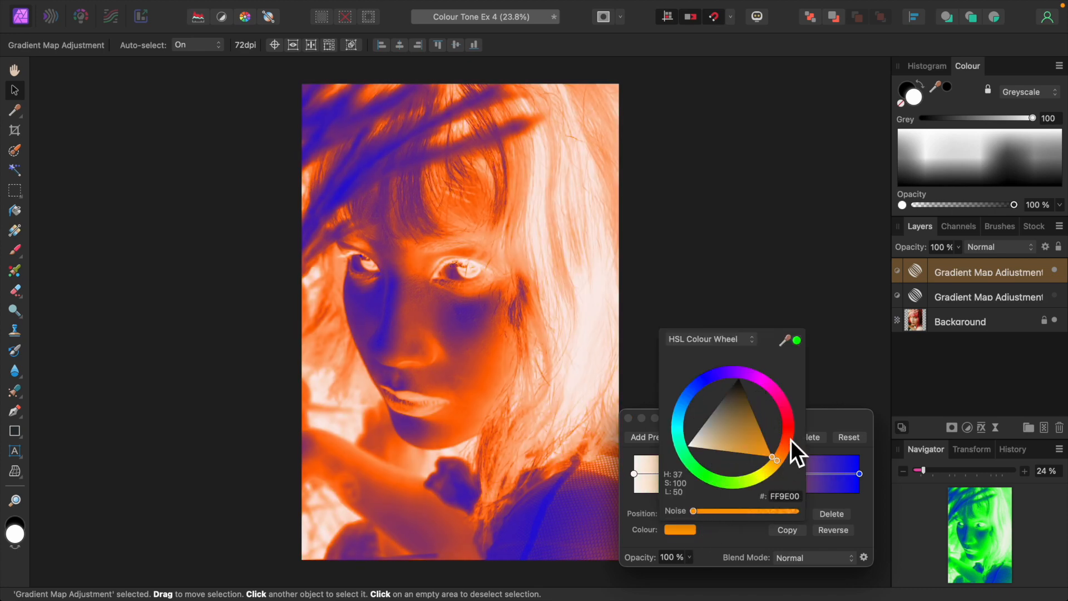
drag(774, 457, 780, 402)
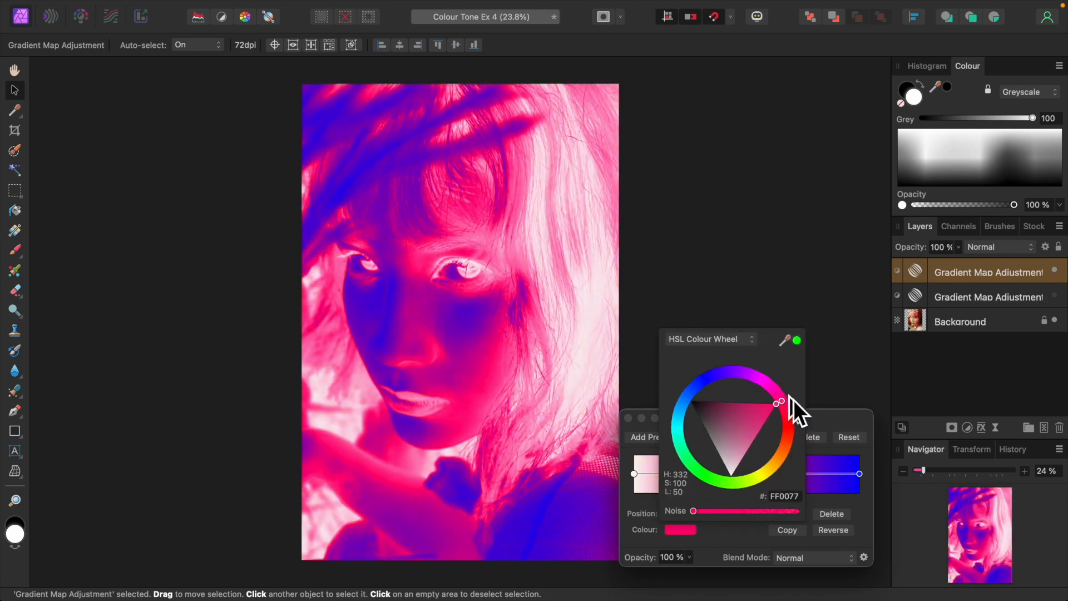
drag(779, 402, 773, 395)
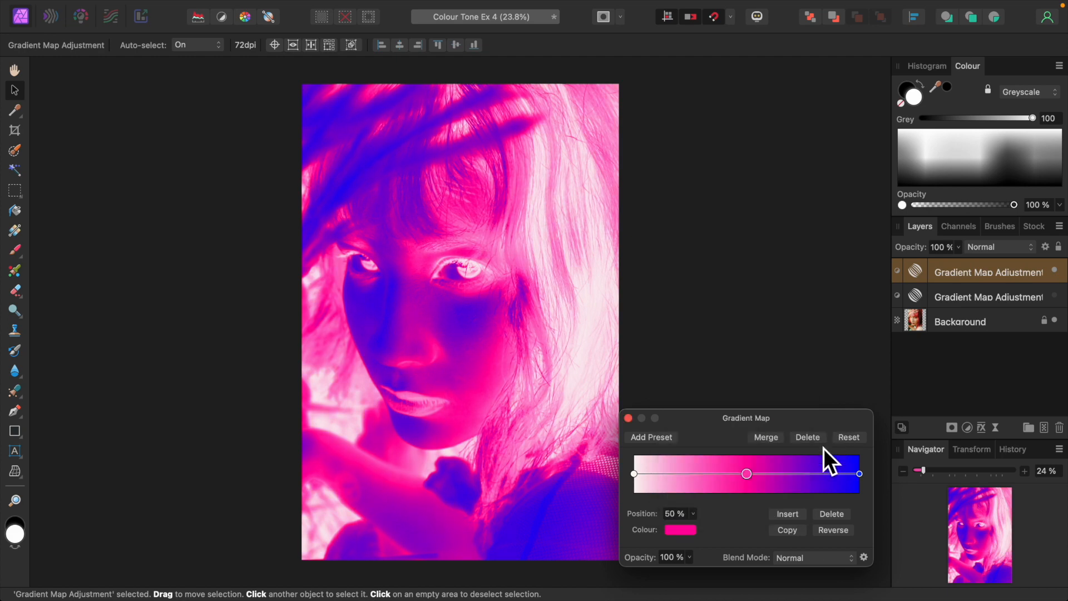
Set the gradient's end stop to a yellow-orange
click(858, 474)
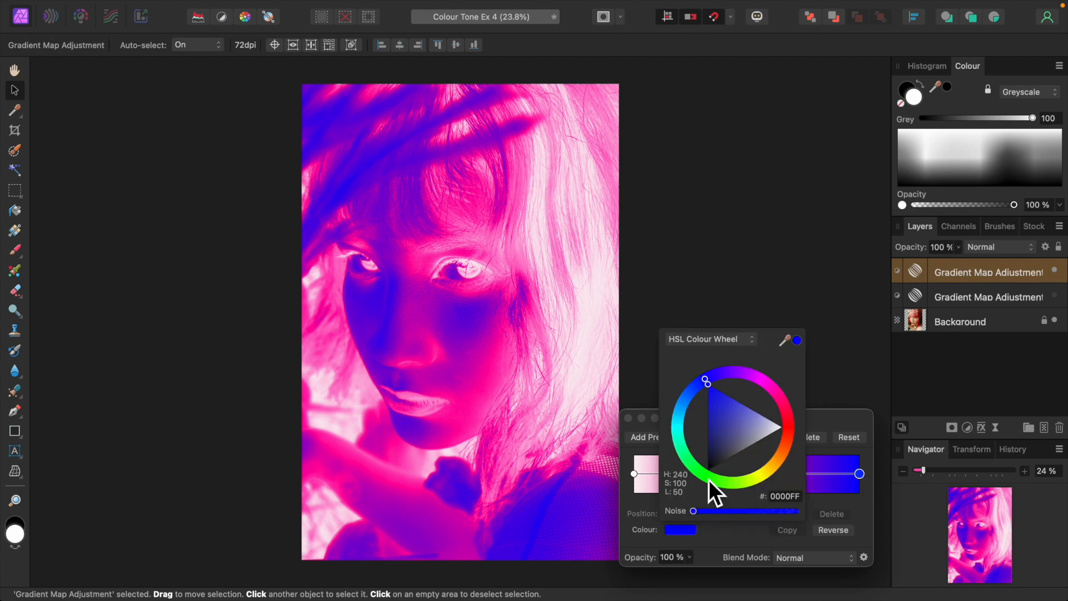
drag(707, 382, 782, 445)
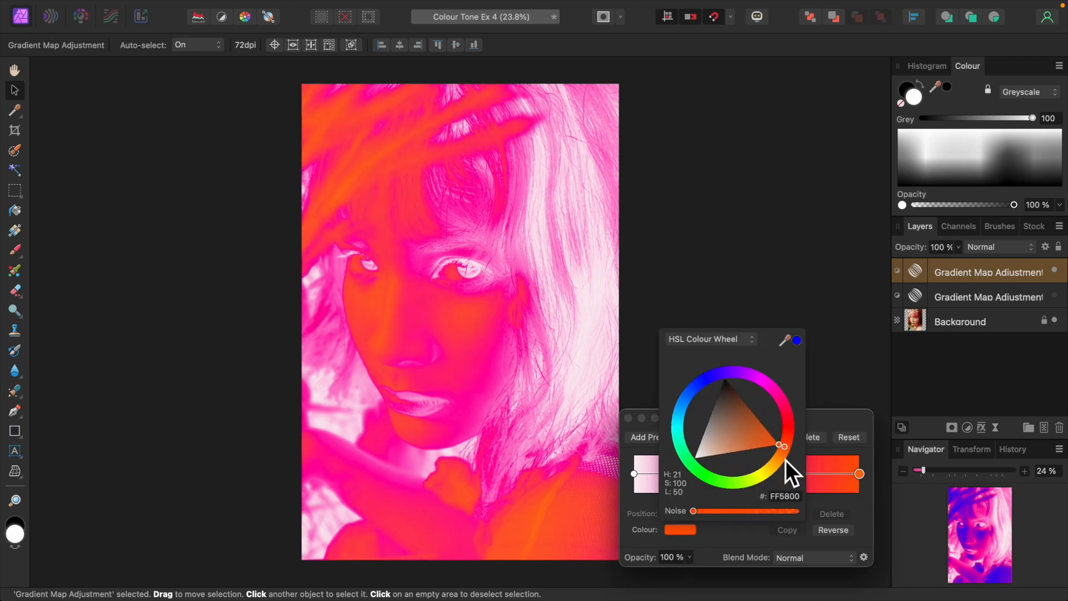
drag(781, 445, 767, 469)
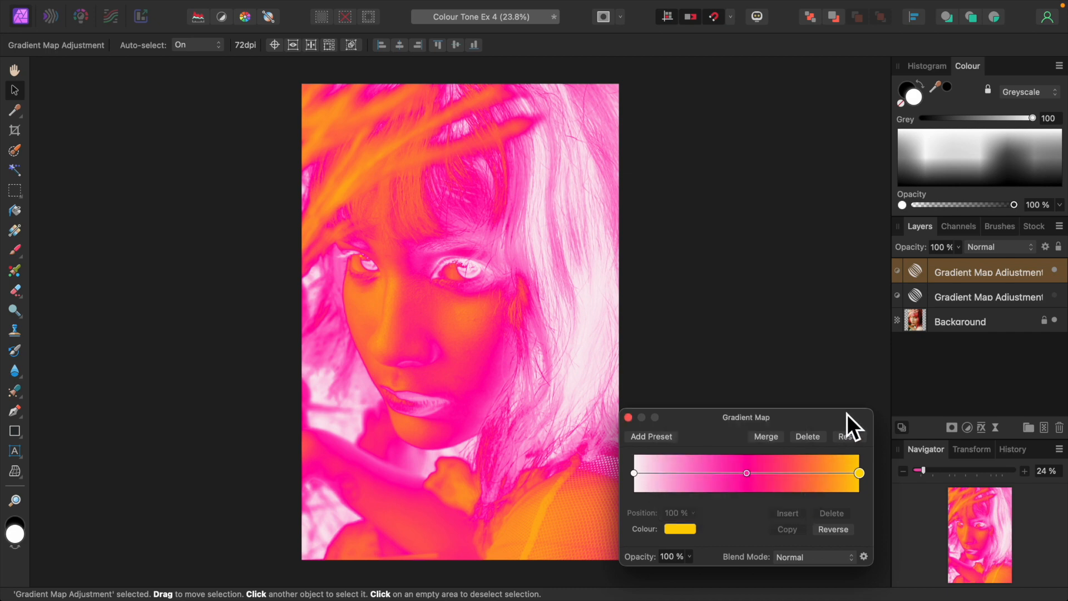
mouse_move(844, 565)
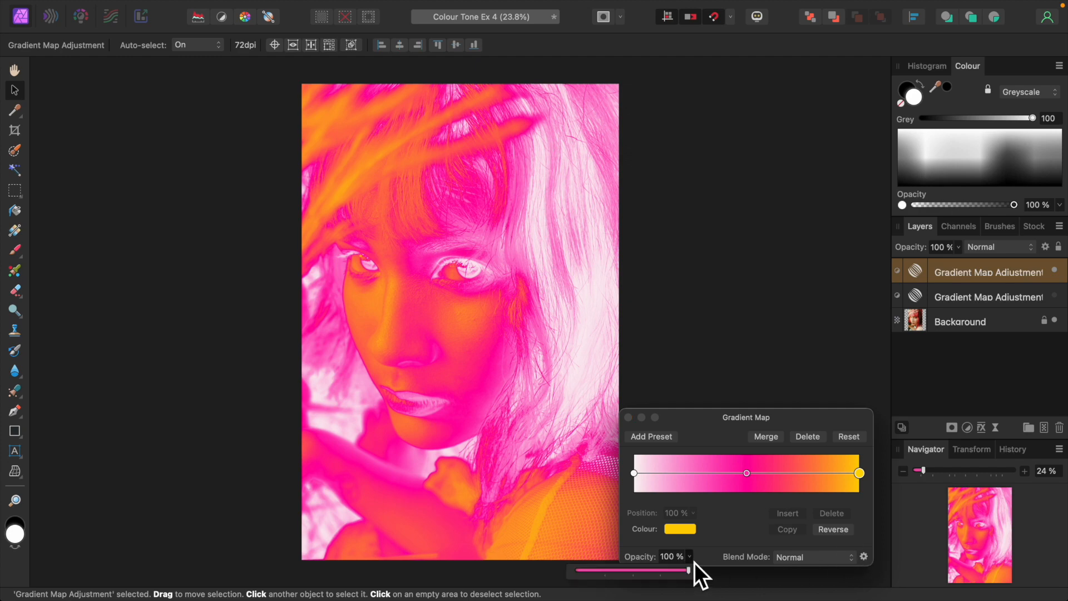
Lower the second Gradient Map's opacity to 50%
drag(687, 571, 630, 571)
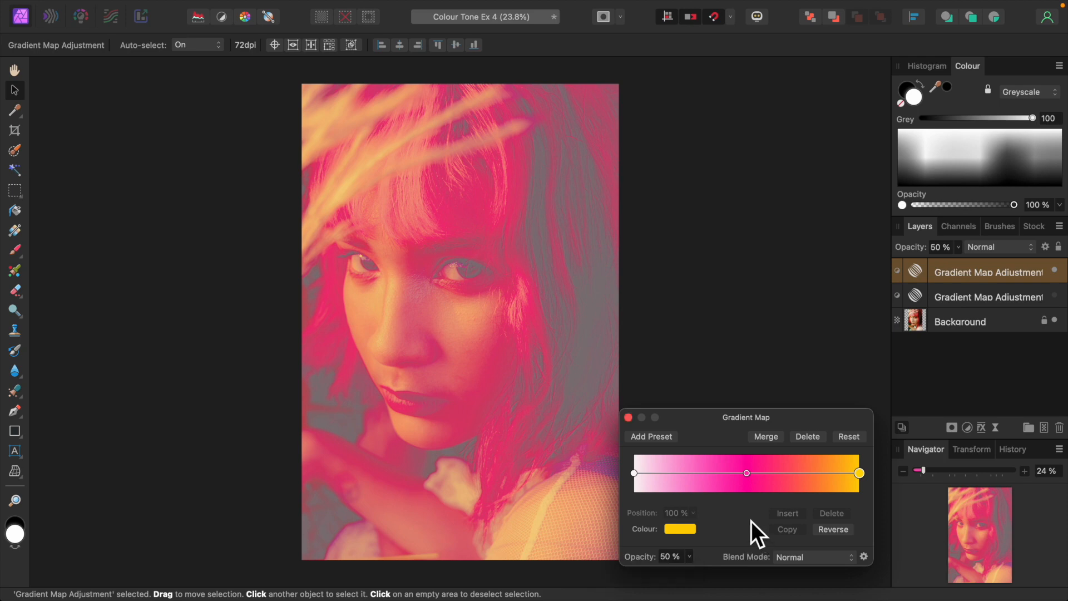
Preview blend modes from Multiply through Luminosity, then settle the Gradient Map on Linear Light
click(861, 556)
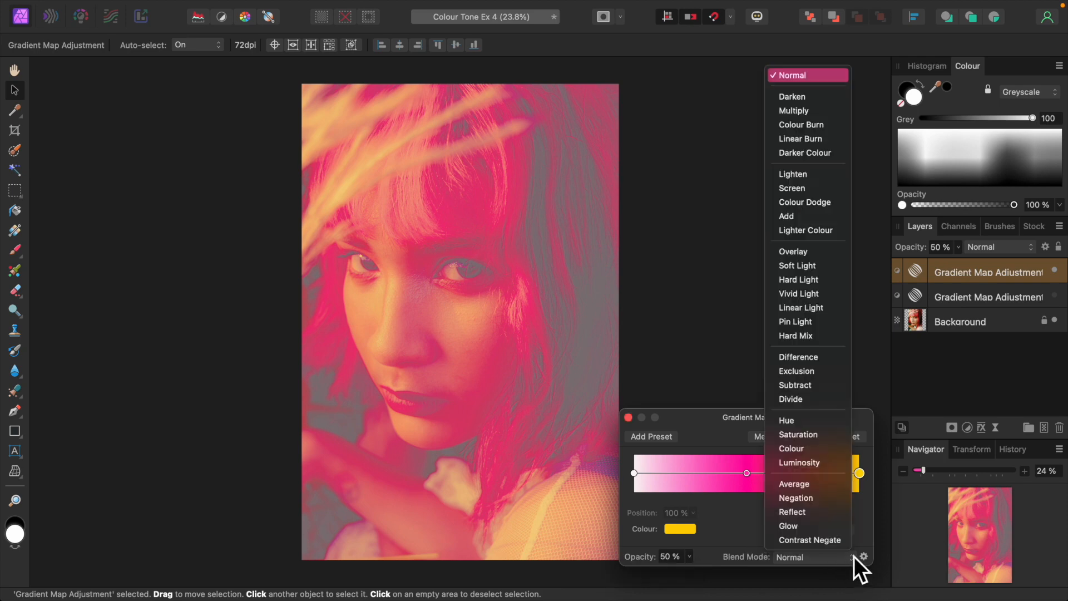
click(793, 110)
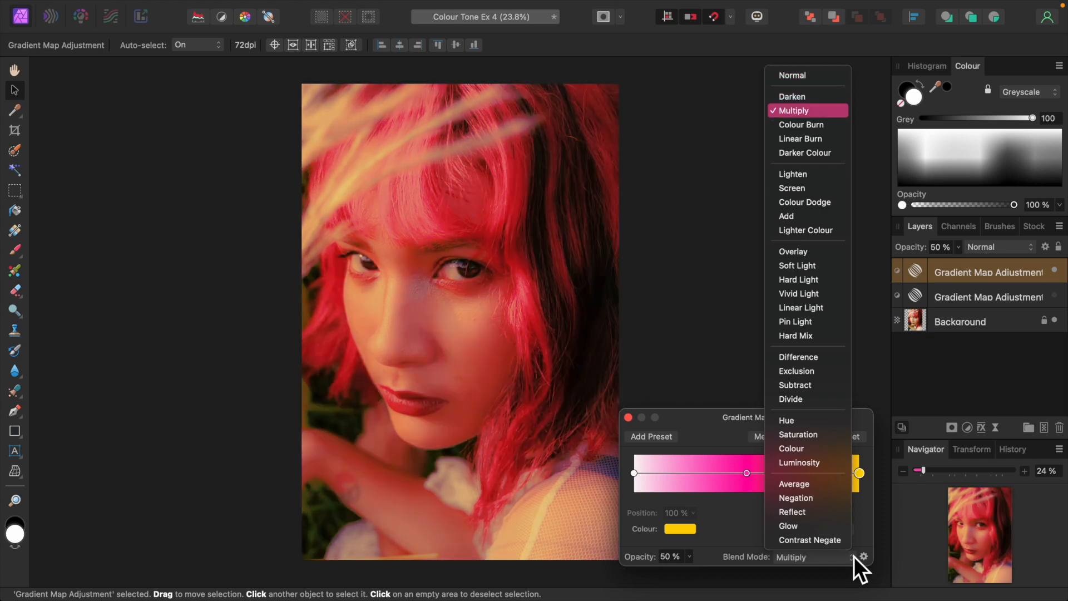
click(805, 152)
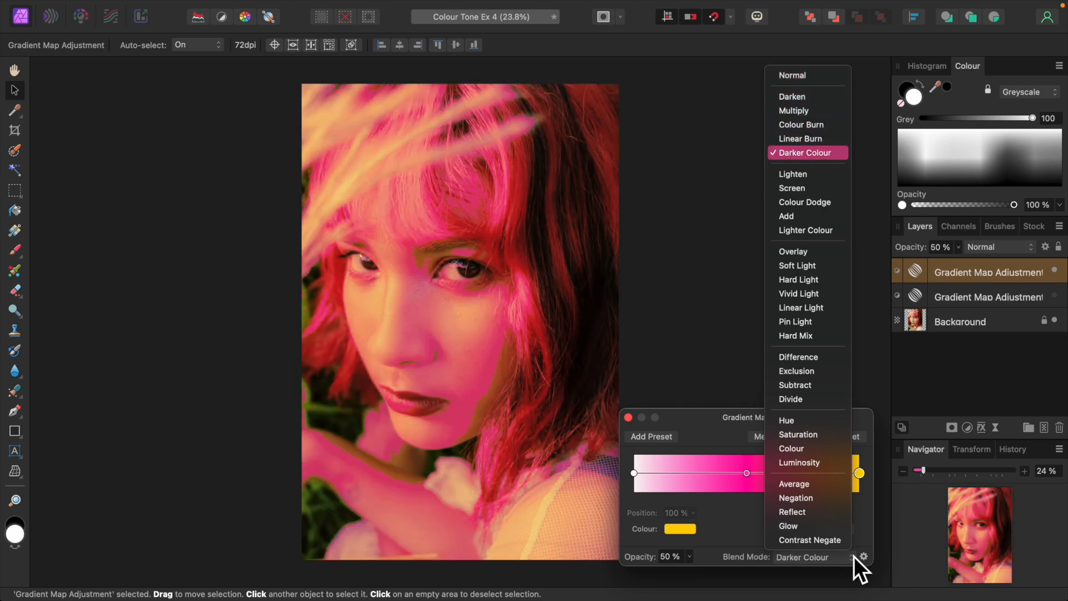
click(785, 215)
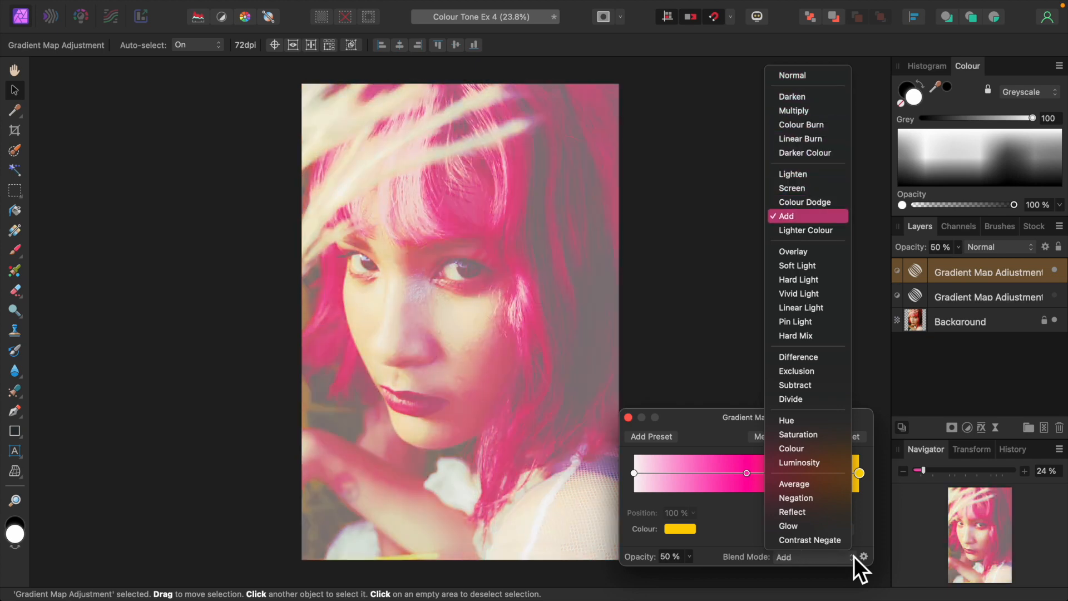
click(797, 279)
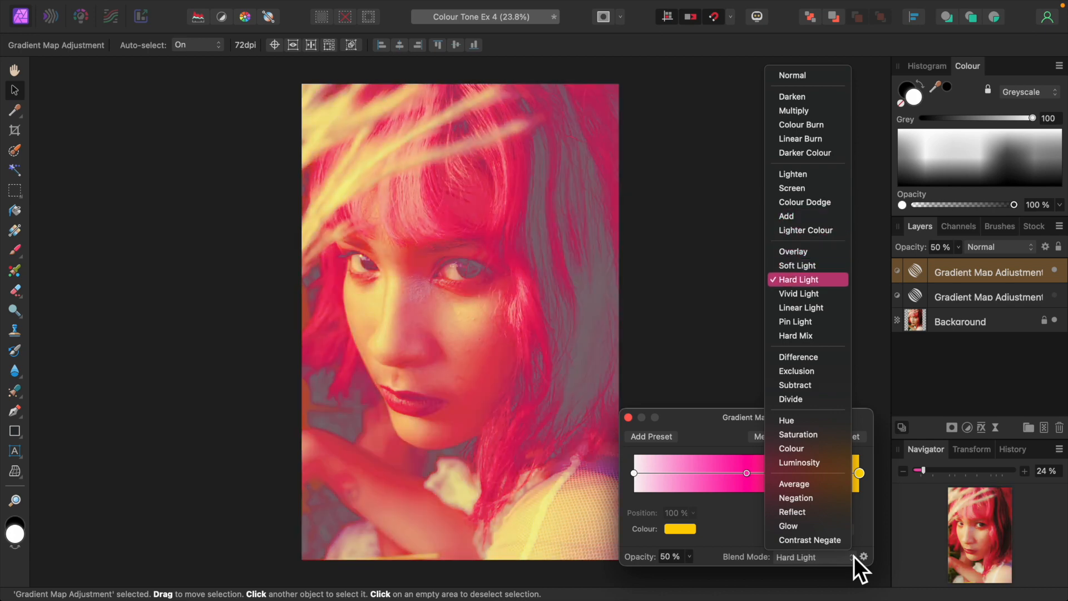
click(794, 320)
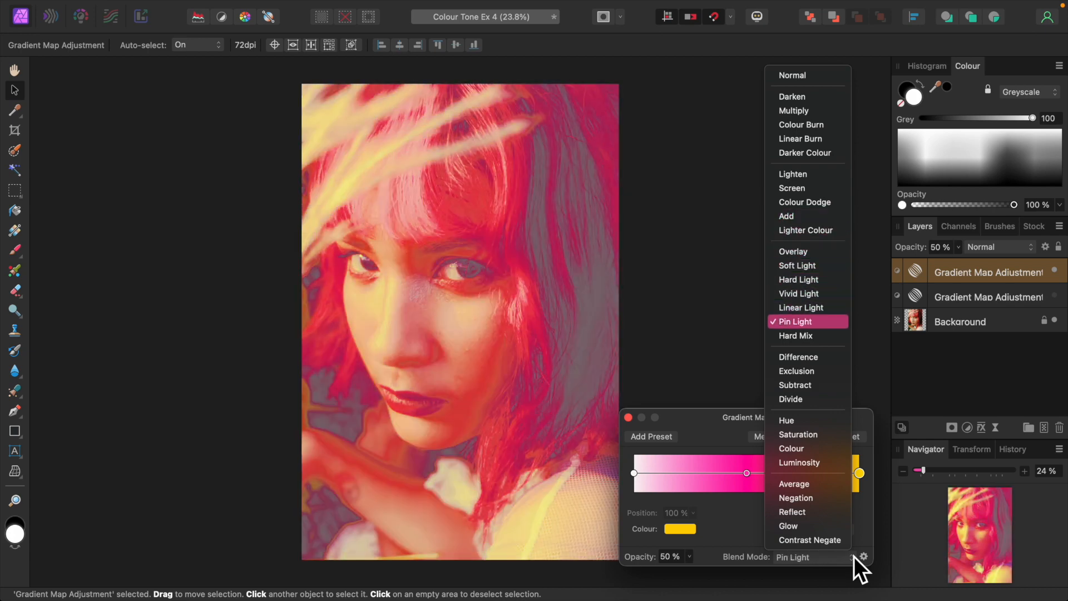
click(796, 370)
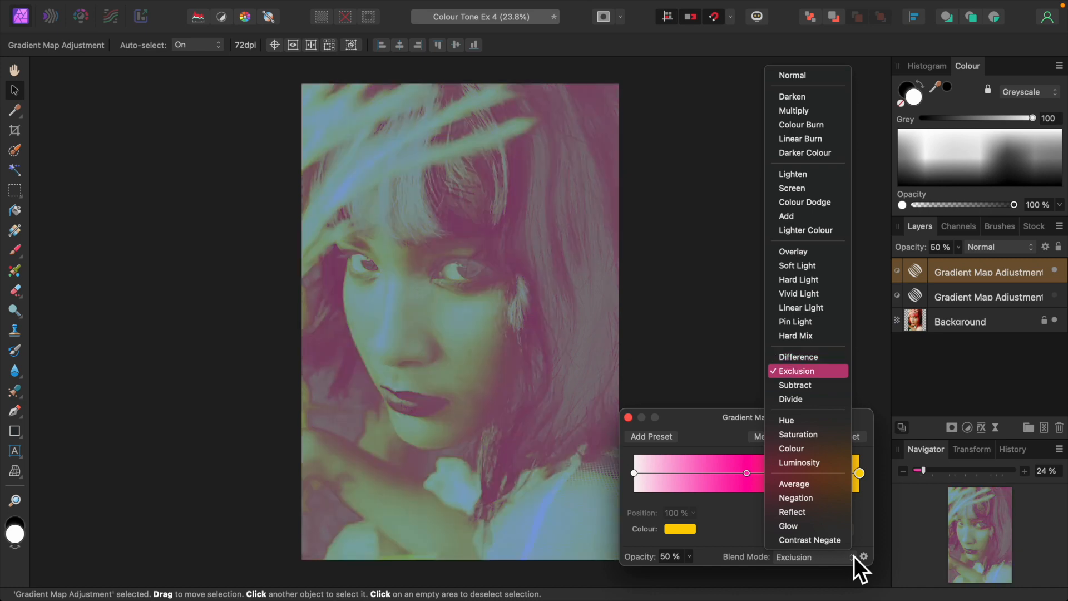
click(791, 399)
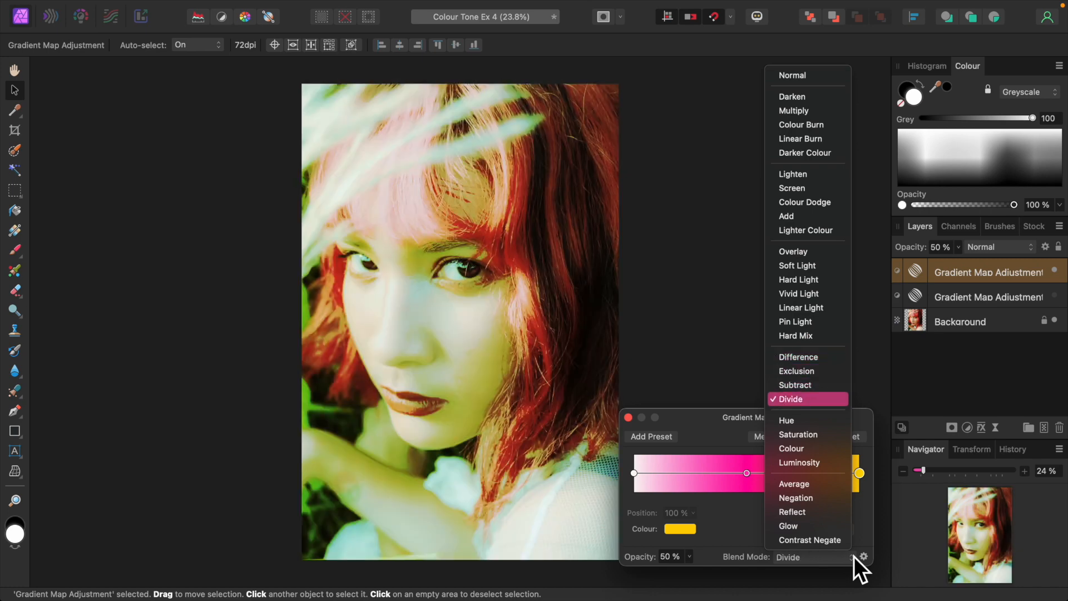
click(798, 435)
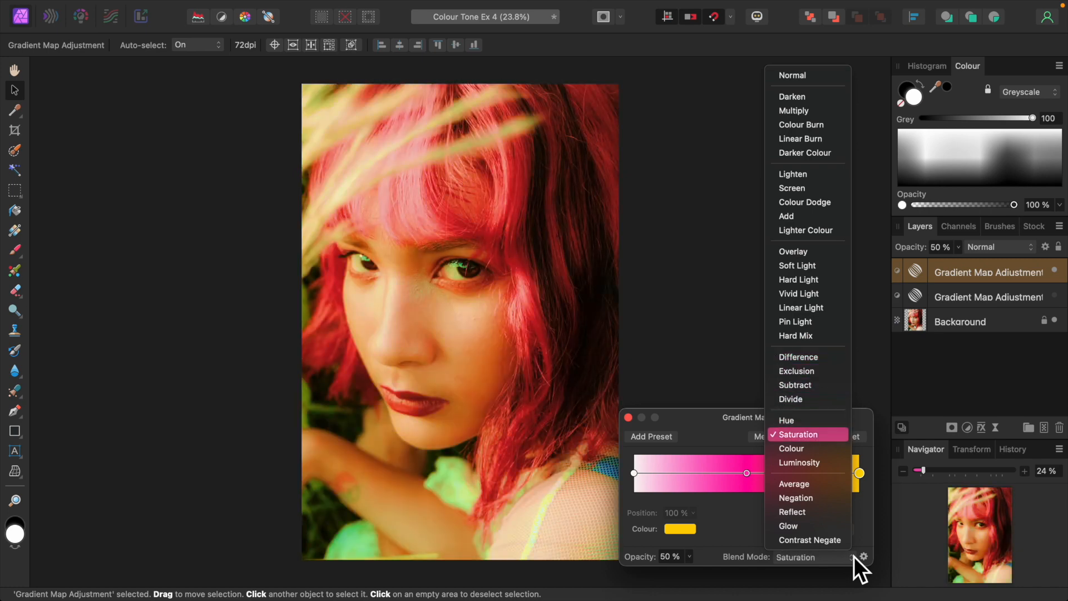
click(800, 462)
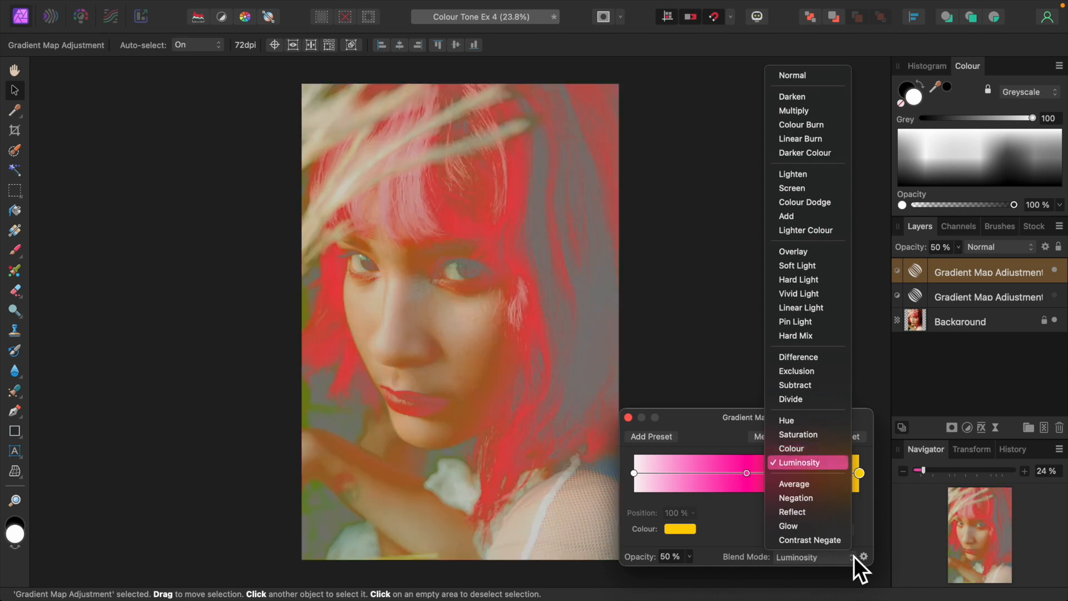
click(802, 307)
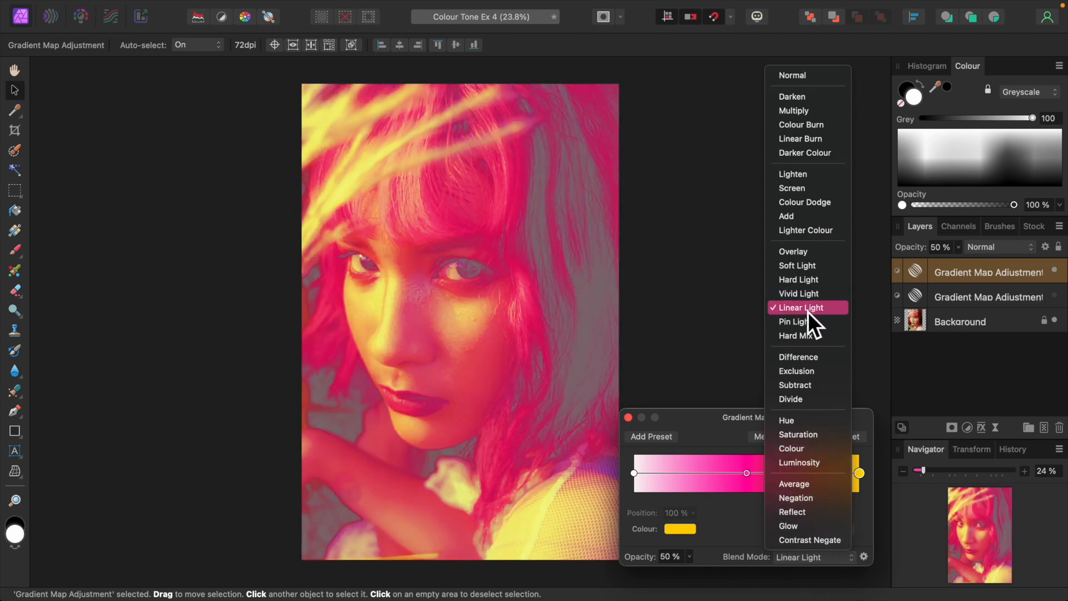
click(802, 307)
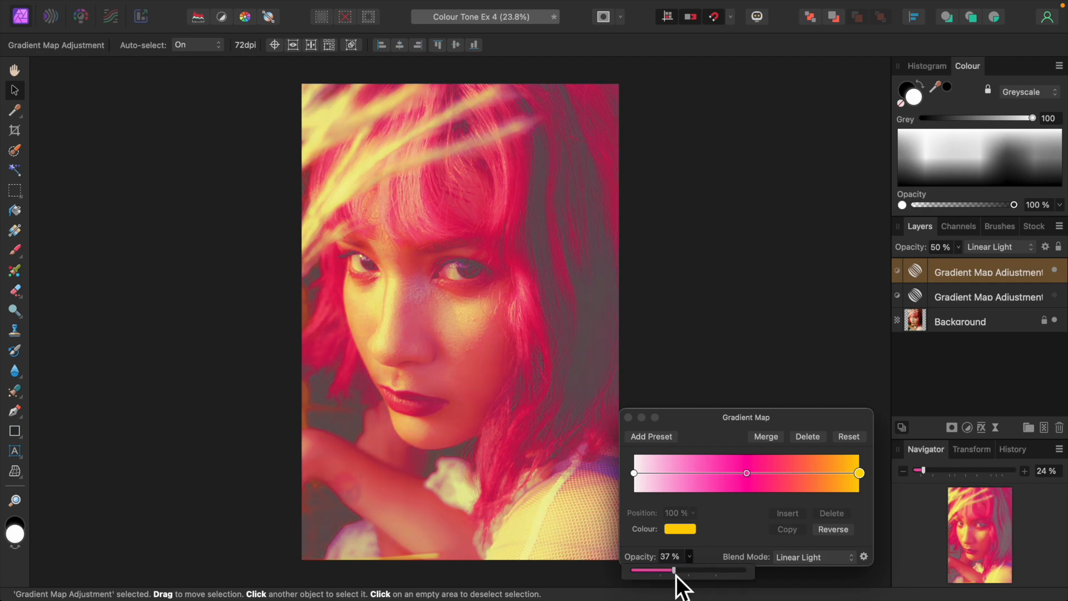
Set opacity to 25%, move the pink middle stop to about 36%, and close the dialog
drag(671, 571, 657, 570)
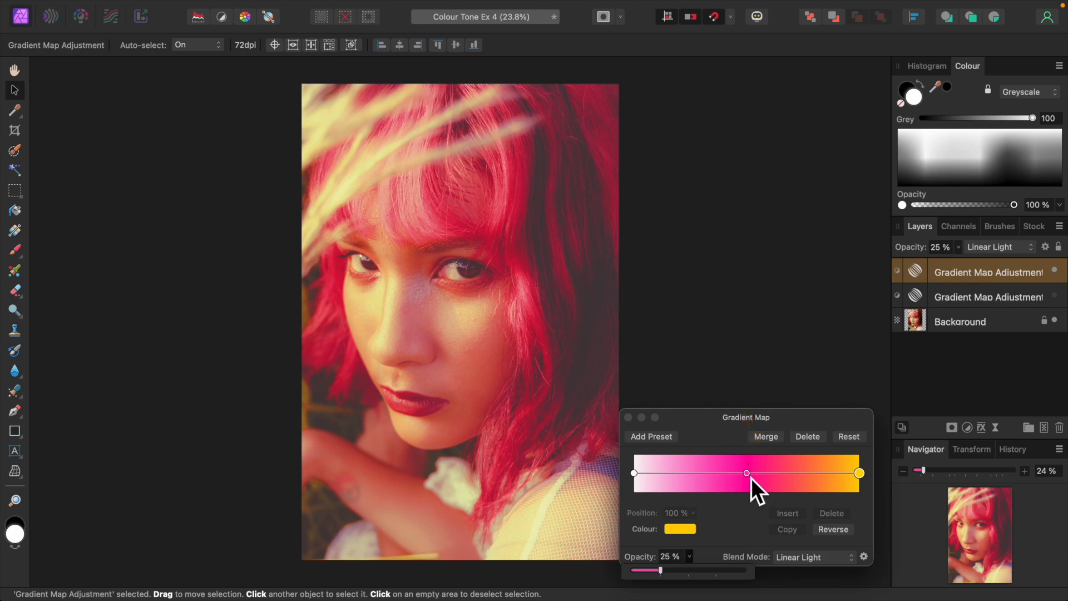
drag(746, 473, 699, 474)
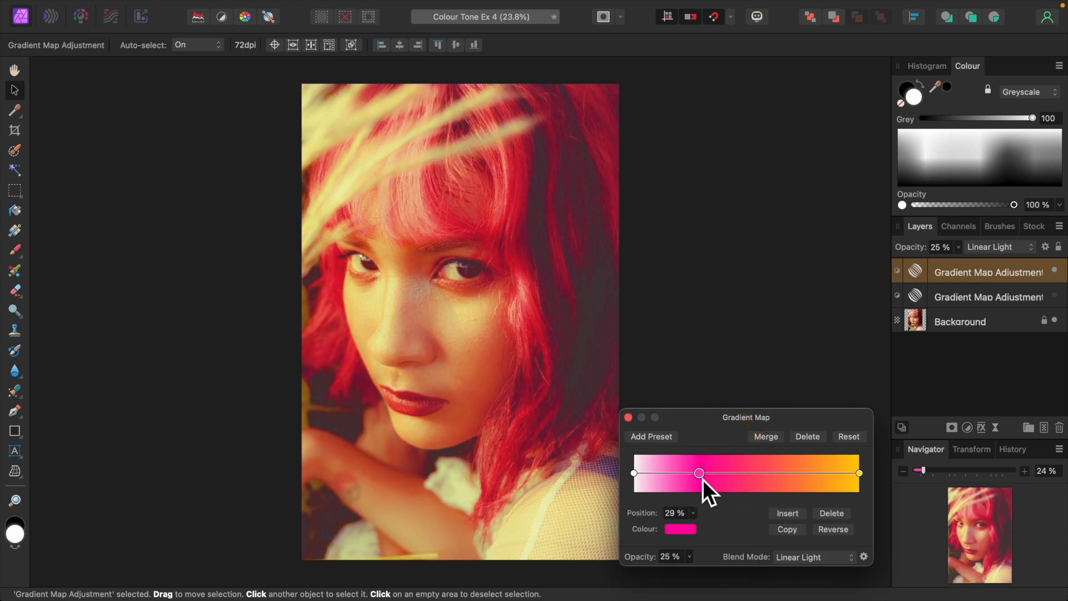
drag(698, 473, 735, 473)
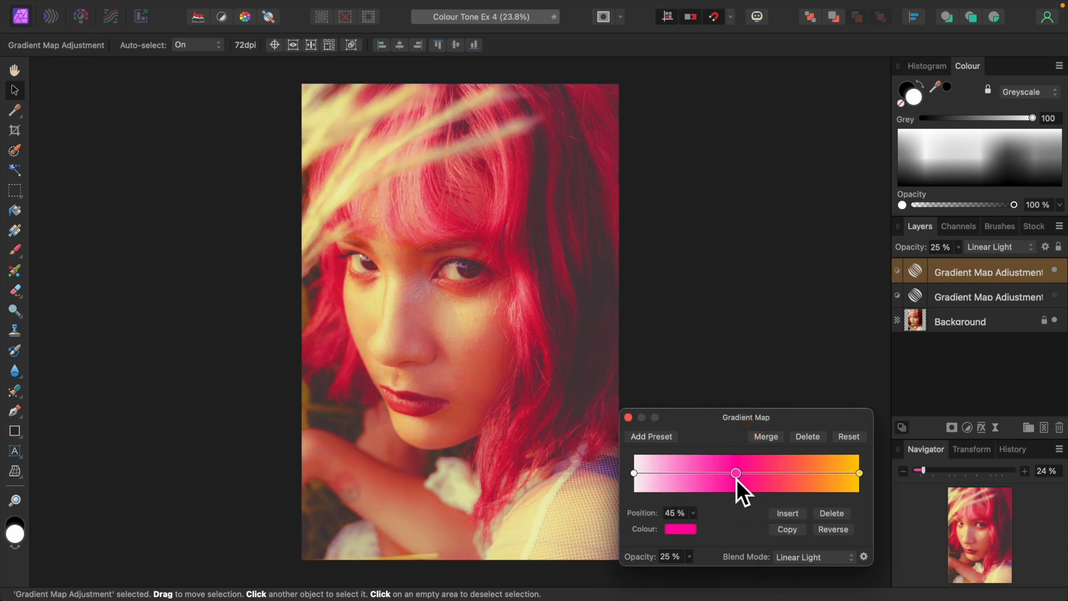
drag(735, 473, 705, 473)
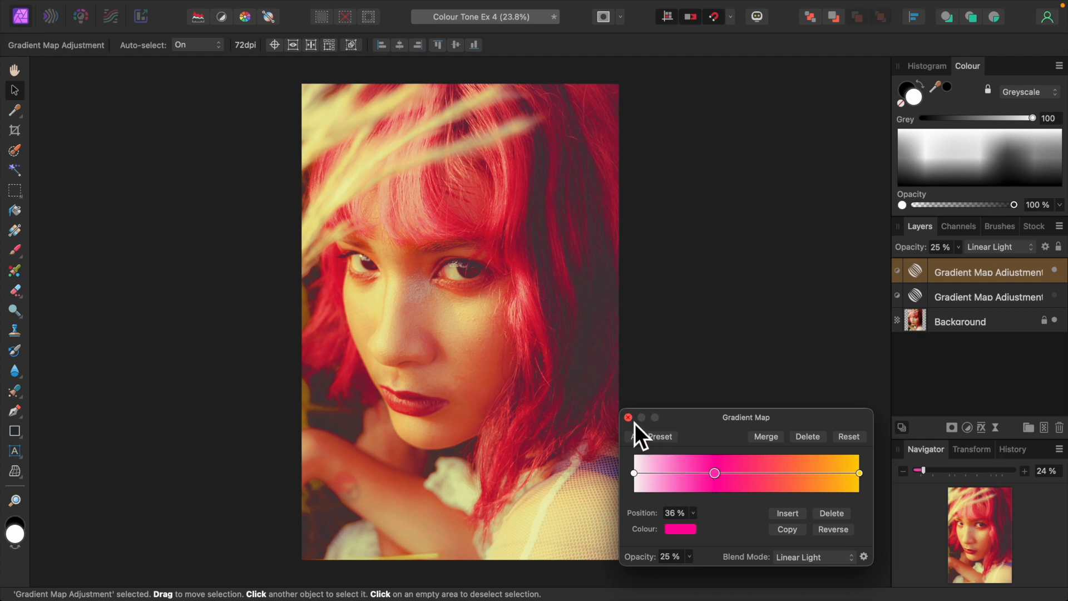
click(628, 417)
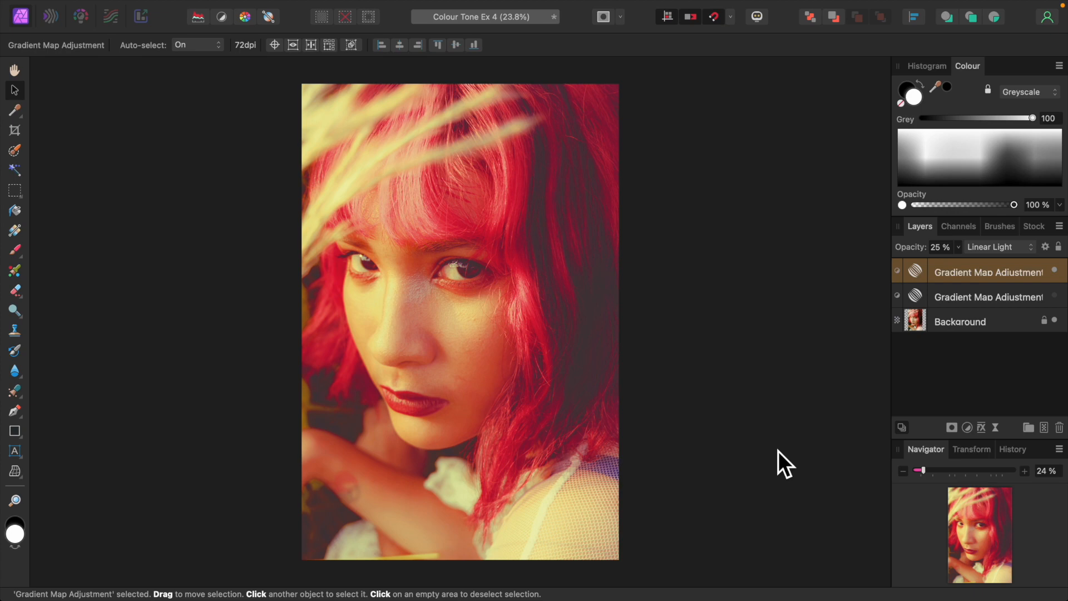
mouse_move(1062, 283)
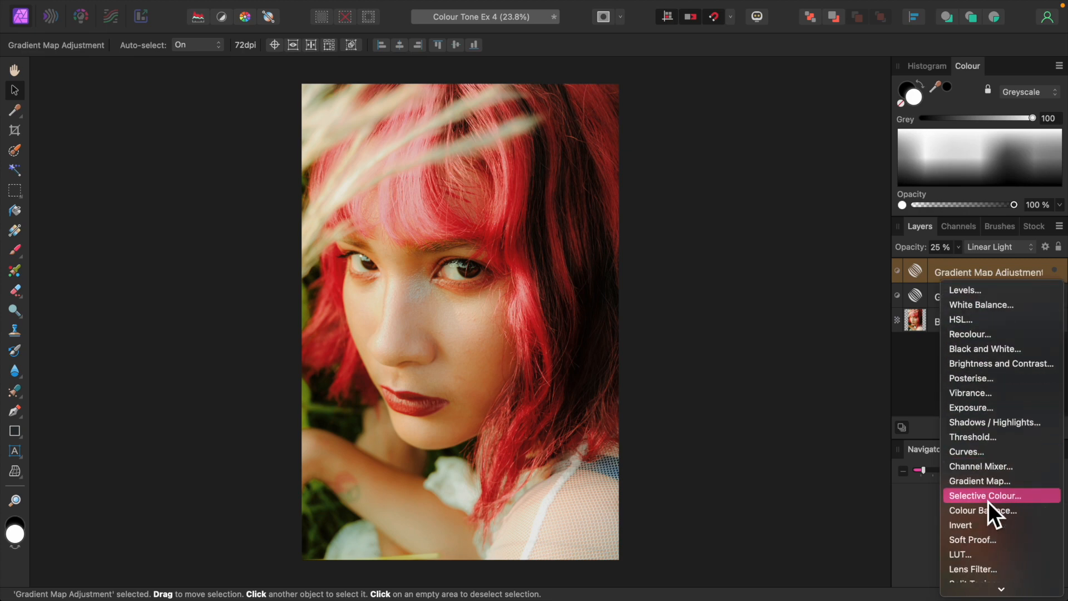
Add a third Gradient Map adjustment on top of the portrait
click(980, 481)
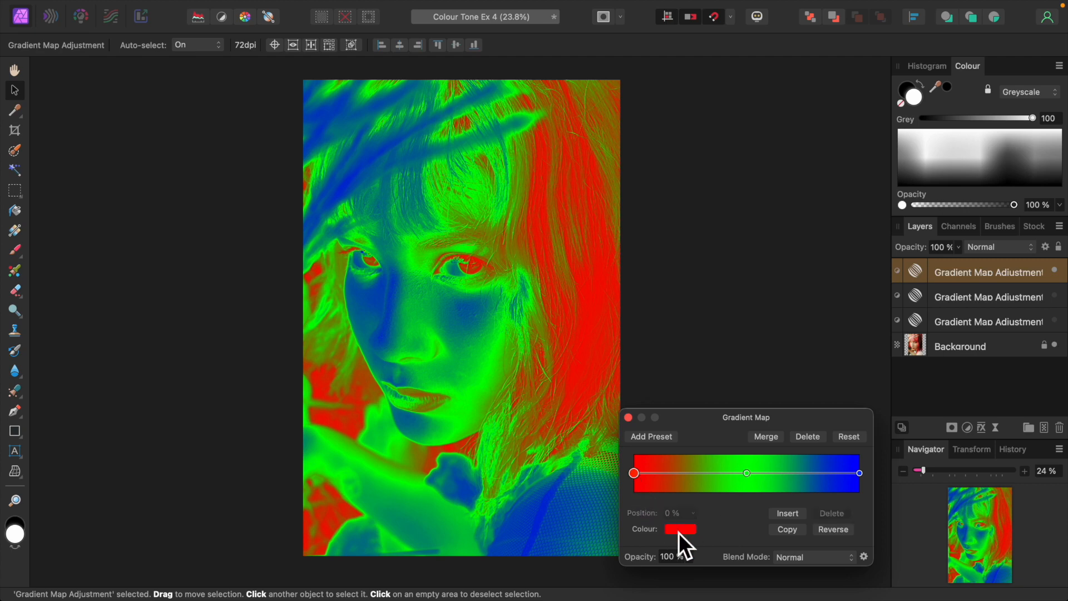
Switch the first stop's picker to Greyness and darken it to about 3, near black
click(680, 529)
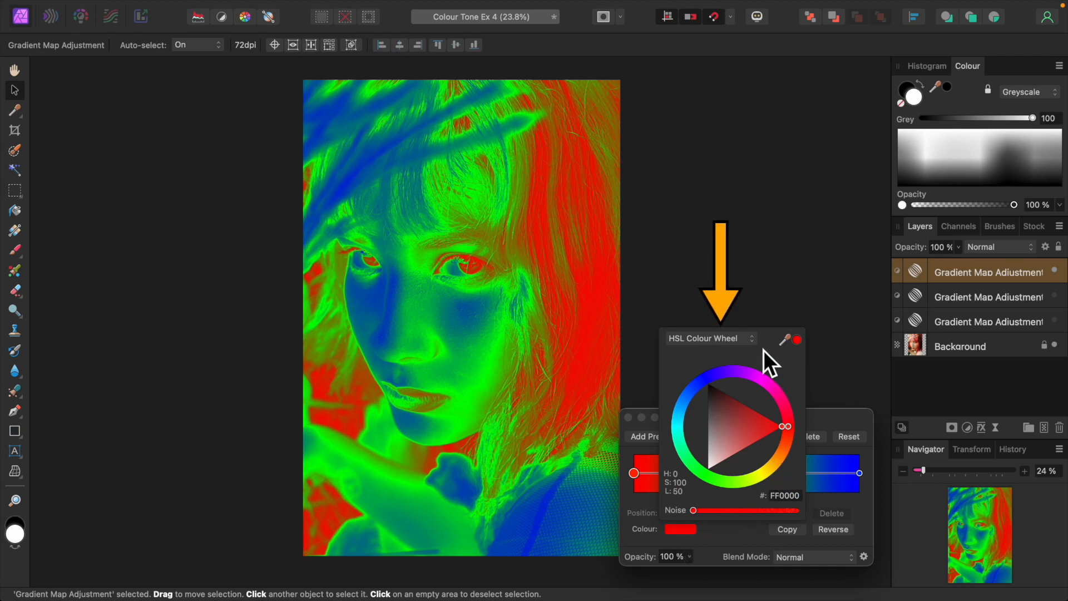
click(709, 338)
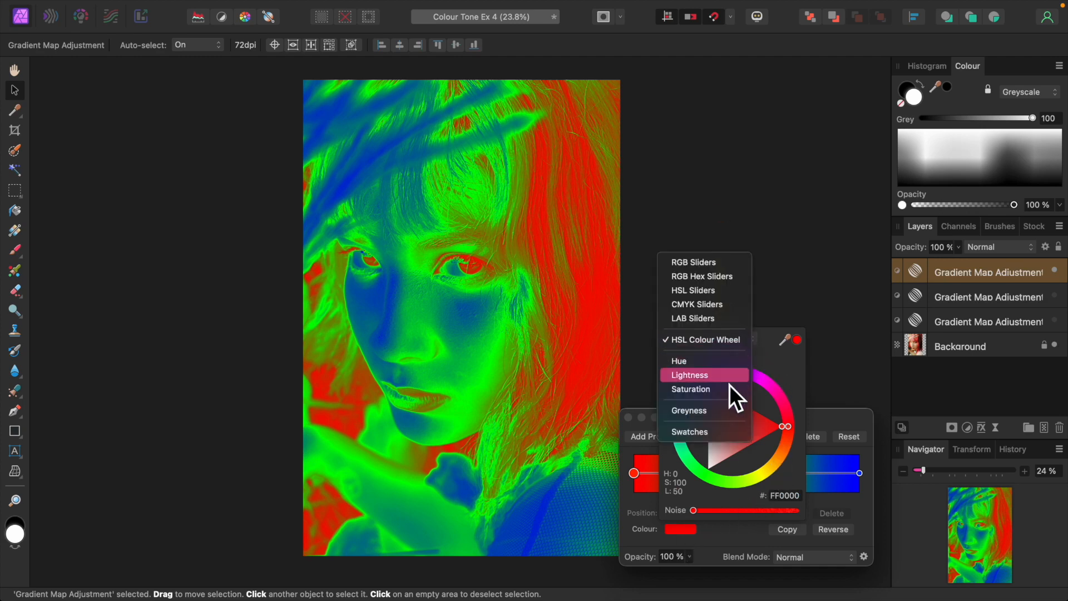
click(690, 410)
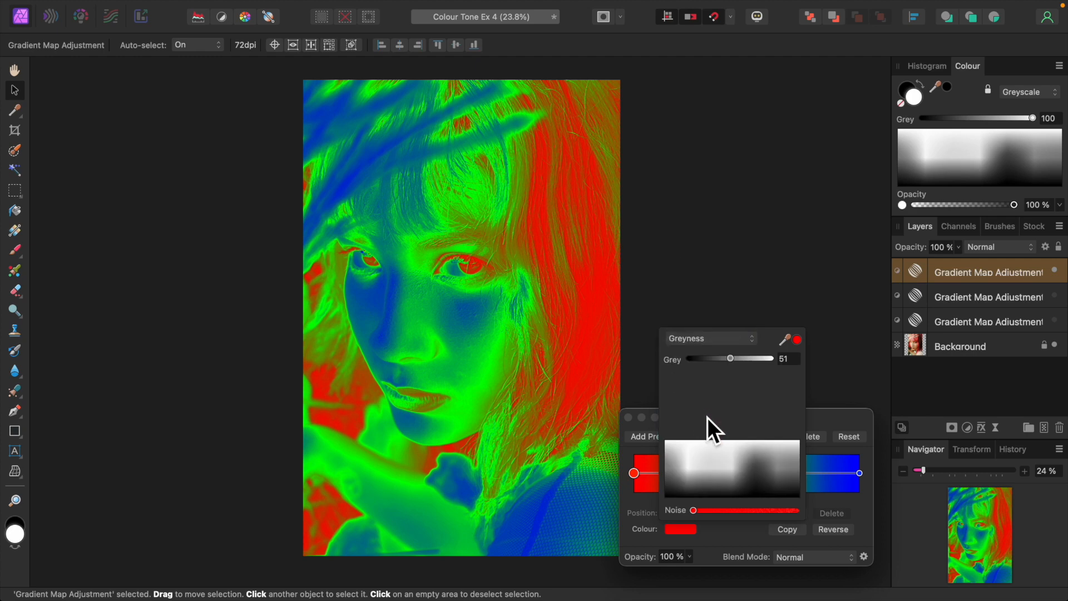
mouse_move(764, 504)
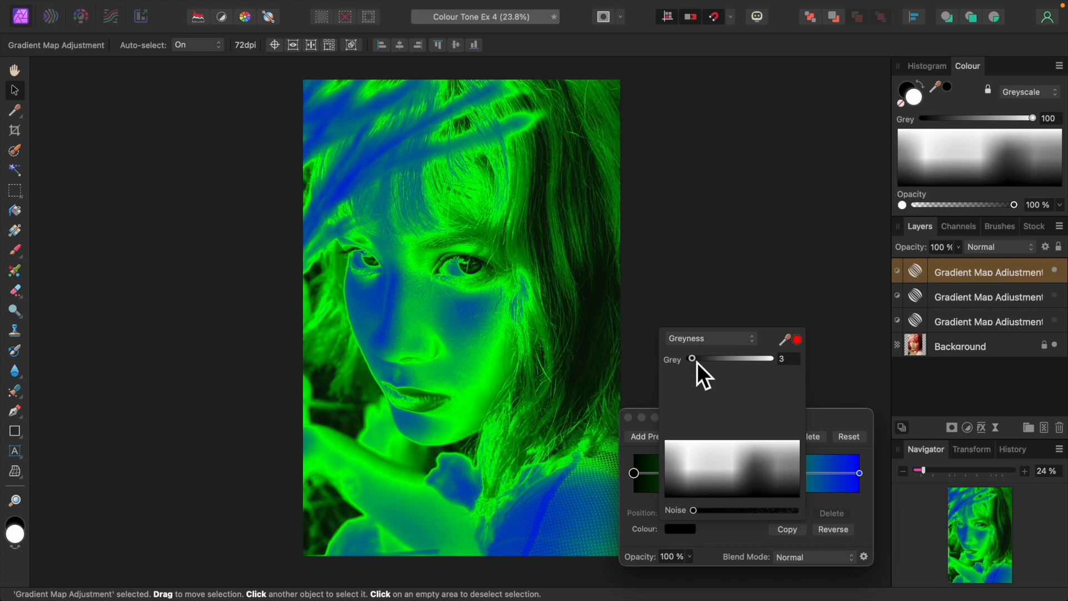
drag(692, 359, 688, 359)
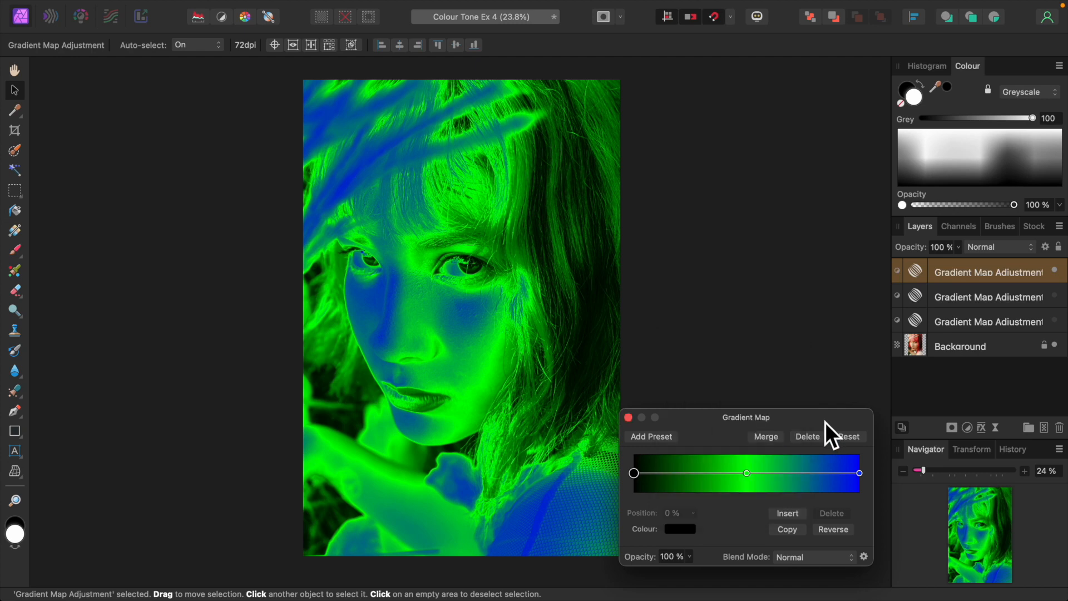
mouse_move(757, 515)
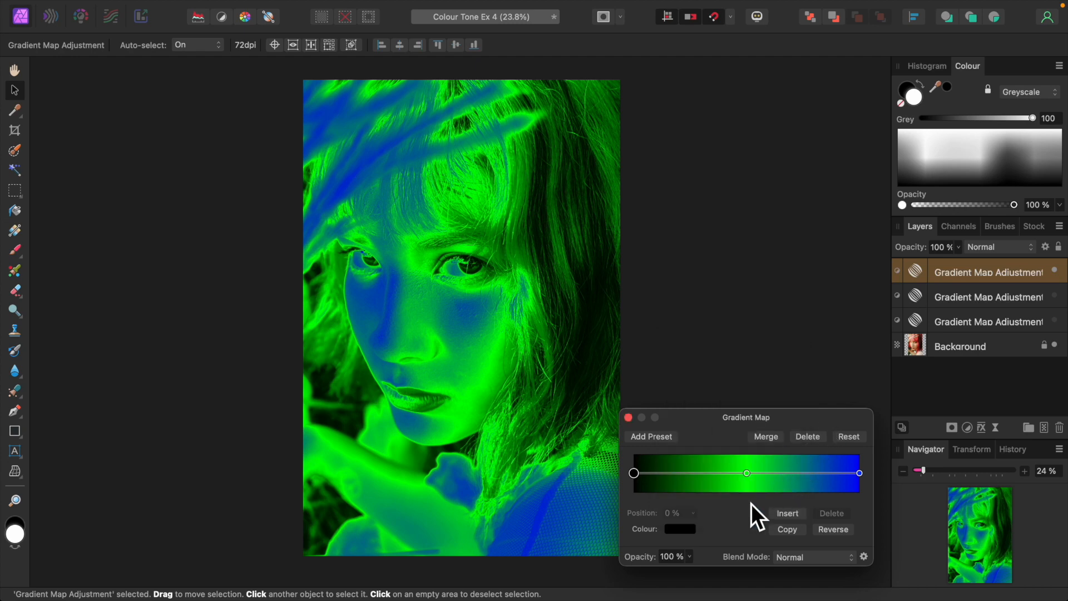
Set the green middle stop to a mid grey of about 41
click(746, 473)
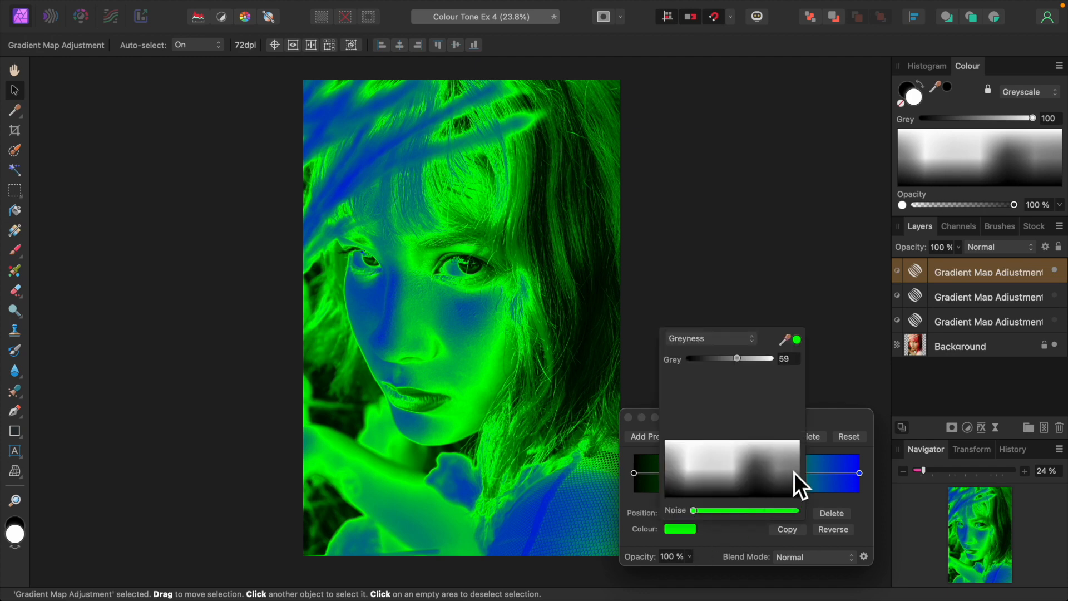
drag(735, 358, 715, 359)
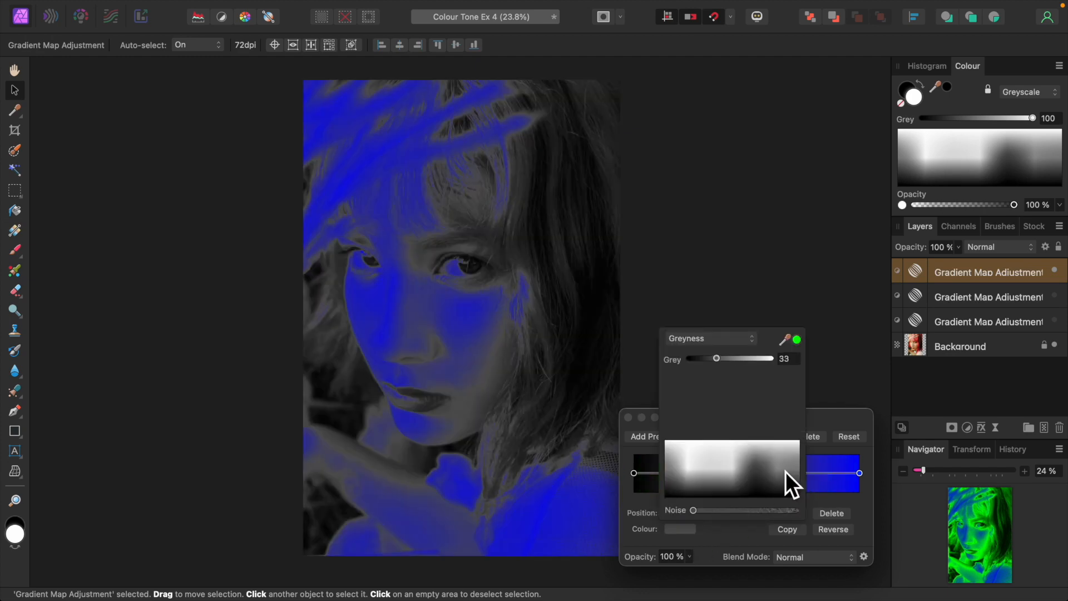
drag(715, 358, 723, 358)
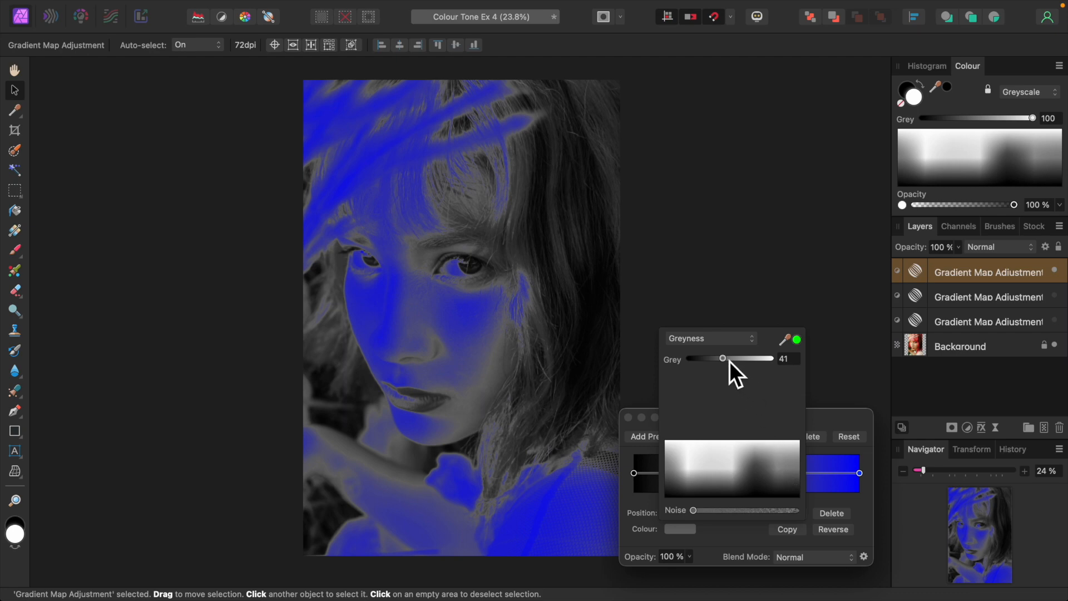
drag(722, 358, 725, 358)
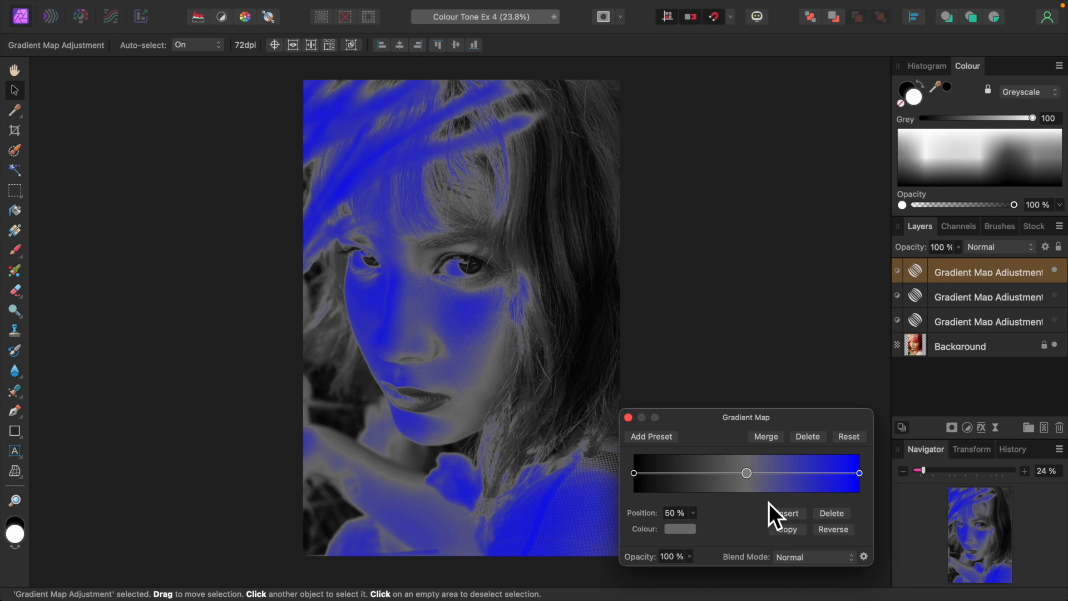
Set the blue end stop to a near-white grey of about 98
click(858, 472)
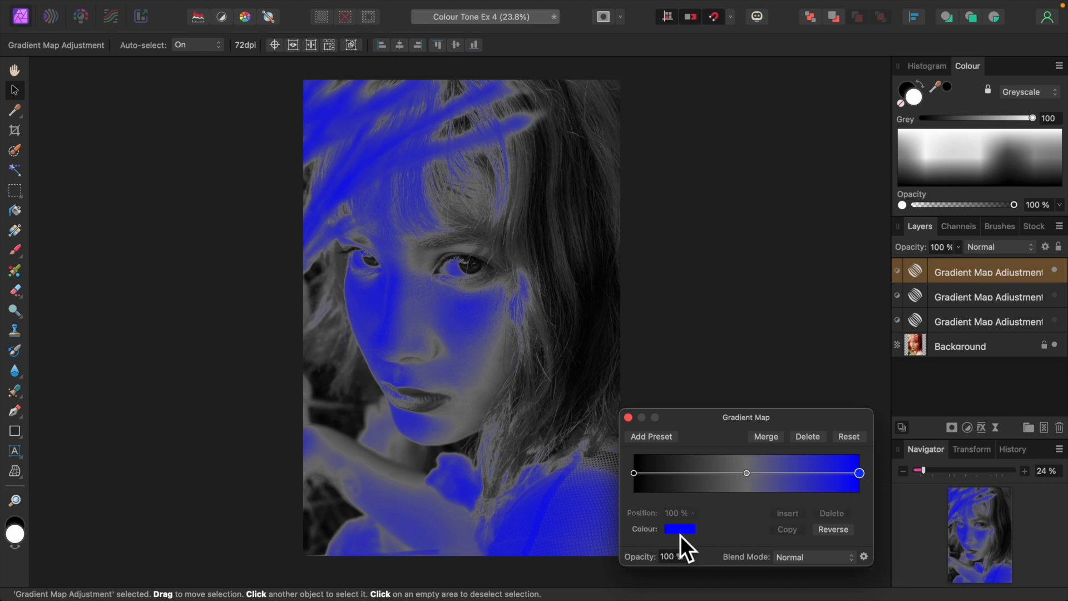
click(679, 528)
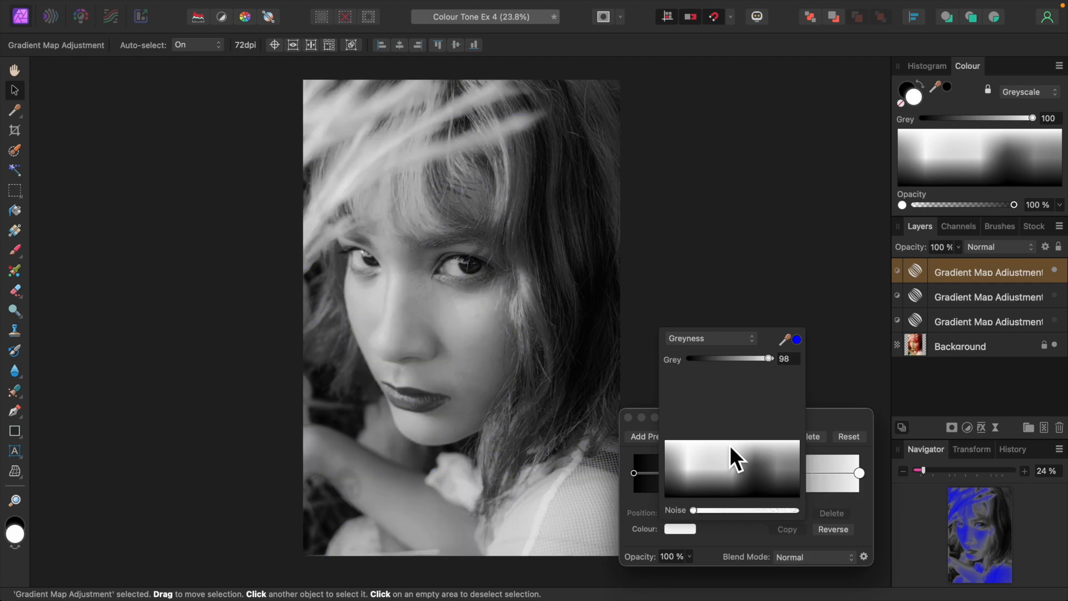
drag(768, 358, 772, 359)
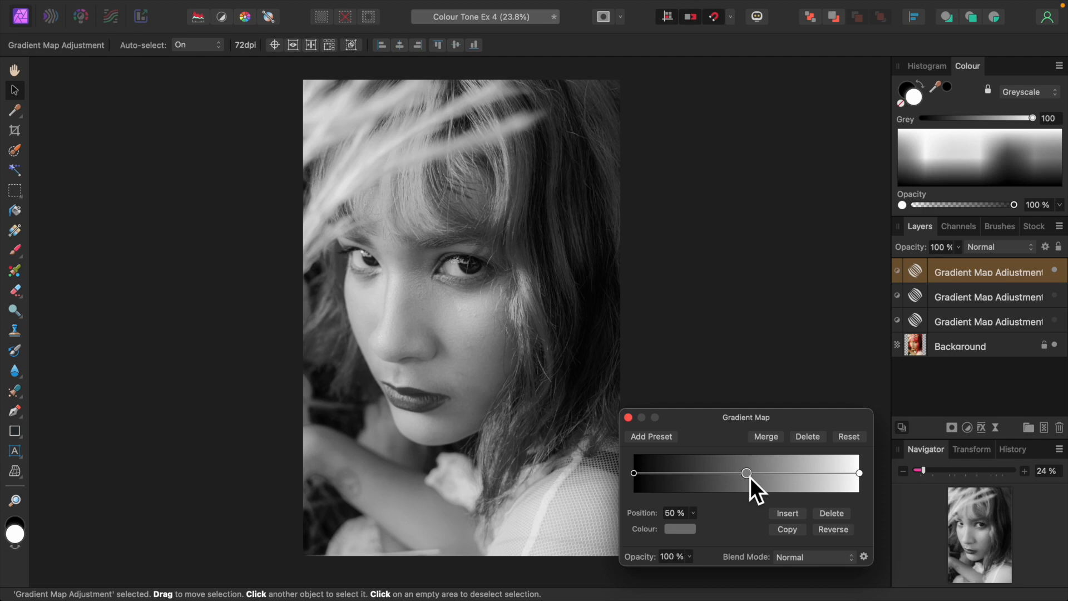
Move the grey middle stop to about 58% to deepen the midtones
drag(745, 473, 751, 473)
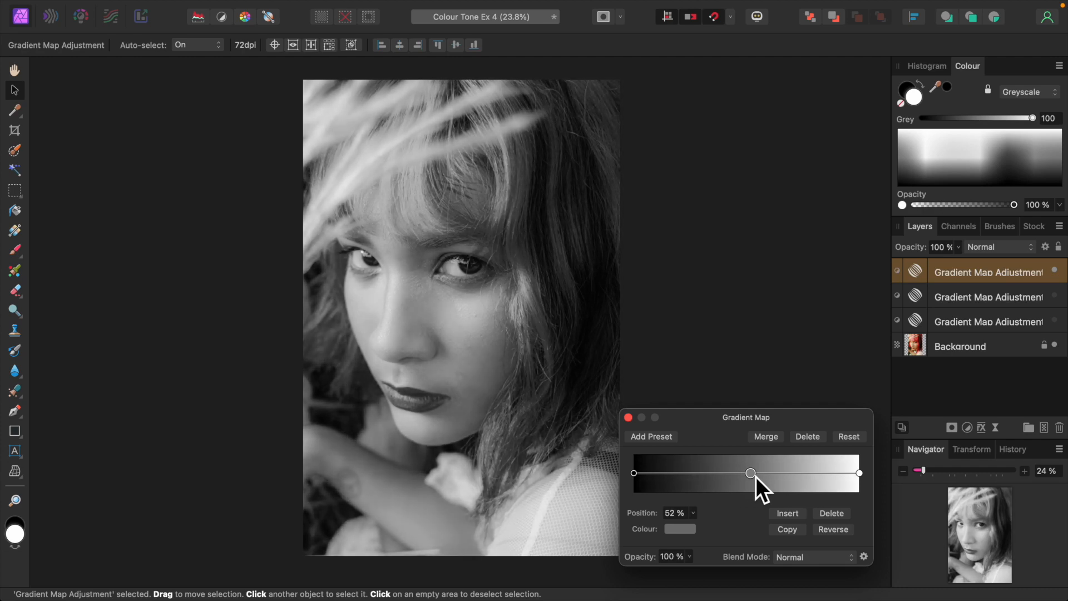
drag(751, 473, 766, 473)
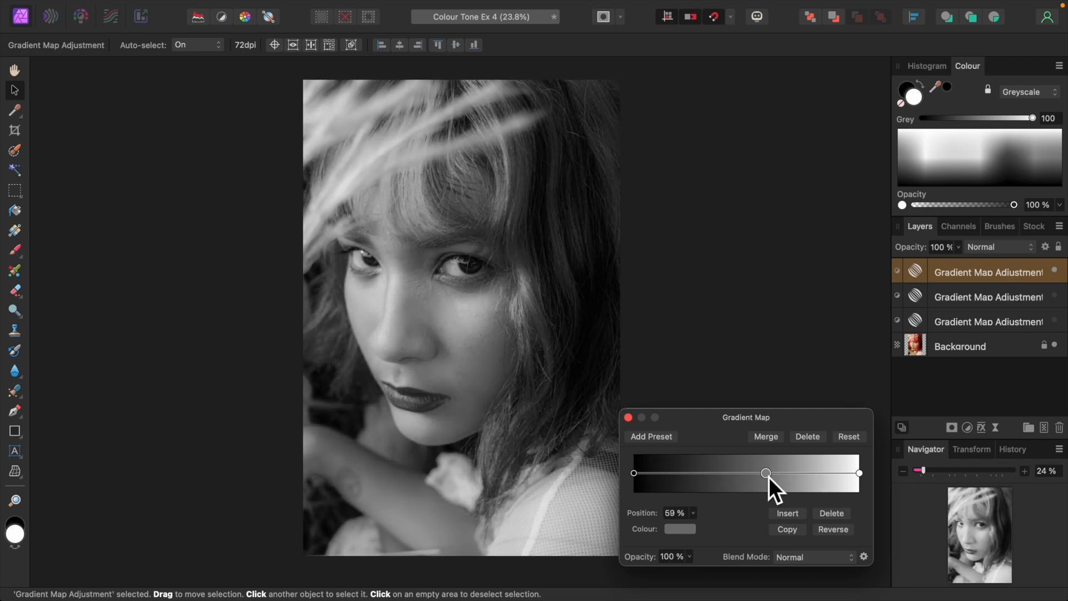
drag(765, 472, 764, 473)
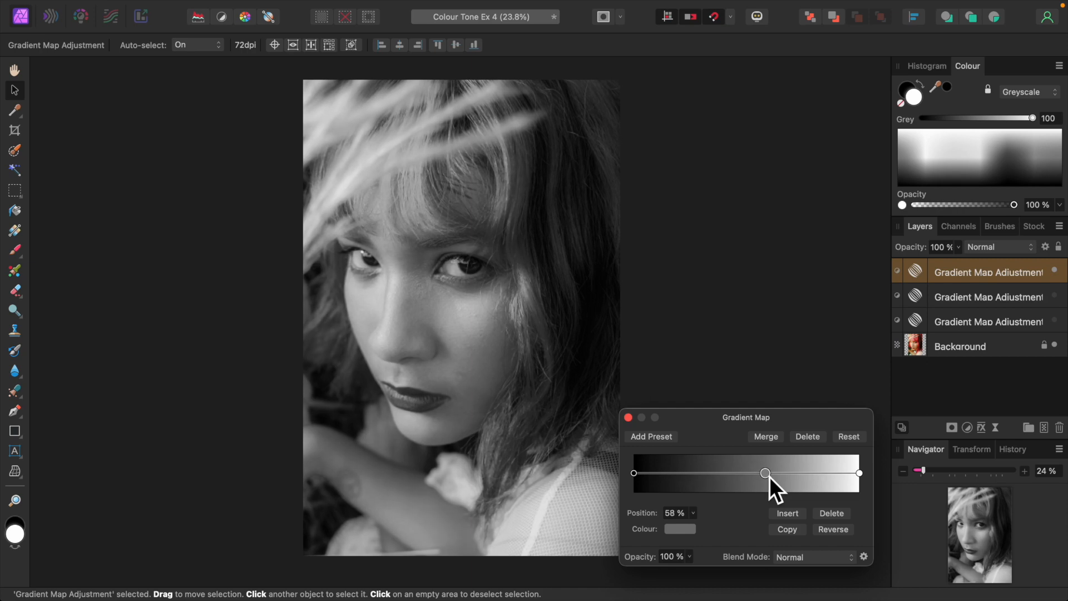